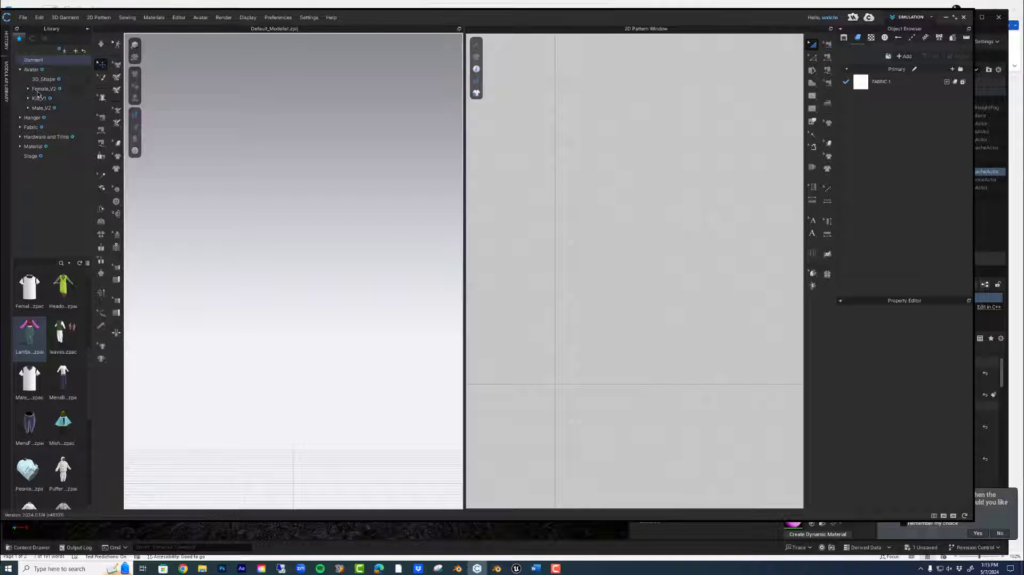
# - Load the FV2 female avatar from the Avatar > Female_V2 library folder
pyautogui.click(44, 89)
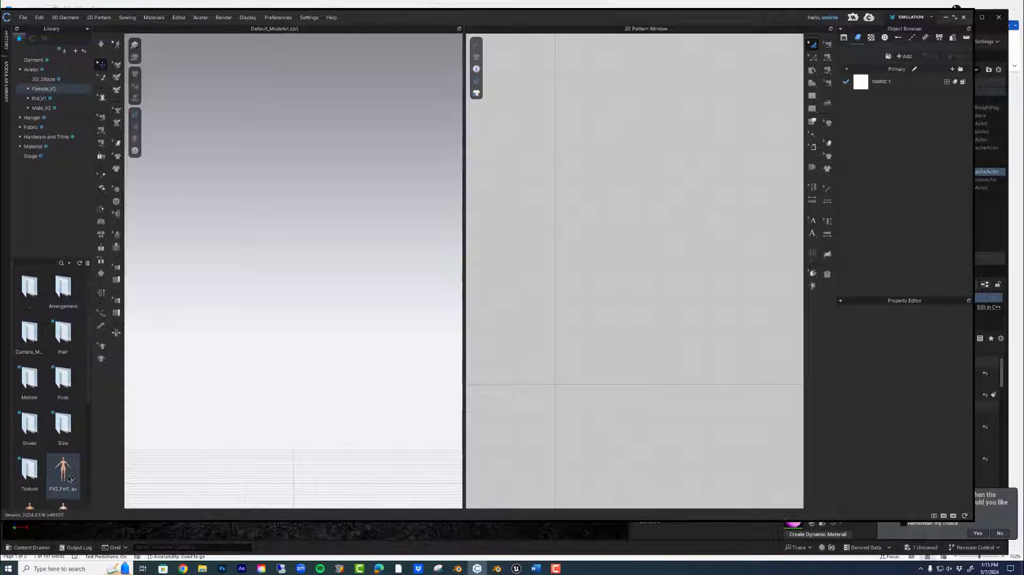
pyautogui.doubleClick(63, 472)
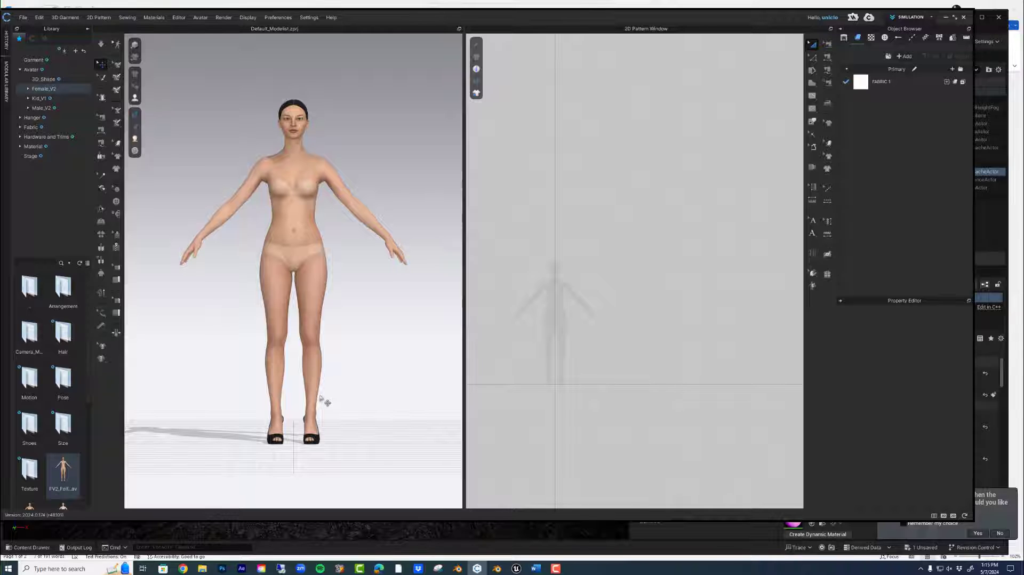
pyautogui.moveTo(371, 352)
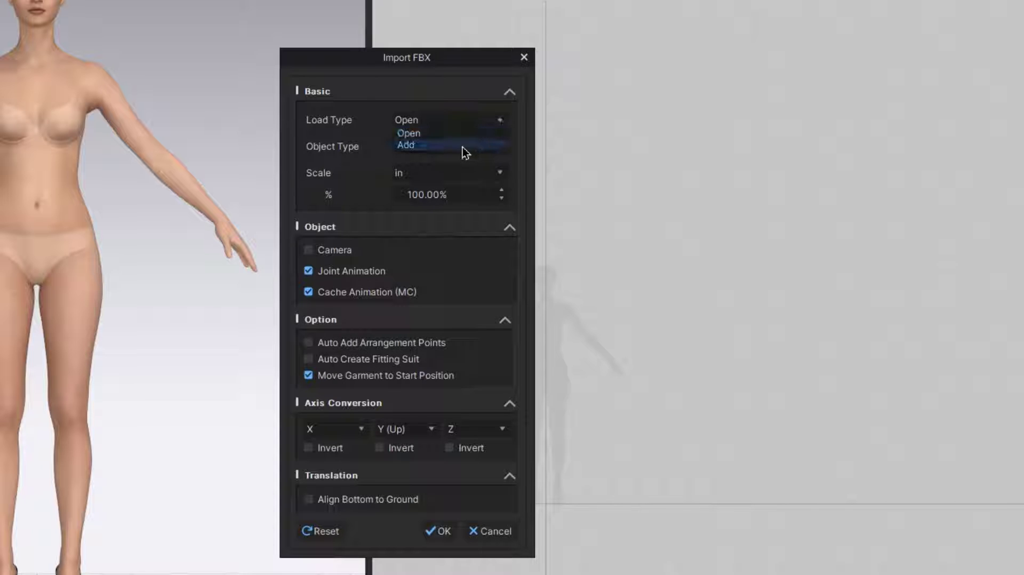
# - Import the FBX with Load Type Add, Object Type Avatar and 40.00% scale
pyautogui.click(405, 145)
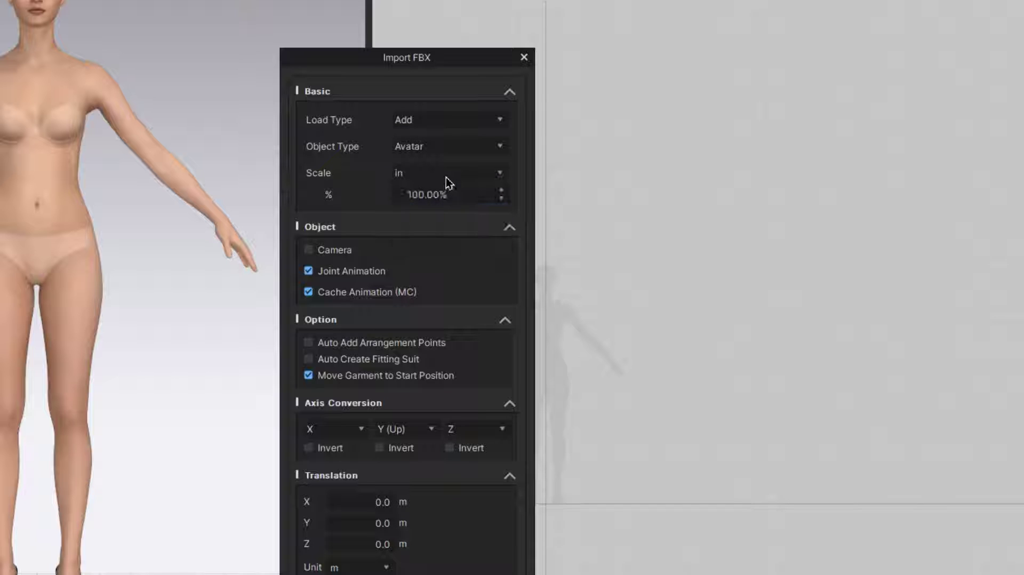
pyautogui.tripleClick(424, 195)
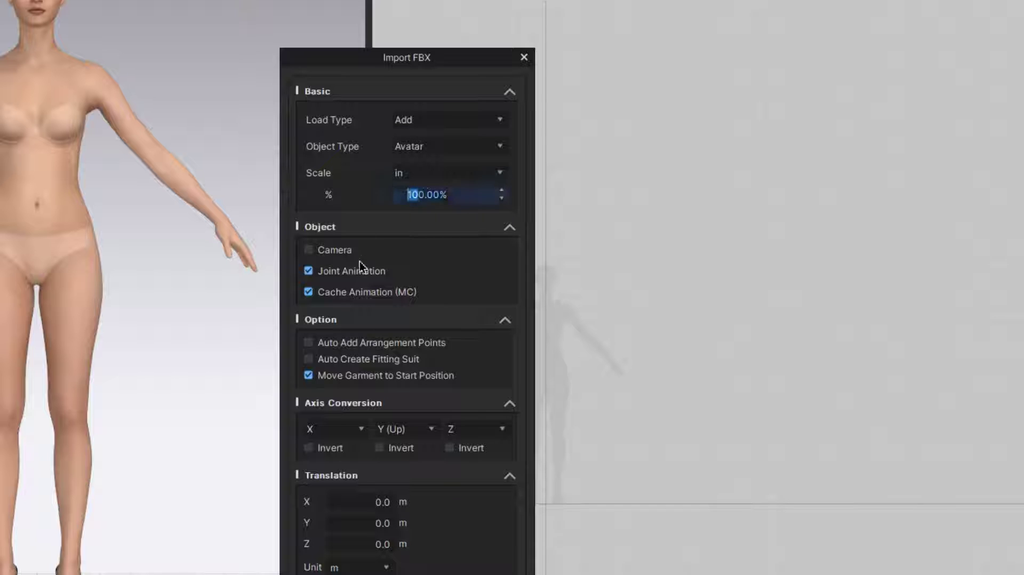
pyautogui.write('40.00')
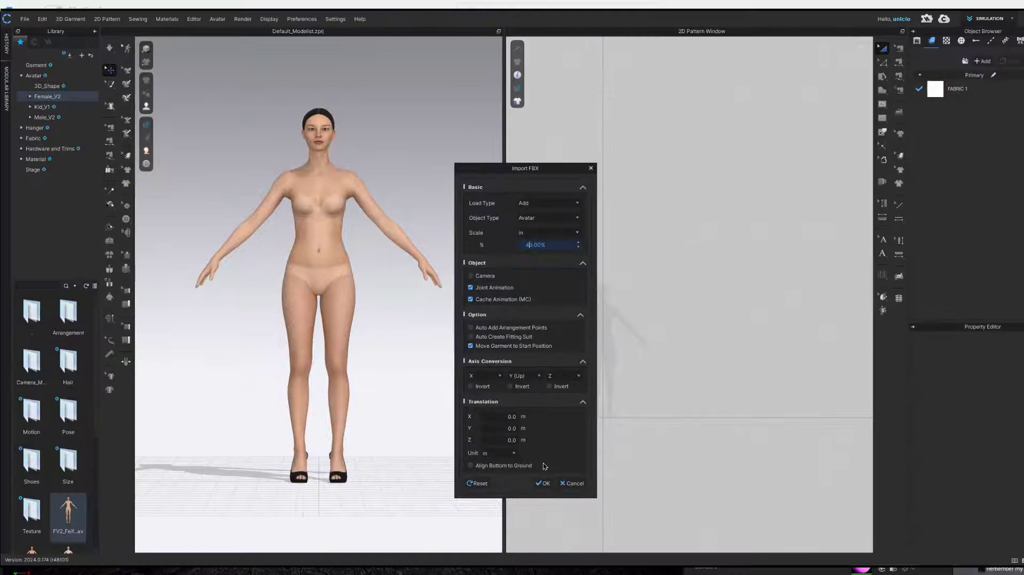
pyautogui.click(543, 483)
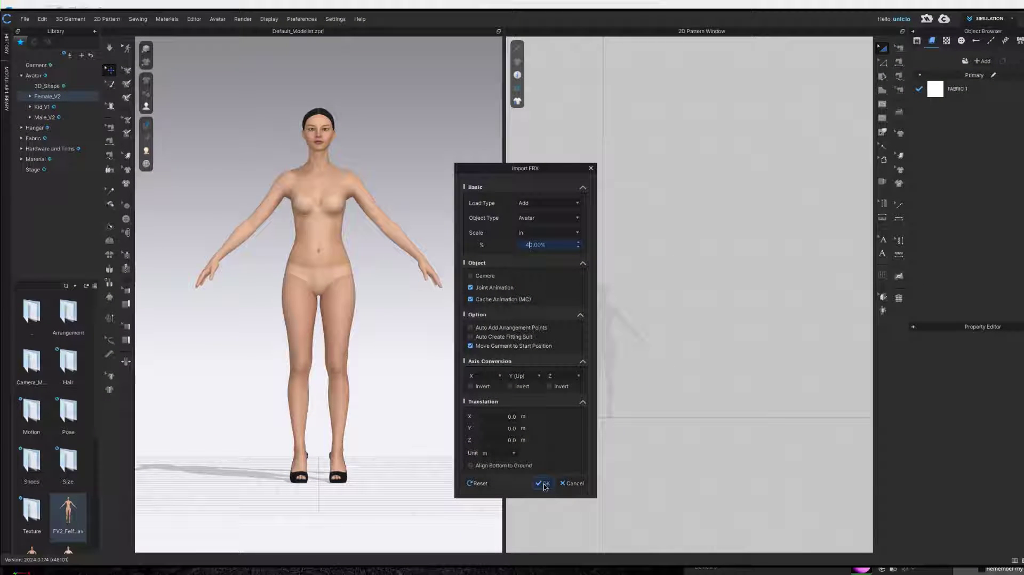
pyautogui.click(542, 483)
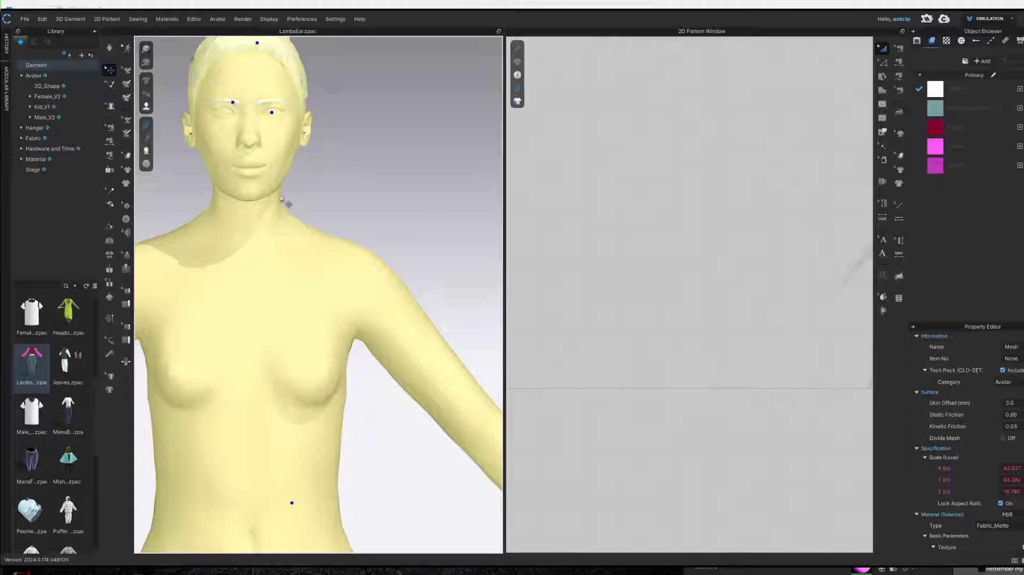
# - Export the avatar as binary FBX 'EmmaFromCLO' into Downloads
pyautogui.click(29, 20)
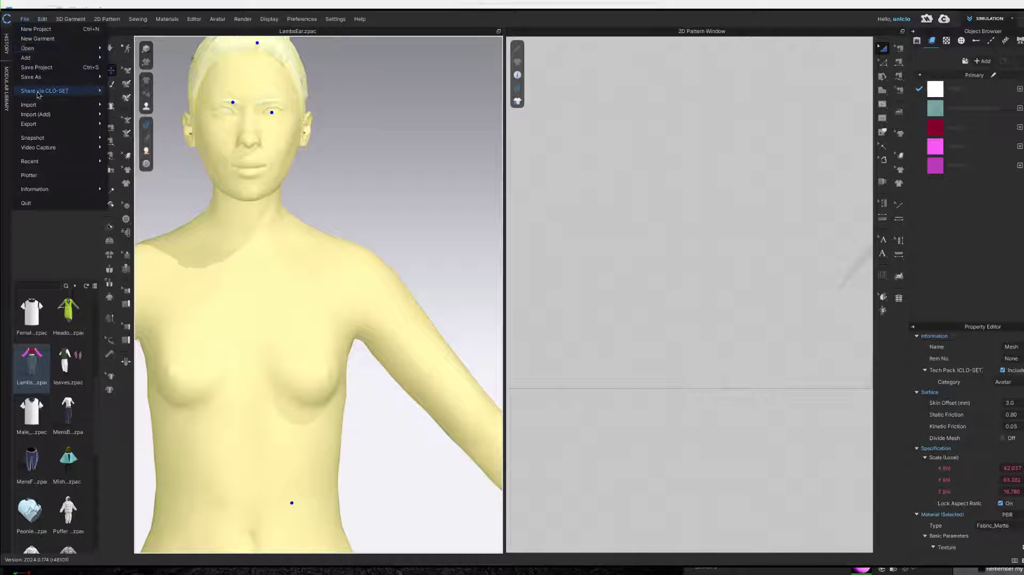
pyautogui.moveTo(29, 124)
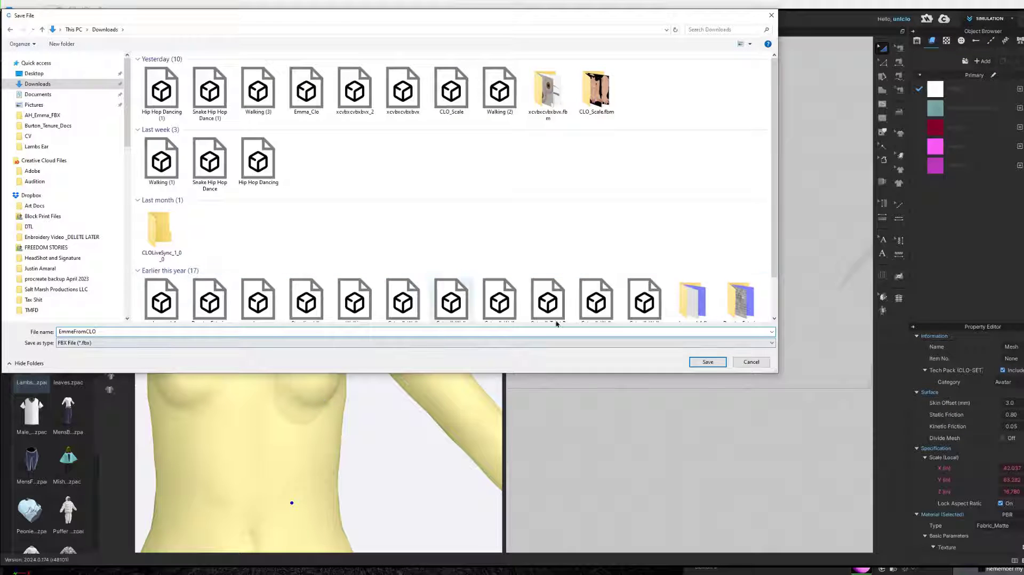
pyautogui.click(708, 362)
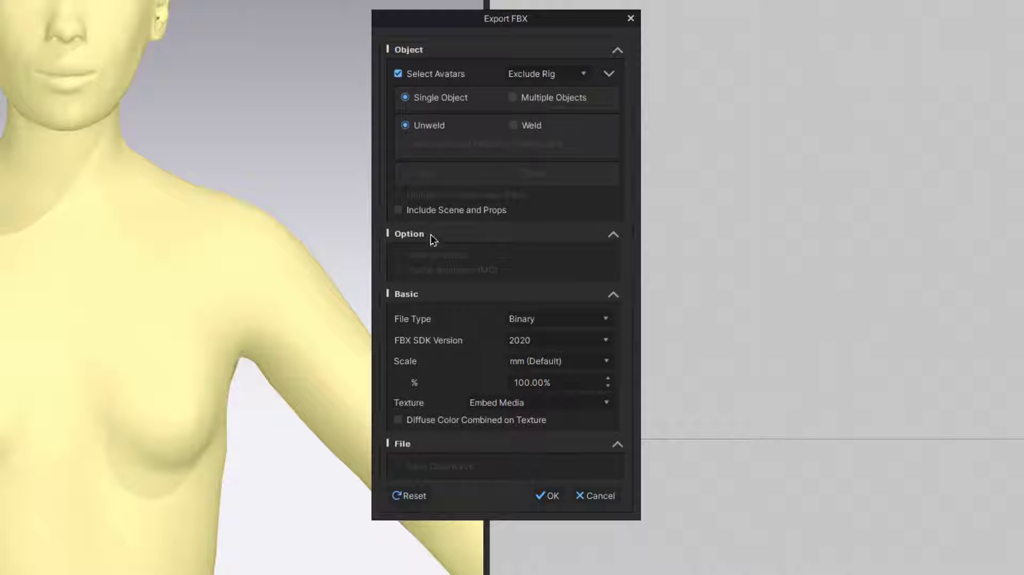
pyautogui.moveTo(527, 355)
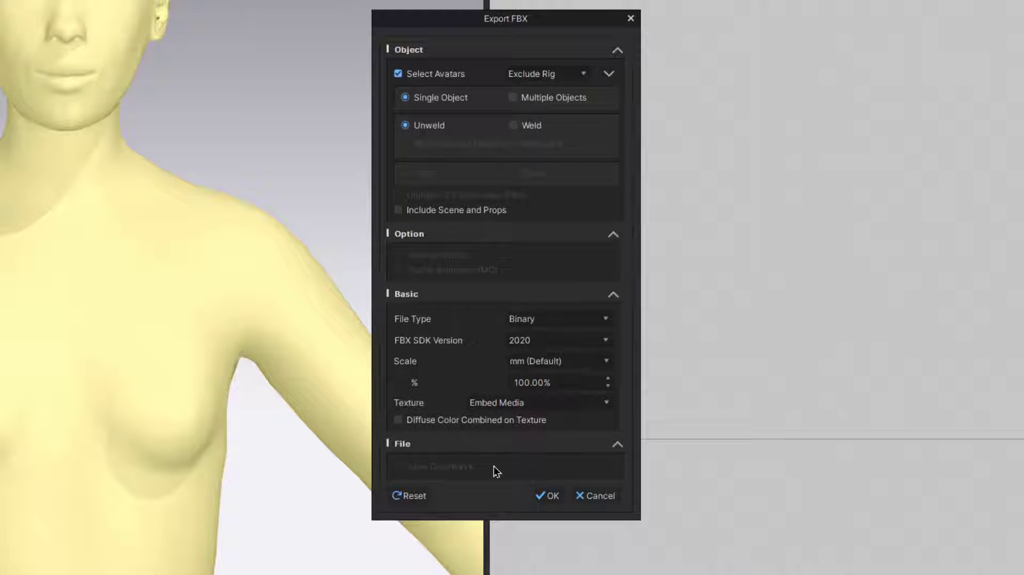
pyautogui.moveTo(526, 368)
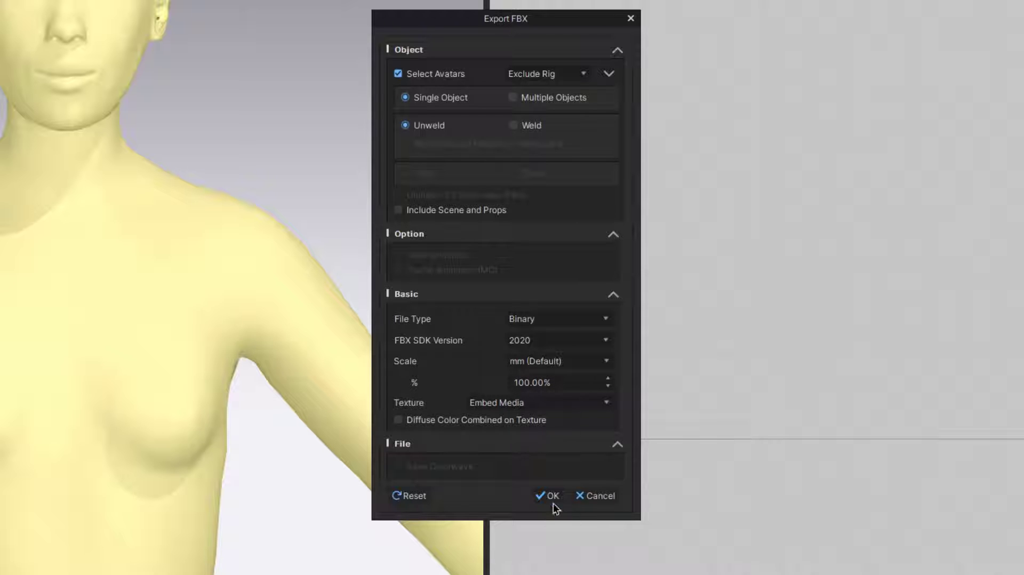
pyautogui.click(549, 496)
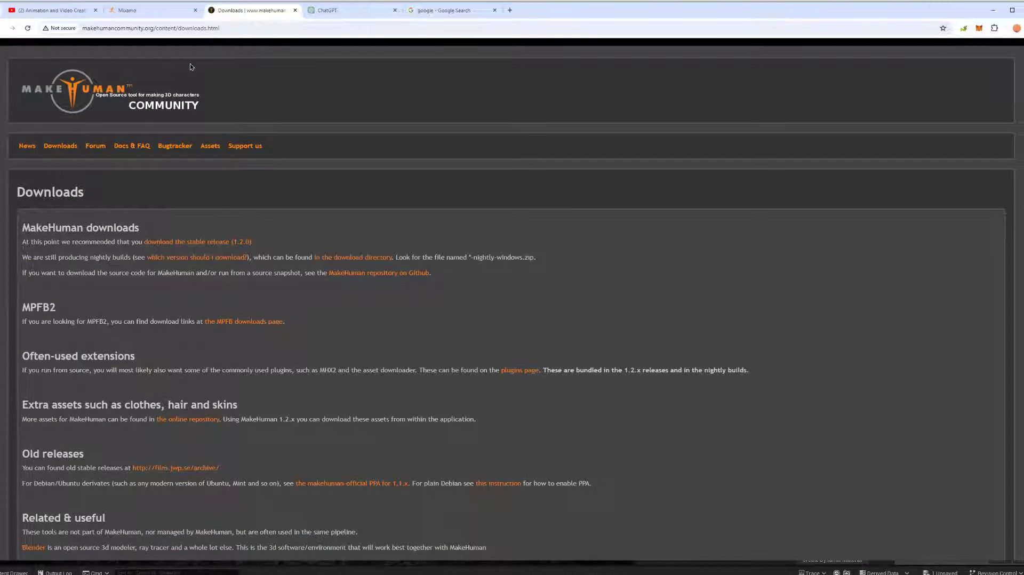
# - Download Hip Hop Dancing as FBX Binary with skin at 24 fps, then pick the walking animation In Place
pyautogui.click(149, 10)
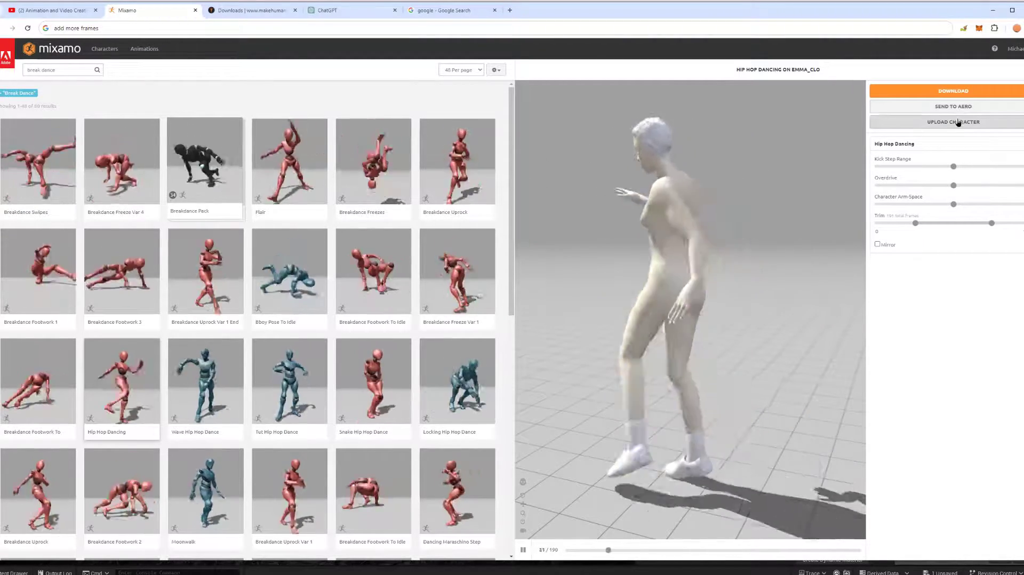
pyautogui.click(954, 122)
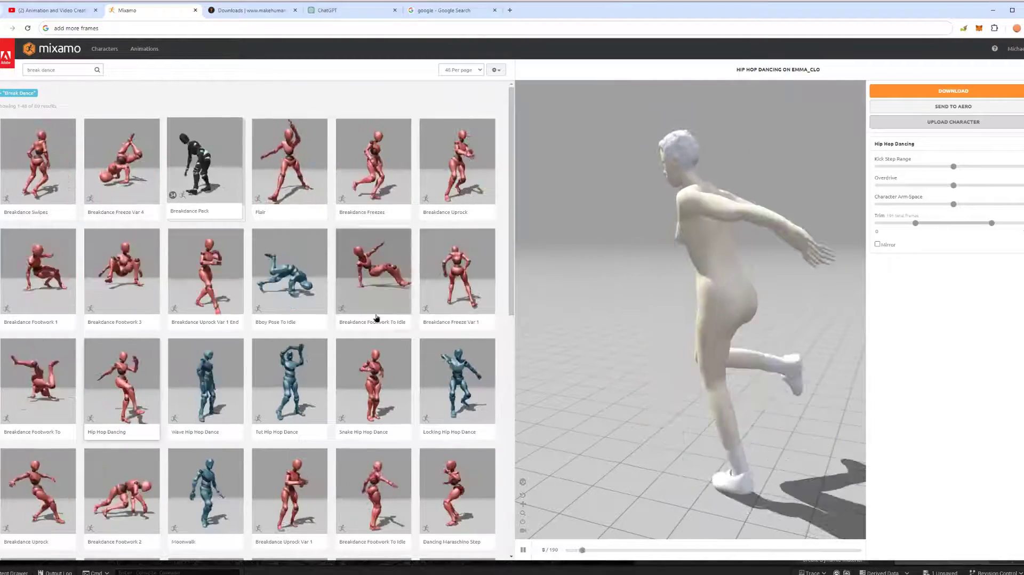
pyautogui.click(945, 91)
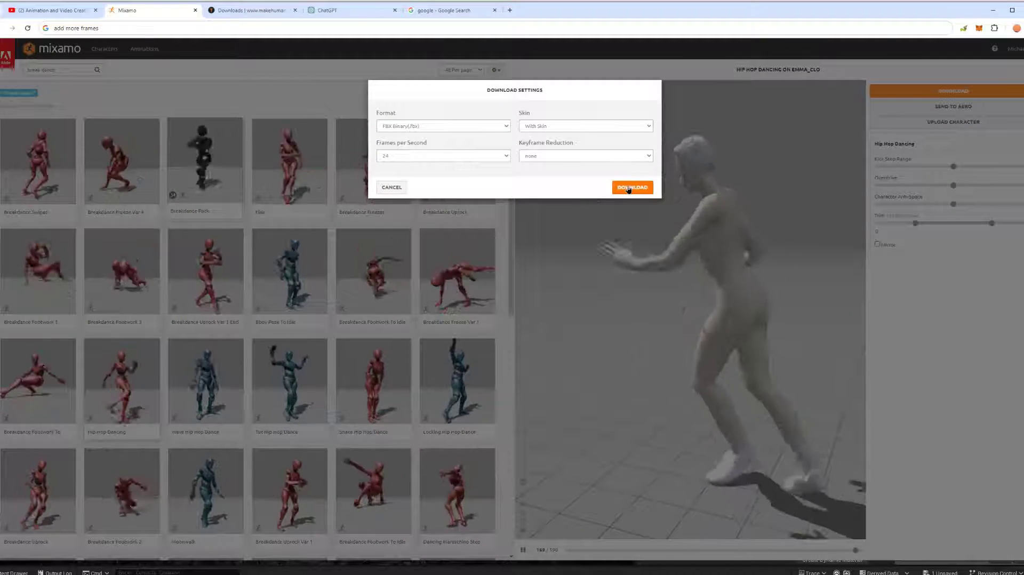
pyautogui.click(631, 188)
pyautogui.write('walking')
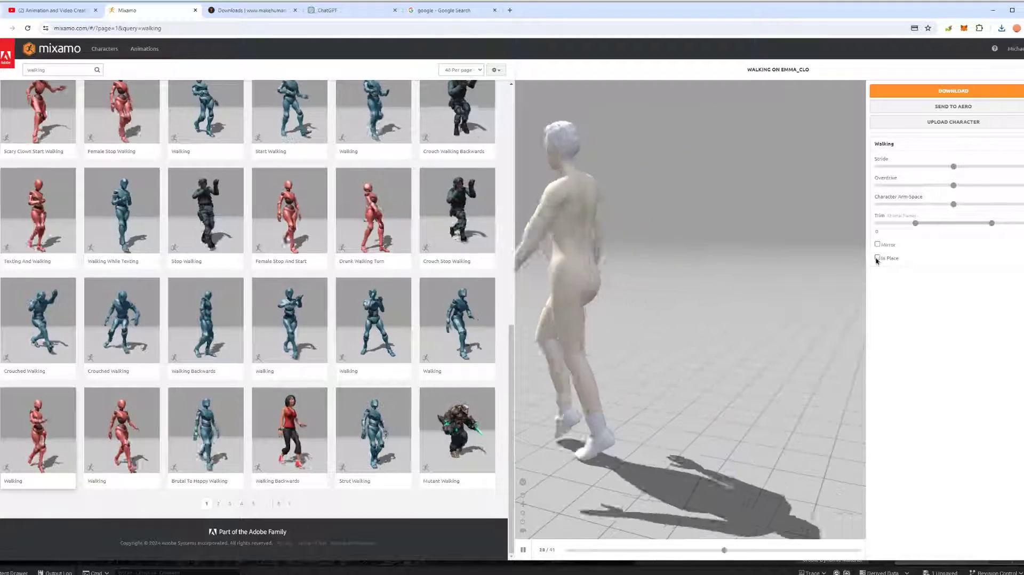
pyautogui.click(877, 258)
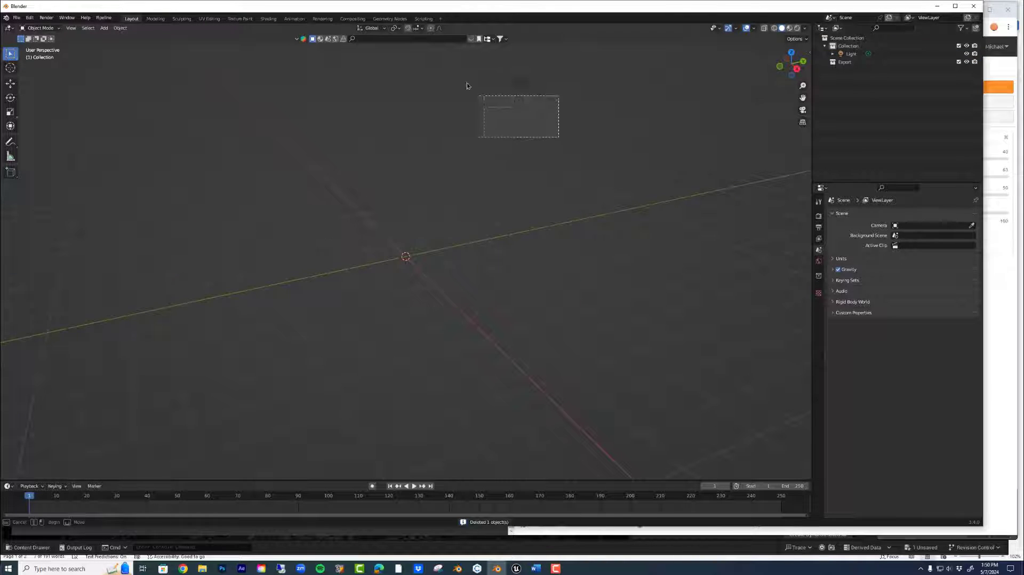
# - Import the Mixamo FBX files so three animated armatures appear in the scene
pyautogui.click(17, 18)
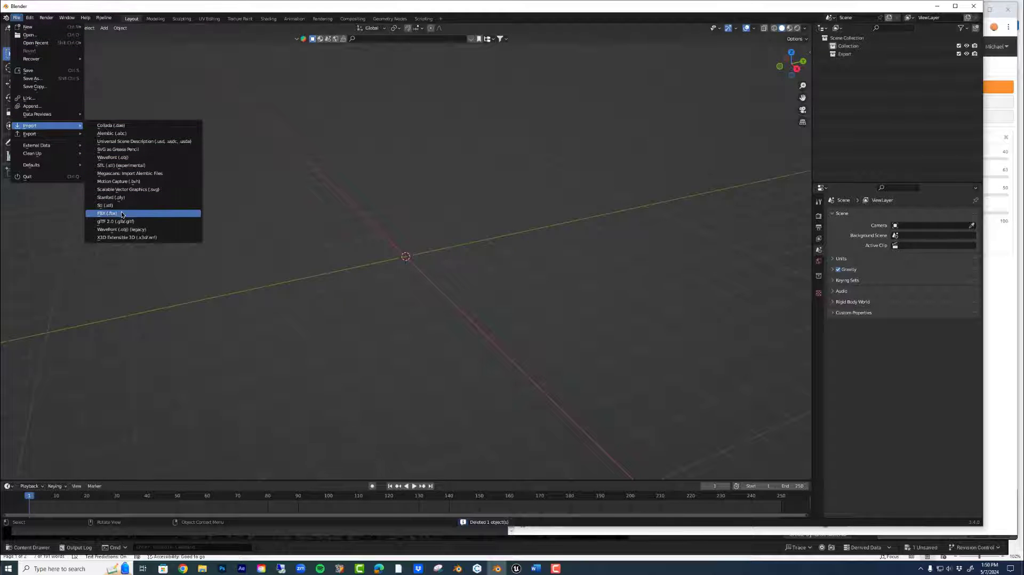
pyautogui.click(107, 213)
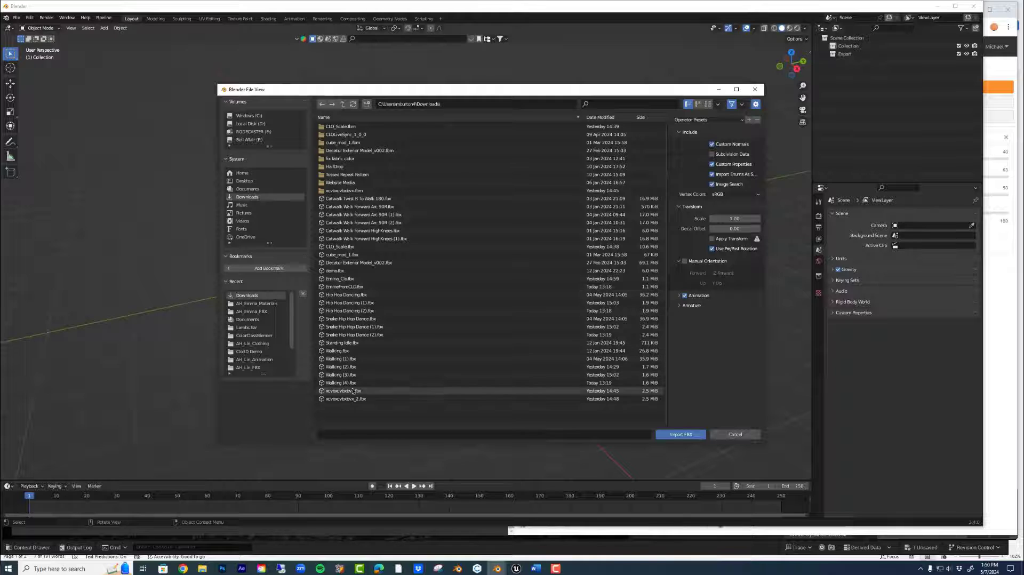
pyautogui.click(680, 434)
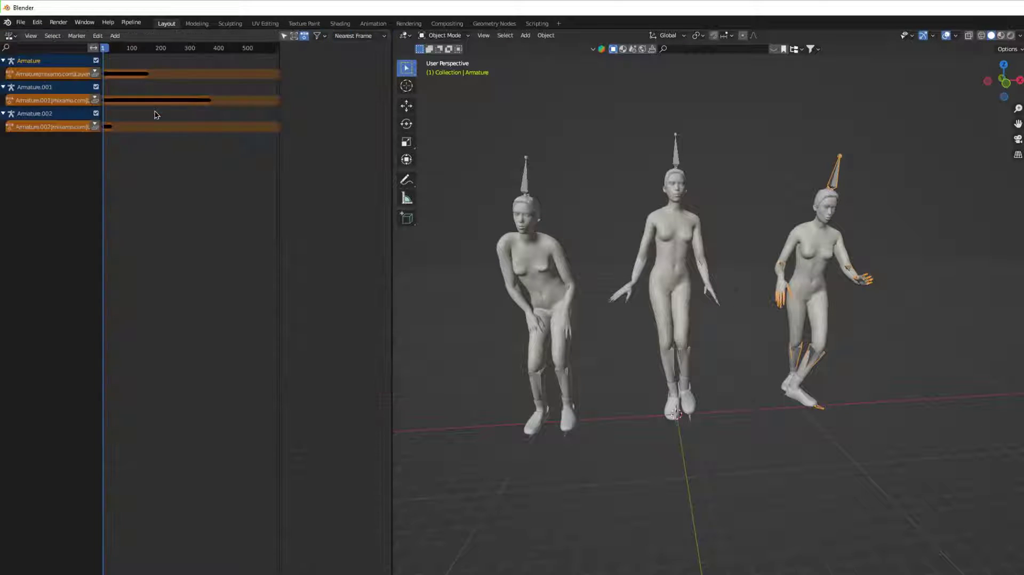
# - Rename the Armature.002 action to 'Walk' and the other action to 'dance 1' in the Blender File view
pyautogui.click(30, 113)
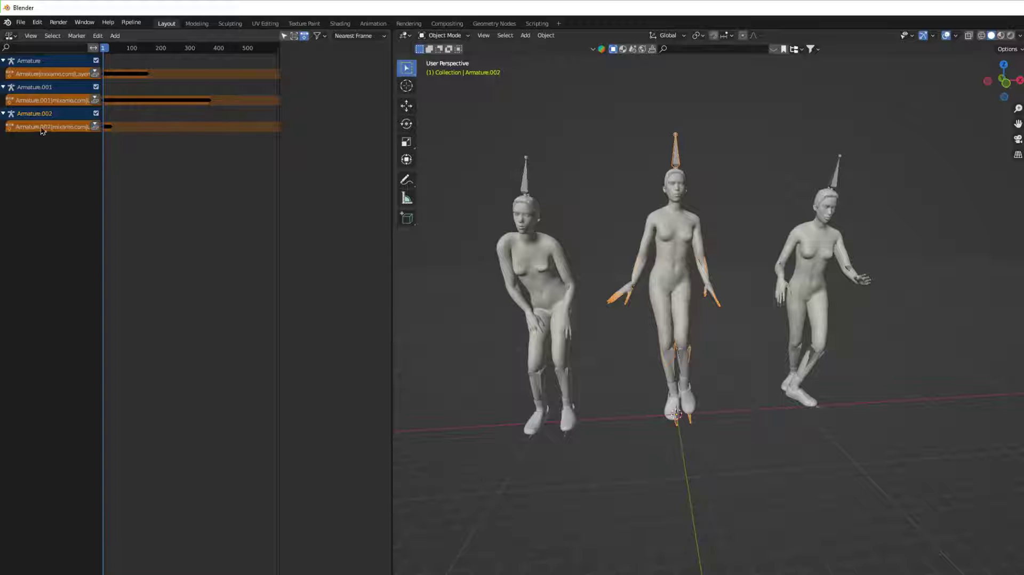
pyautogui.moveTo(661, 233)
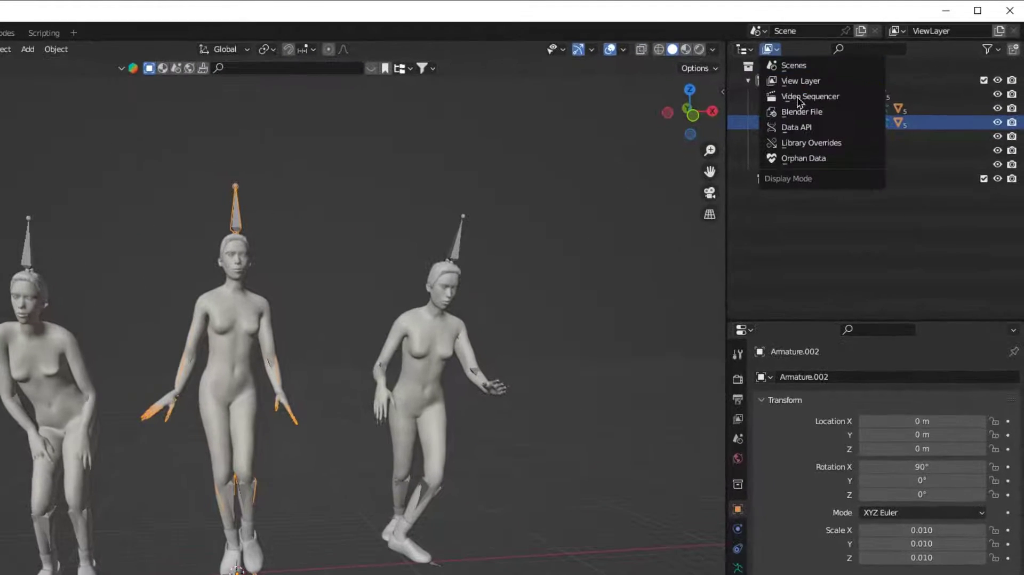
pyautogui.click(800, 112)
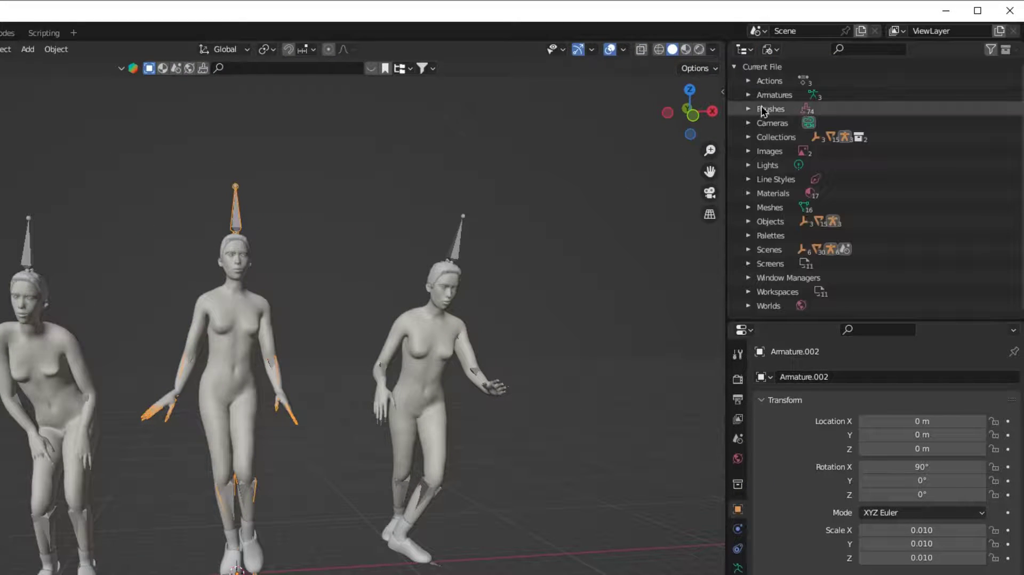
pyautogui.click(748, 81)
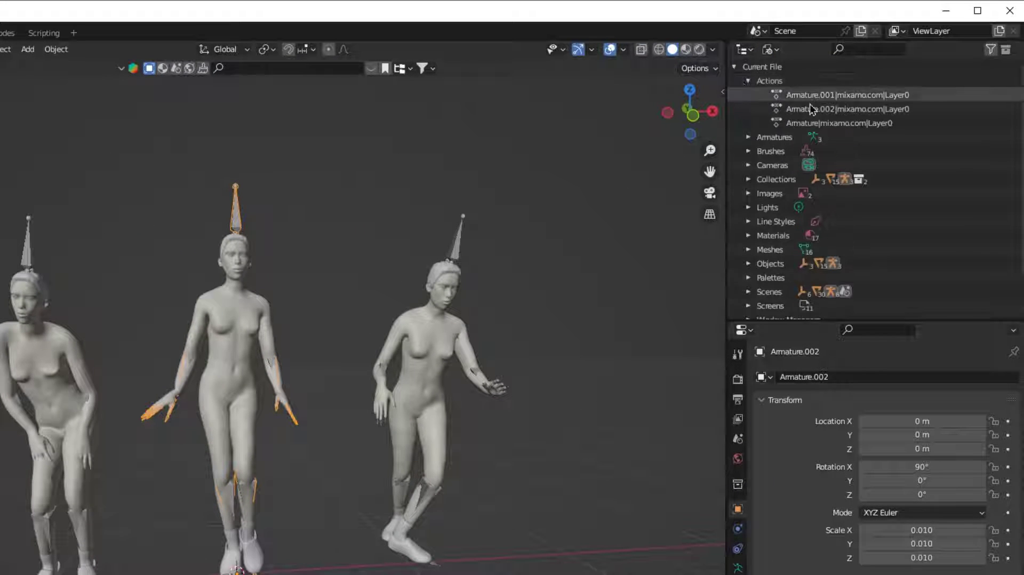
pyautogui.doubleClick(835, 109)
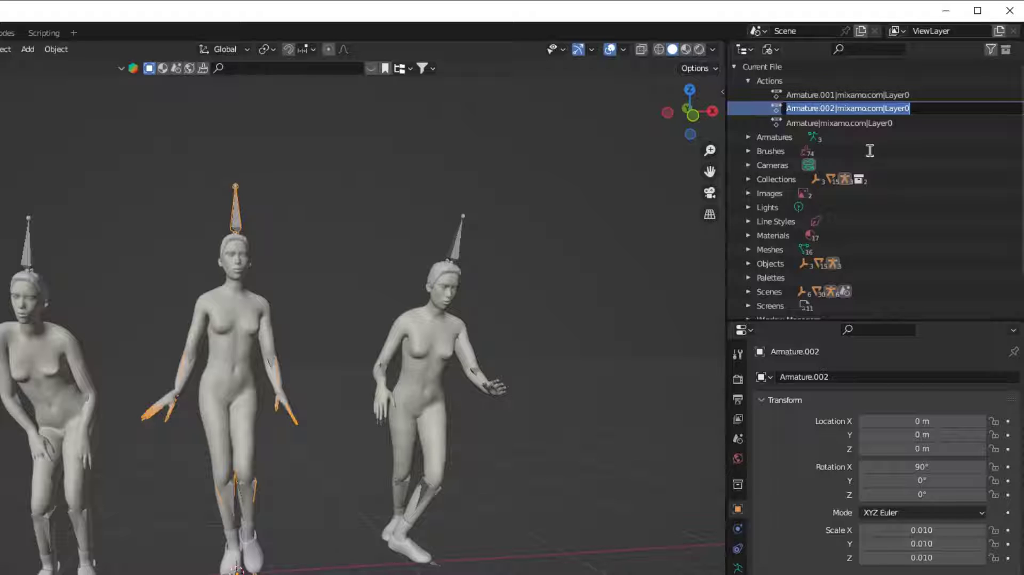
pyautogui.write('Wsalk')
pyautogui.write('dance 1')
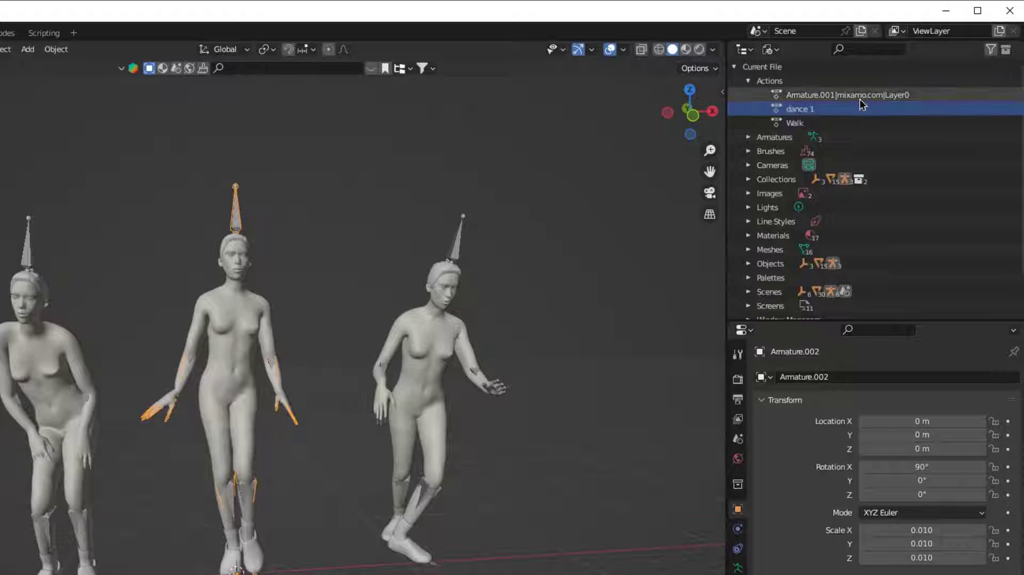
pyautogui.doubleClick(846, 95)
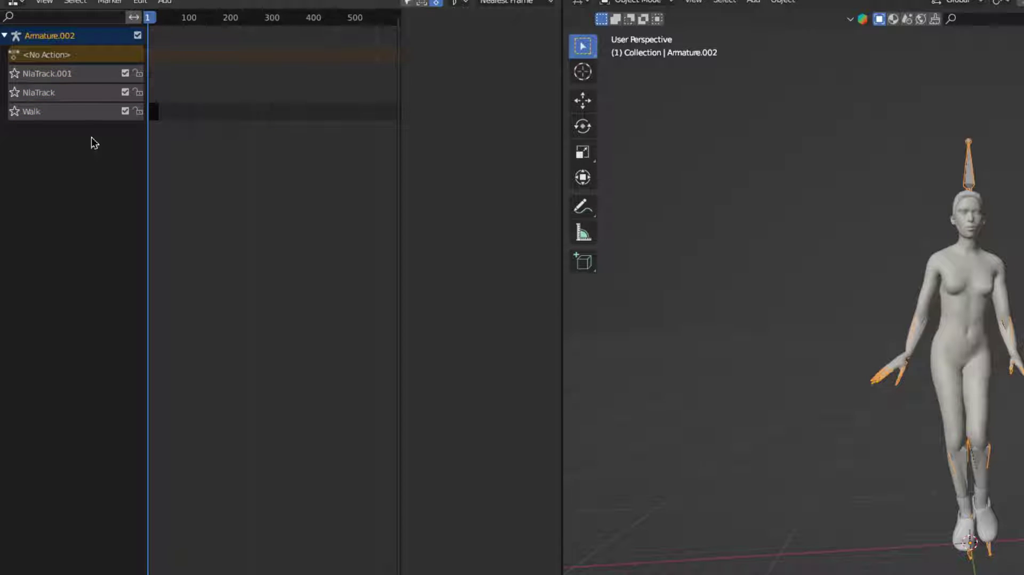
# - Add dance 1 and dance 2 as action strips on the two empty NLA tracks
pyautogui.click(36, 93)
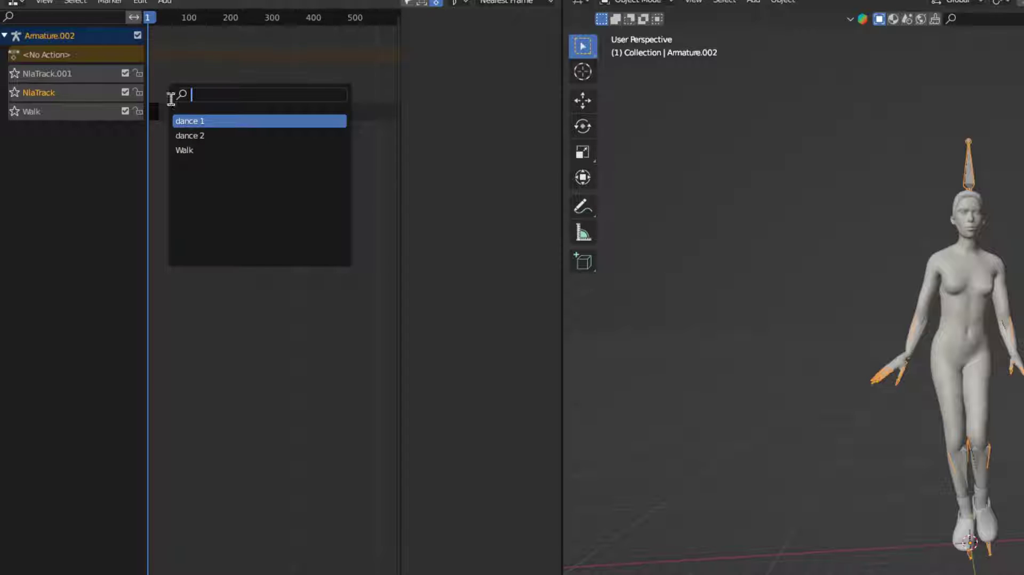
pyautogui.click(192, 120)
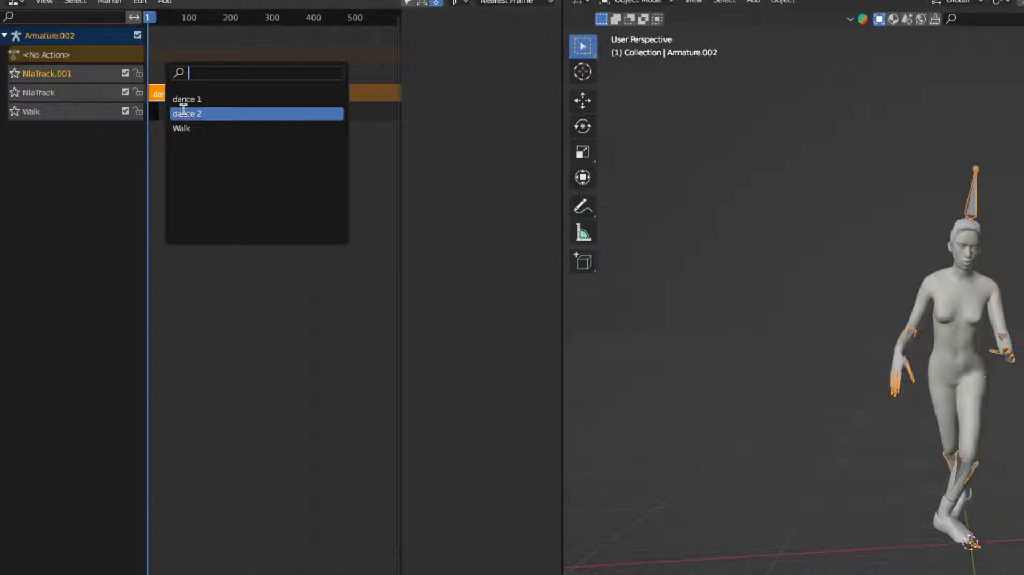
pyautogui.click(187, 114)
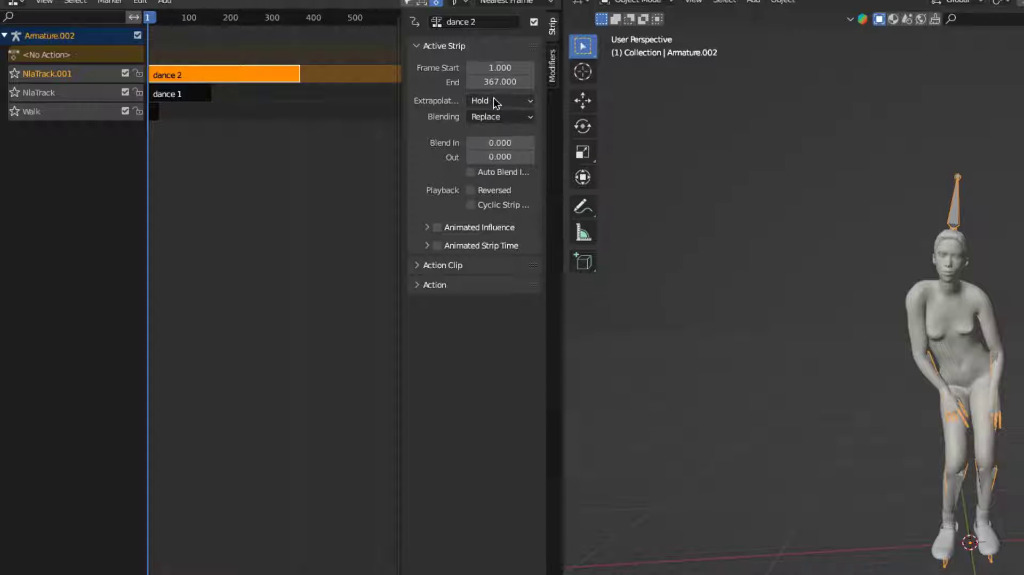
# - Set both dance strips' Extrapolation to Nothing so they stop holding their pose
pyautogui.click(170, 94)
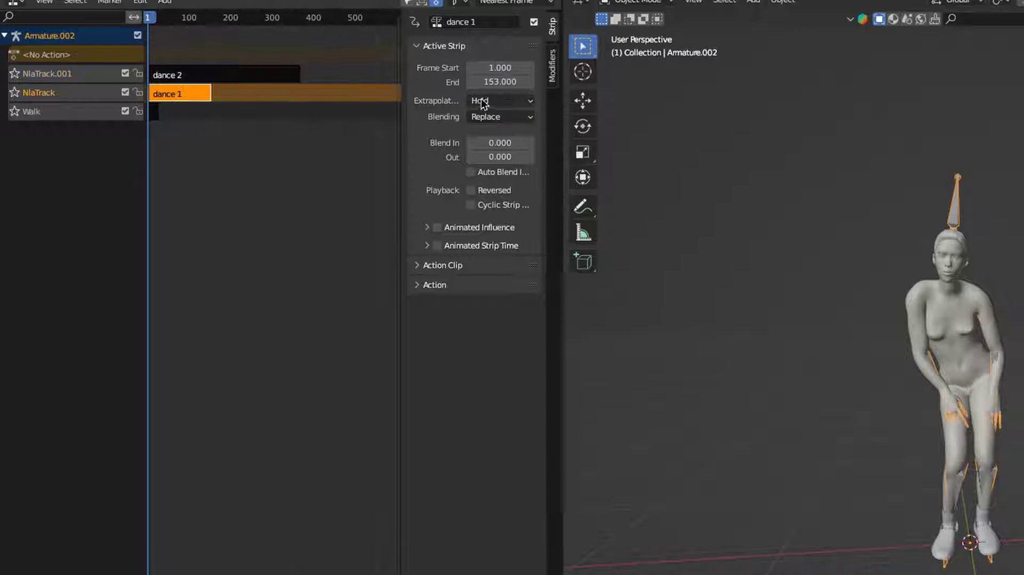
pyautogui.click(154, 112)
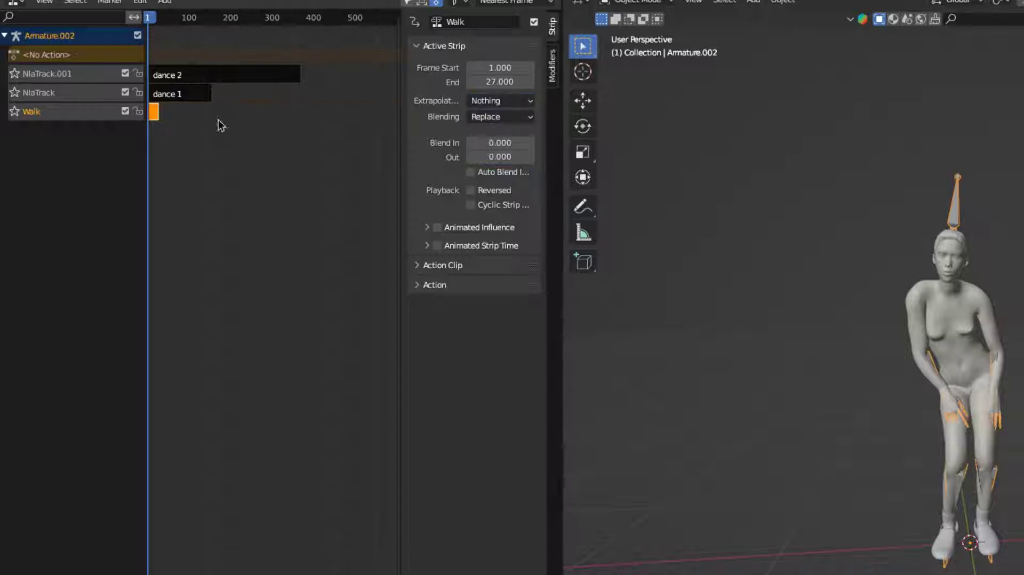
pyautogui.click(175, 18)
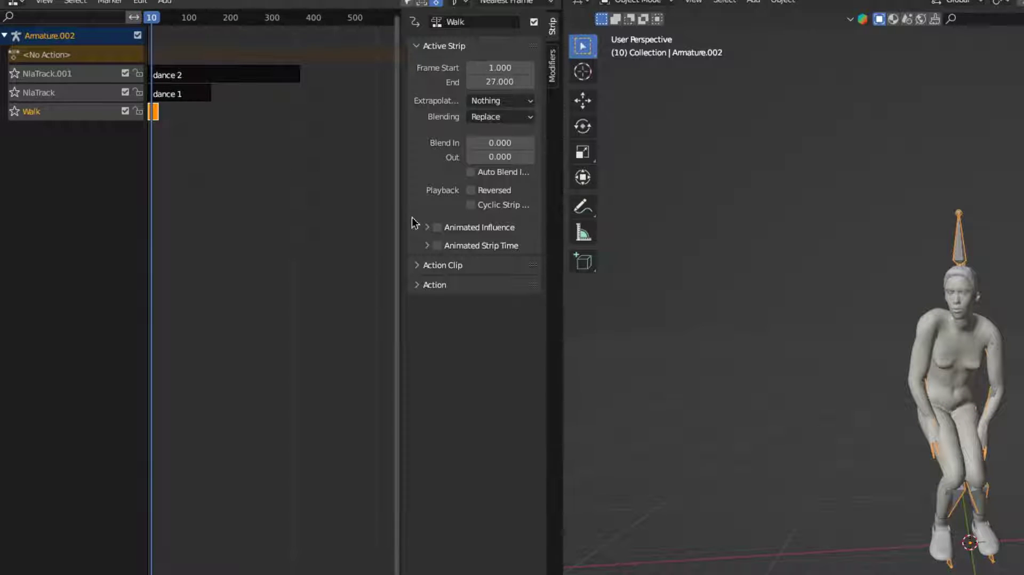
# - Give dance 2 a gradual blend in and raise dance 1's blend in to about 19 frames
pyautogui.click(417, 265)
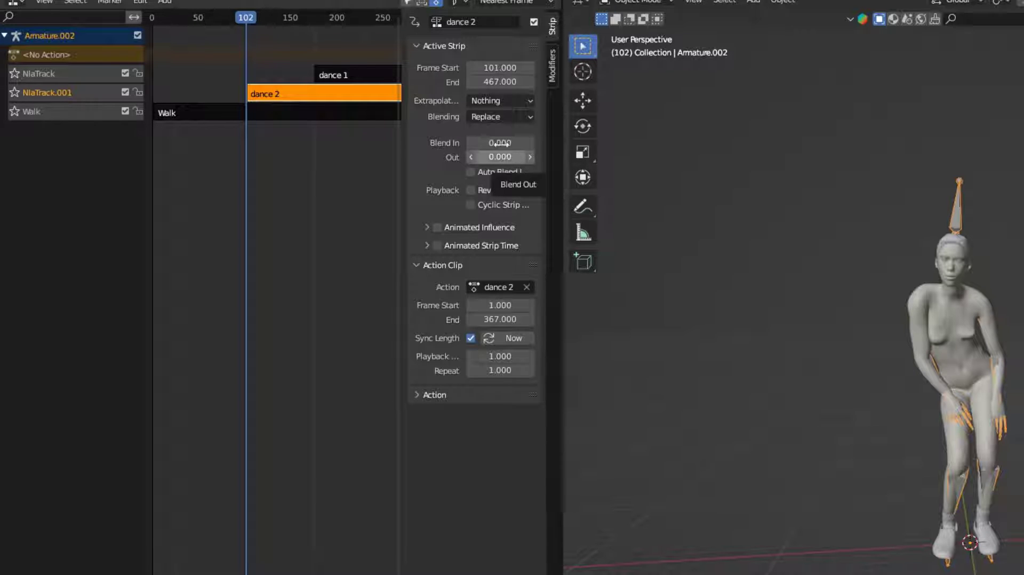
pyautogui.moveTo(499, 143); pyautogui.dragTo(513, 143)
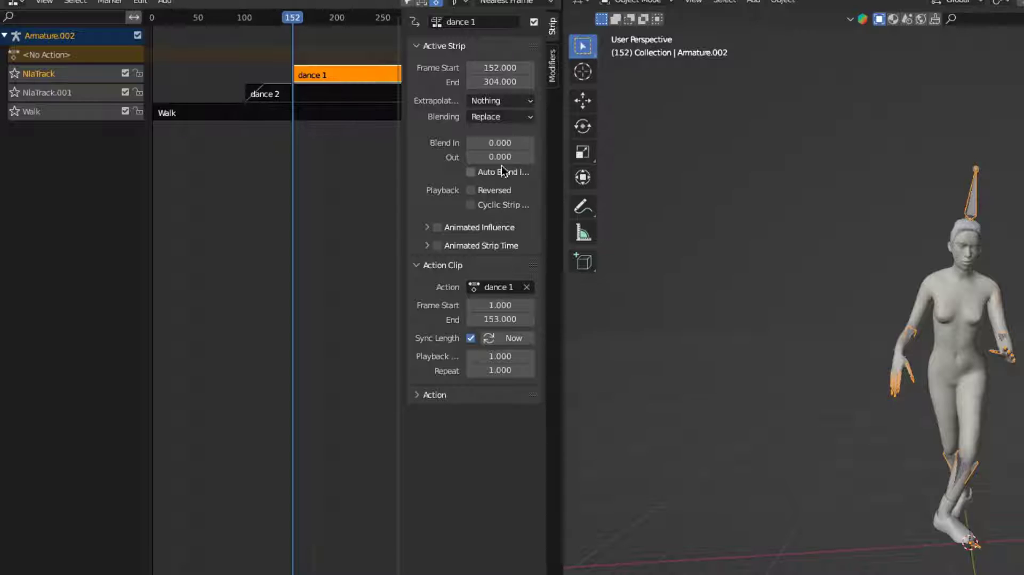
pyautogui.click(500, 143)
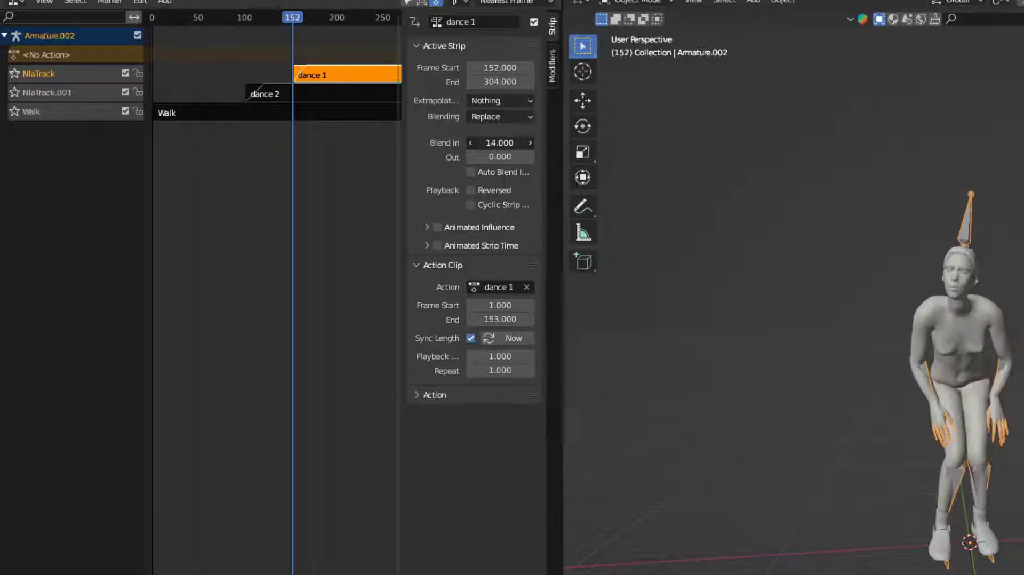
pyautogui.moveTo(483, 143); pyautogui.dragTo(516, 143)
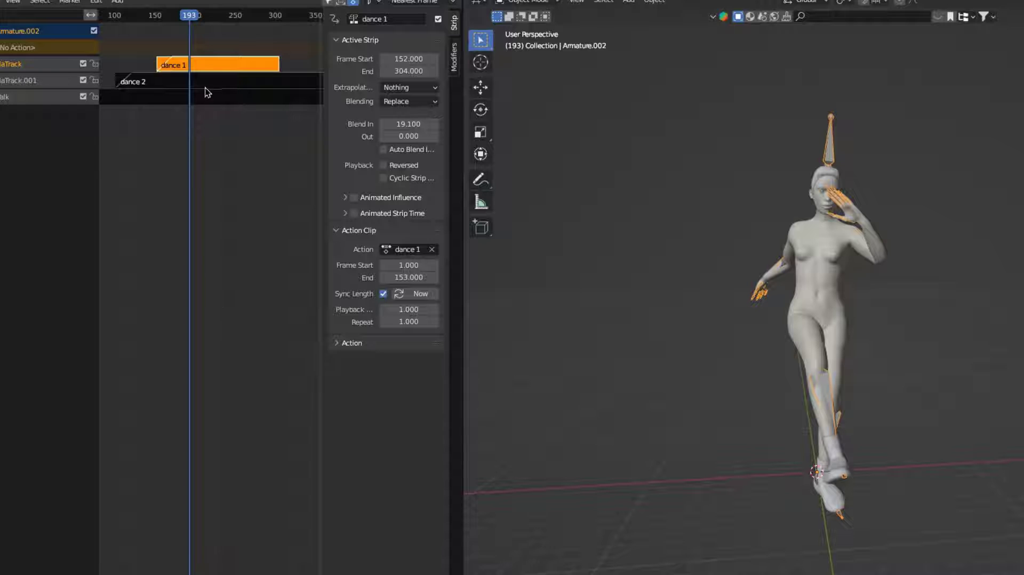
pyautogui.moveTo(224, 86)
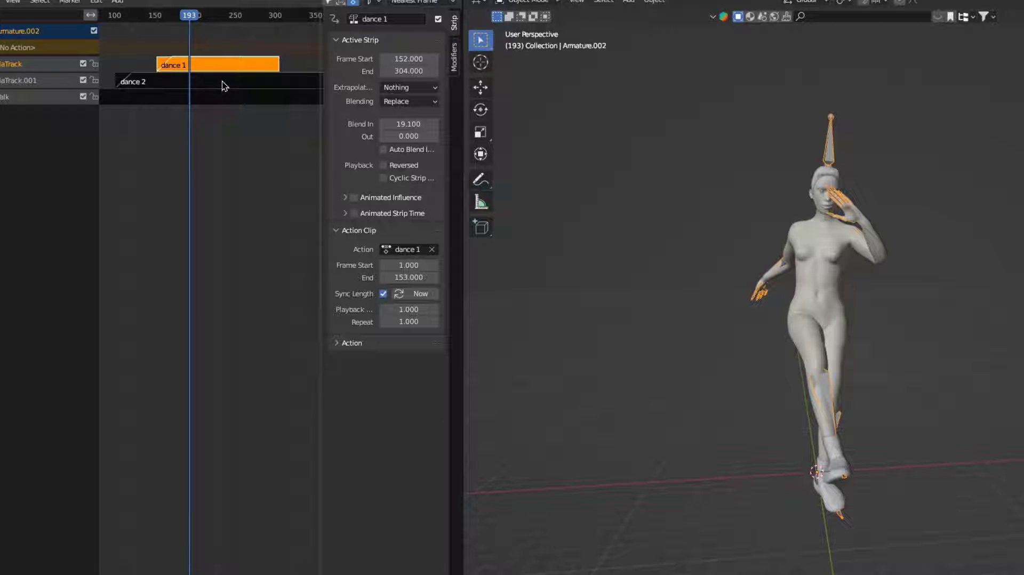
# - Select the dance 2 strip and play back the staggered walk-and-dance animation
pyautogui.click(160, 82)
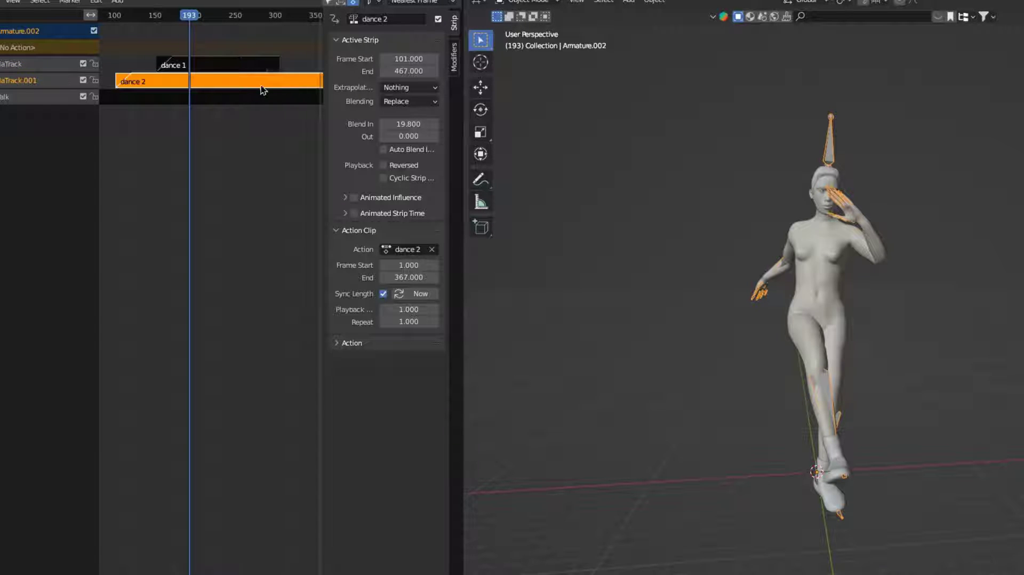
pyautogui.moveTo(408, 71)
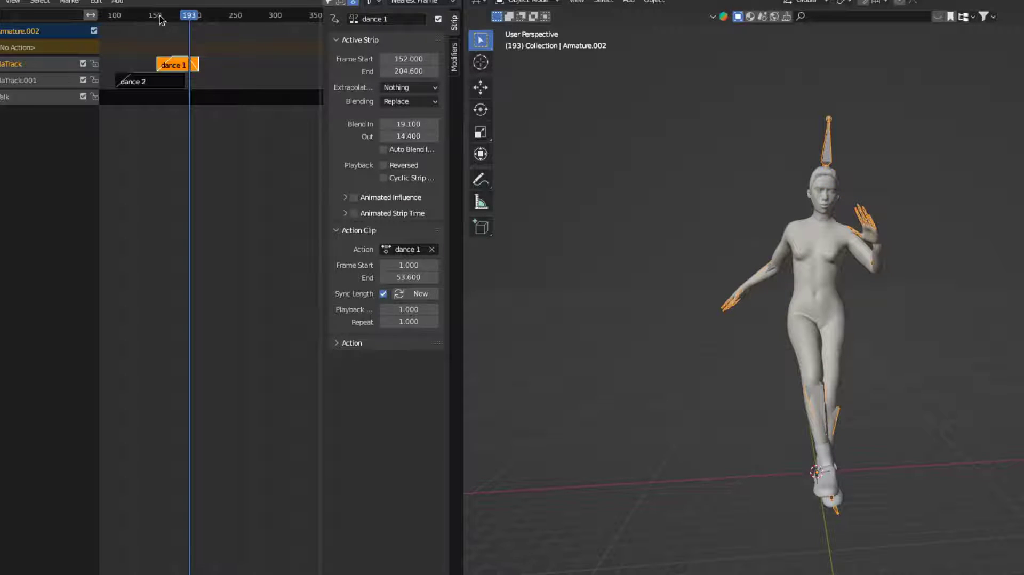
pyautogui.press('Space')
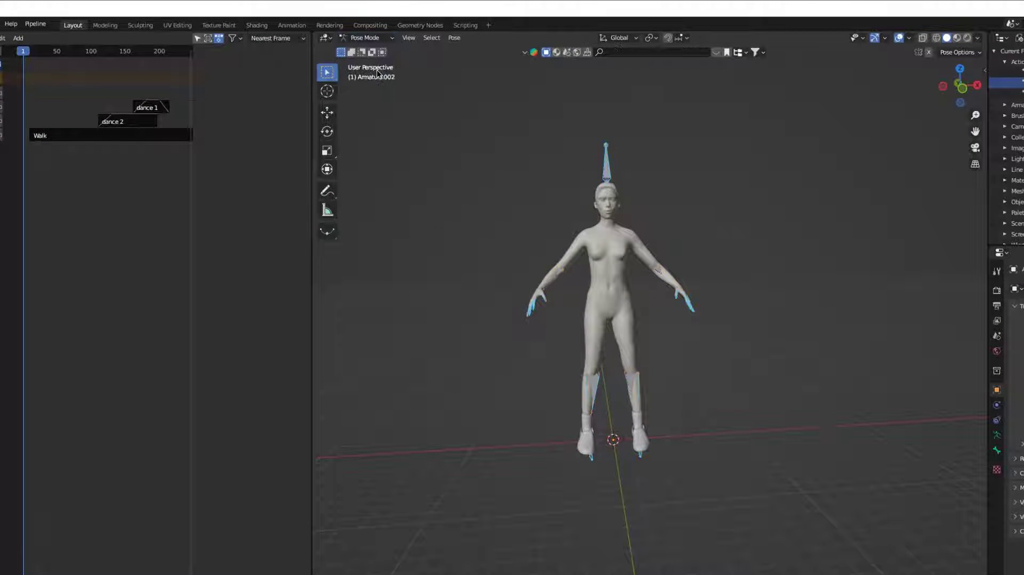
# - Clear all bone transforms, keyframe the rest pose and set its strip's Extrapolation to Nothing
pyautogui.click(454, 38)
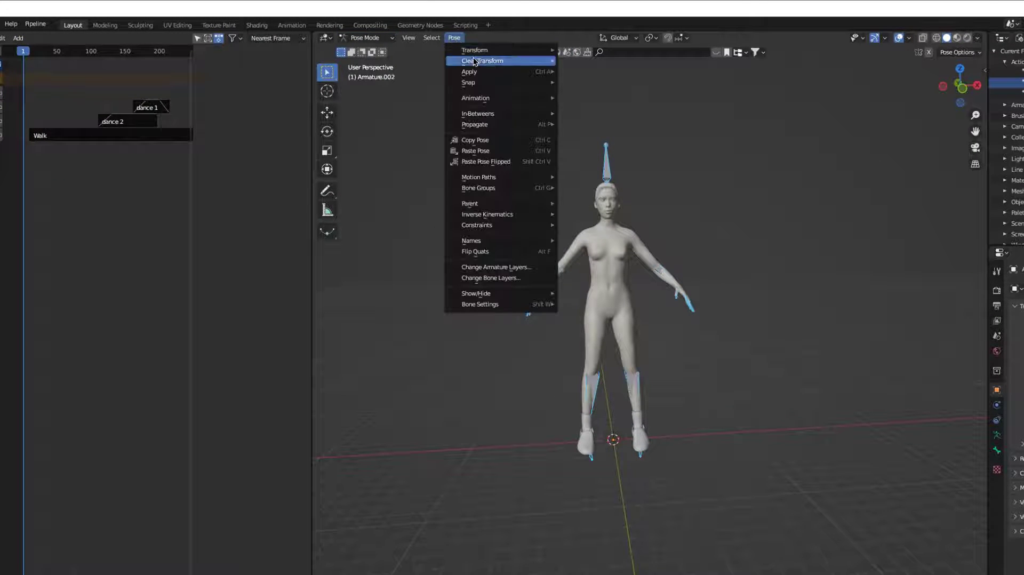
pyautogui.click(481, 61)
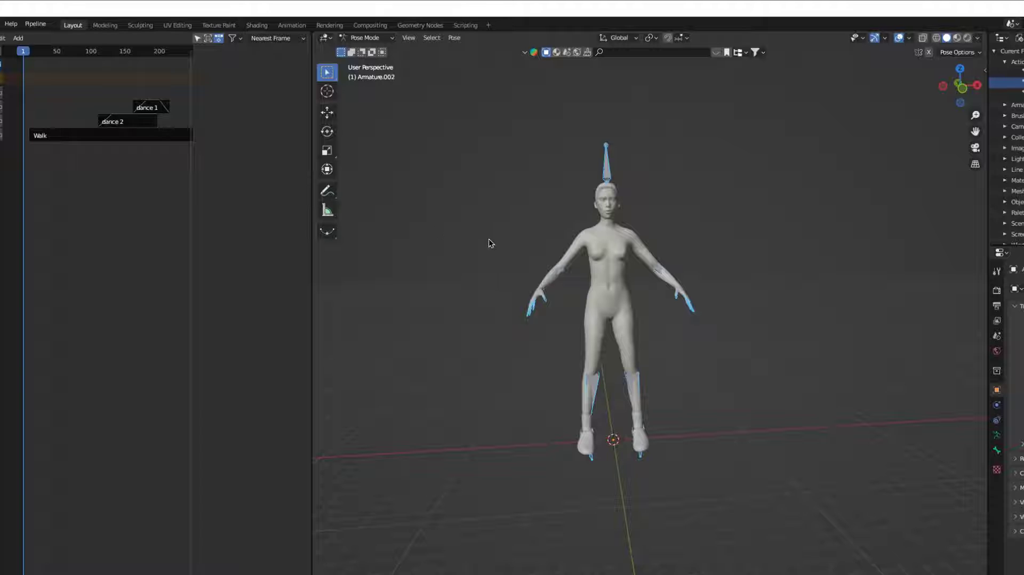
pyautogui.press('I')
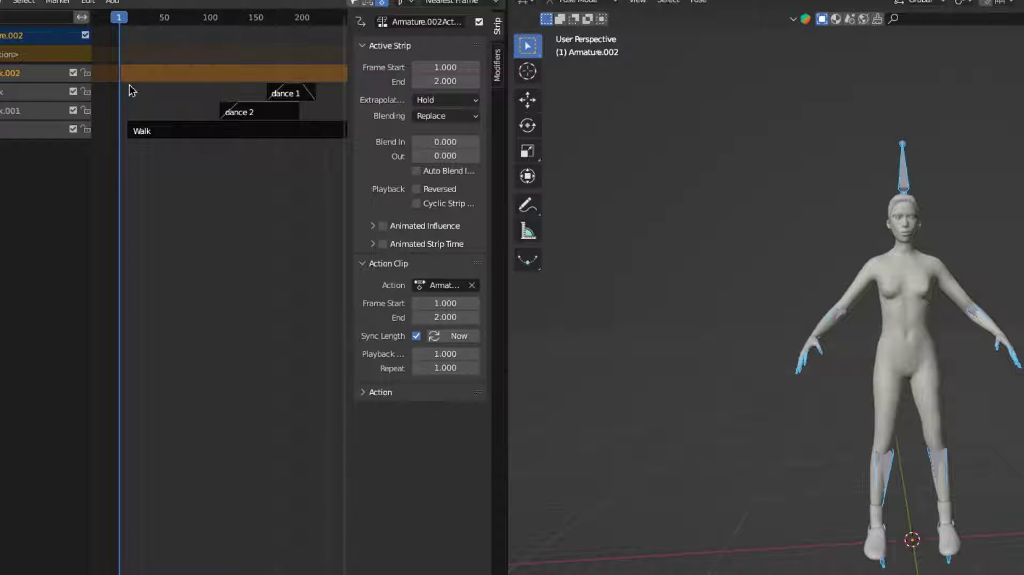
pyautogui.moveTo(125, 85)
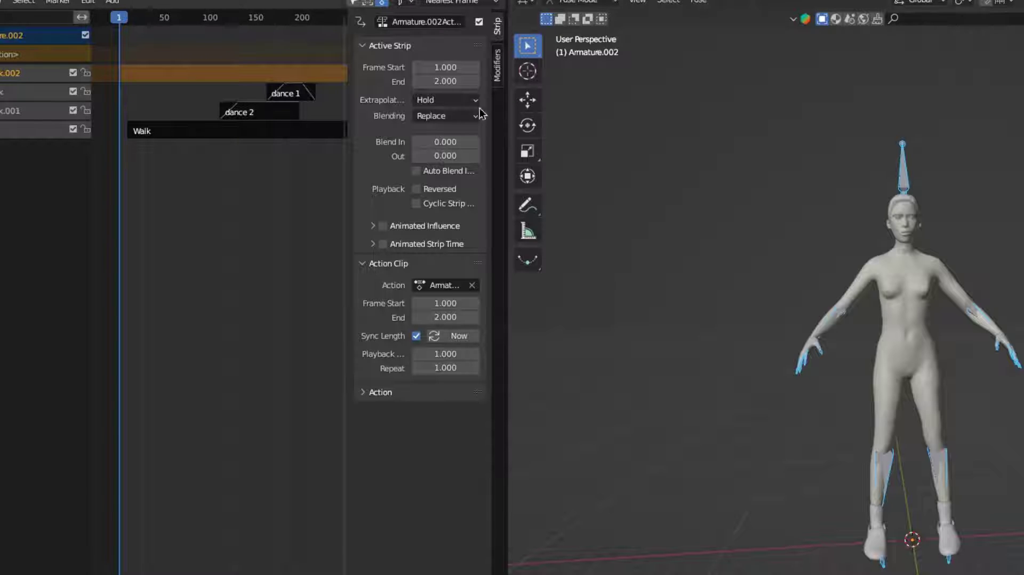
pyautogui.click(446, 101)
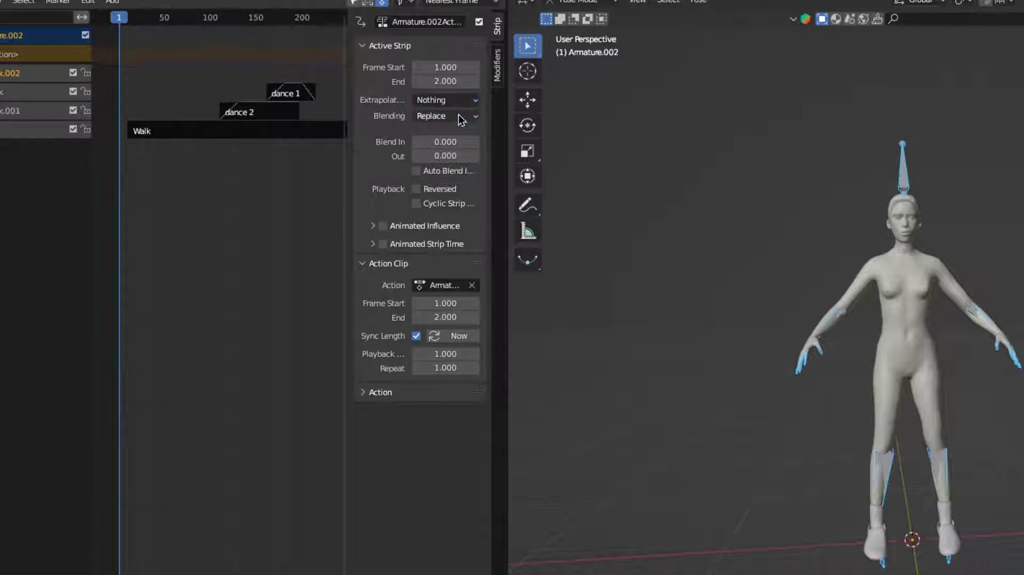
pyautogui.moveTo(447, 286)
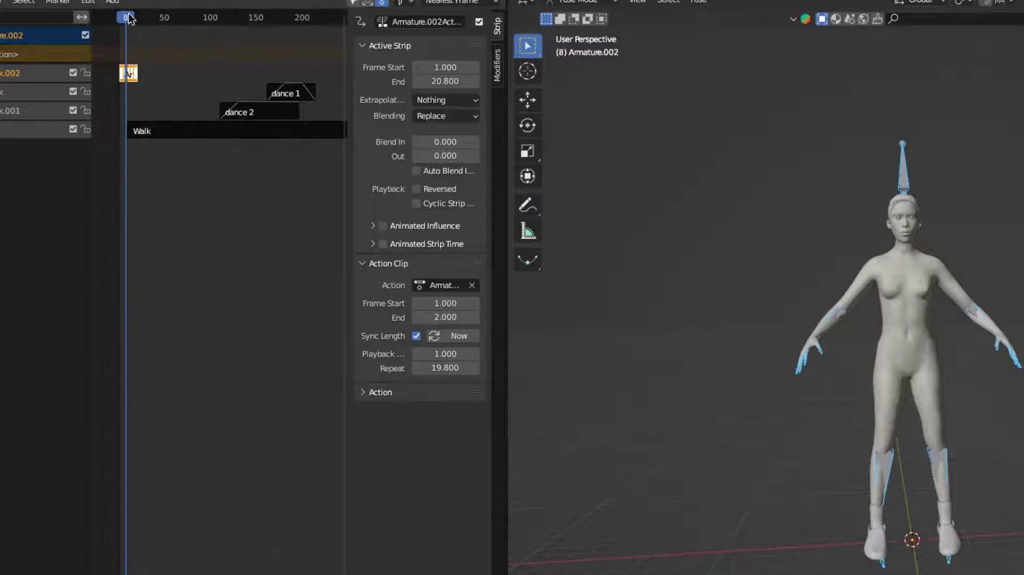
# - Return the armature to Object Mode and scrub the timeline to review the combined NLA motion
pyautogui.click(577, 1)
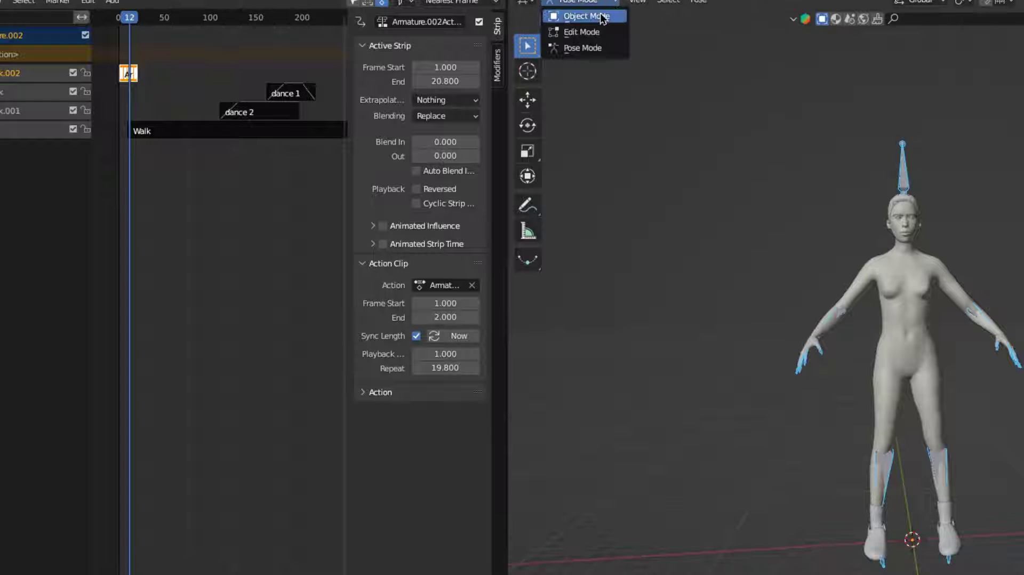
pyautogui.click(582, 16)
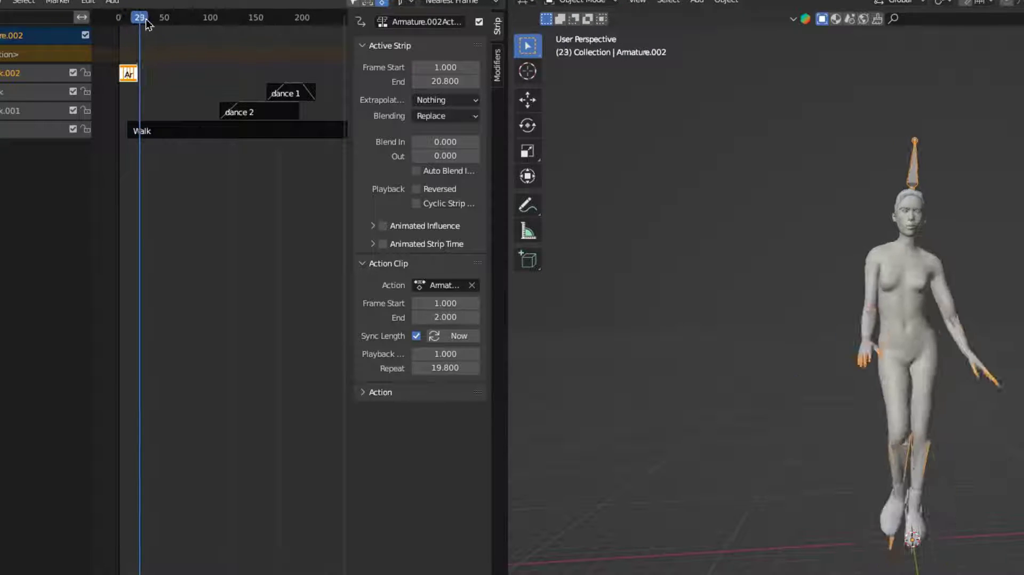
pyautogui.moveTo(139, 17); pyautogui.dragTo(125, 17)
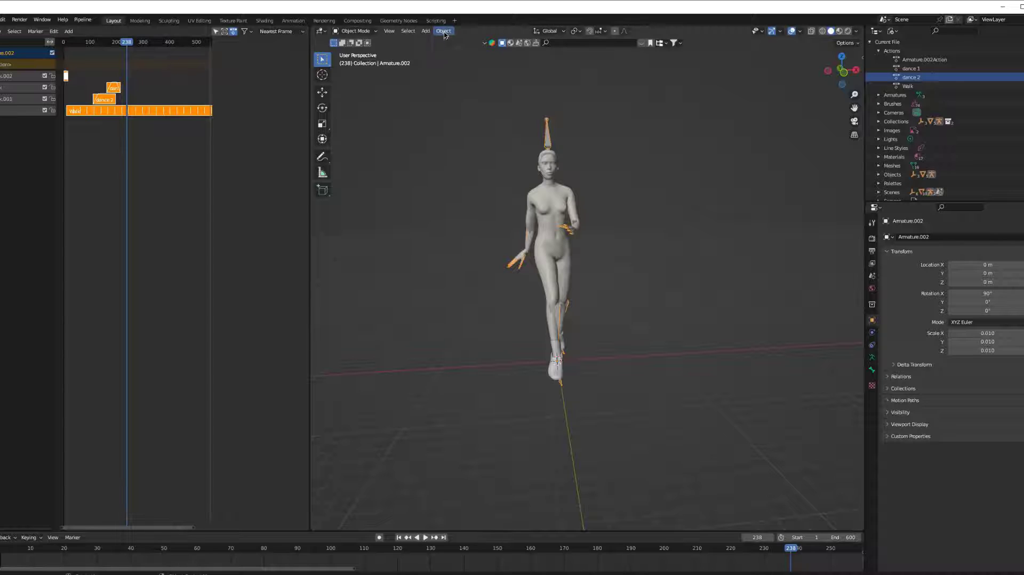
# - Bake Armature.002's pose and object animation for frames 1–600 into one action via Bake Action
pyautogui.click(443, 31)
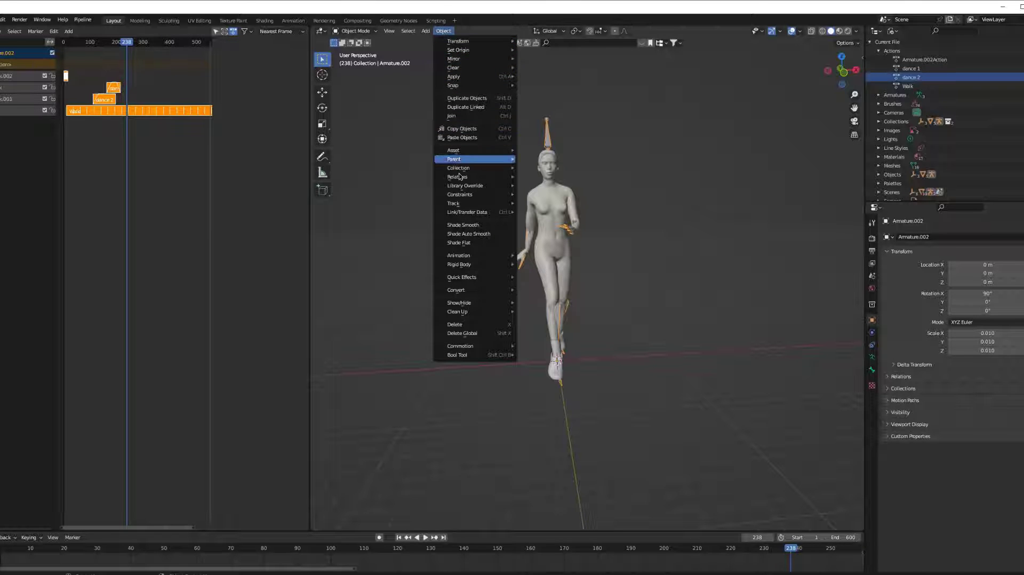
pyautogui.moveTo(472, 255)
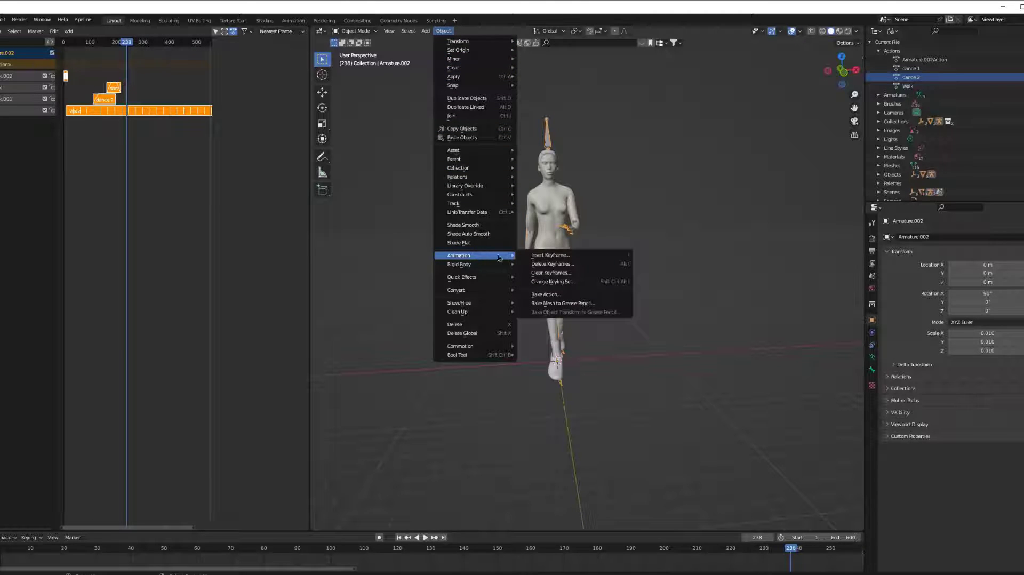
pyautogui.click(545, 294)
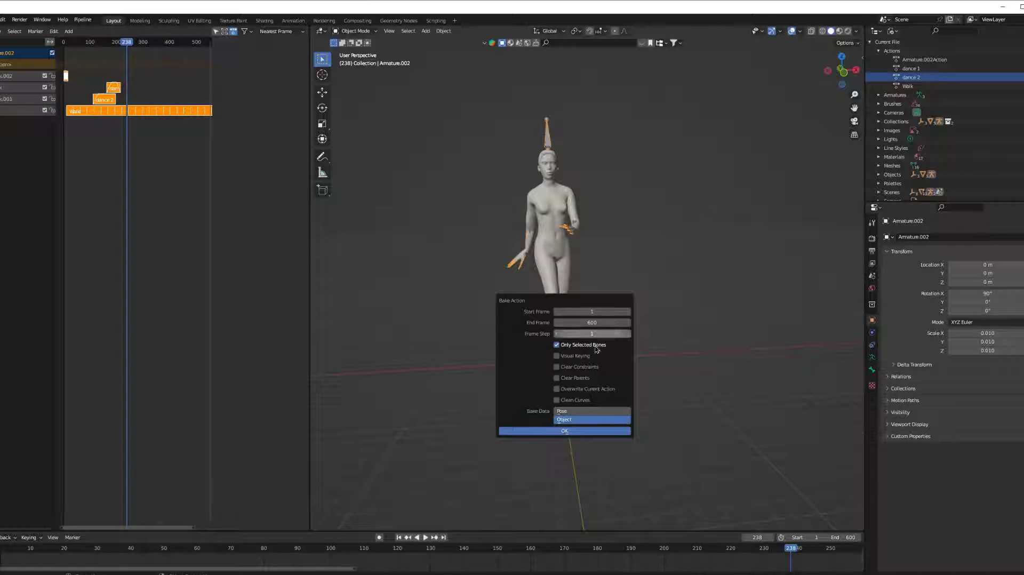
pyautogui.click(555, 389)
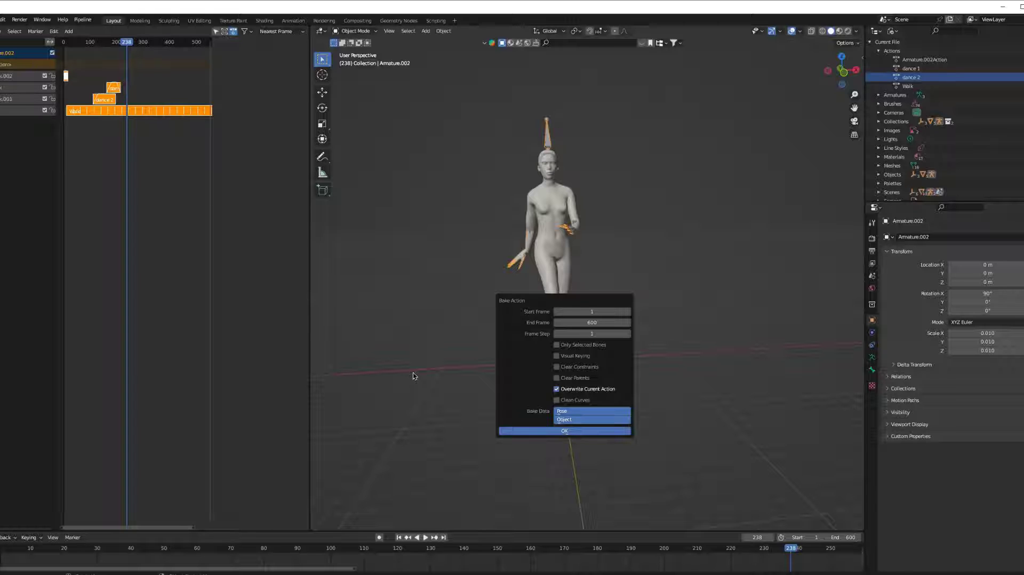
pyautogui.click(564, 431)
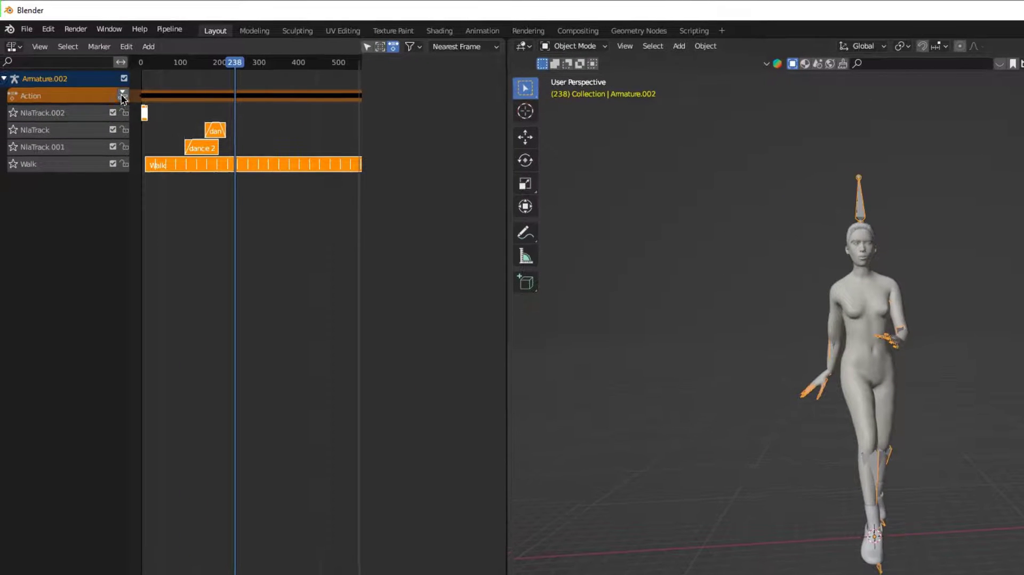
# - Push the baked action down into its own NLA track and clear the older walk and dance tracks
pyautogui.click(121, 97)
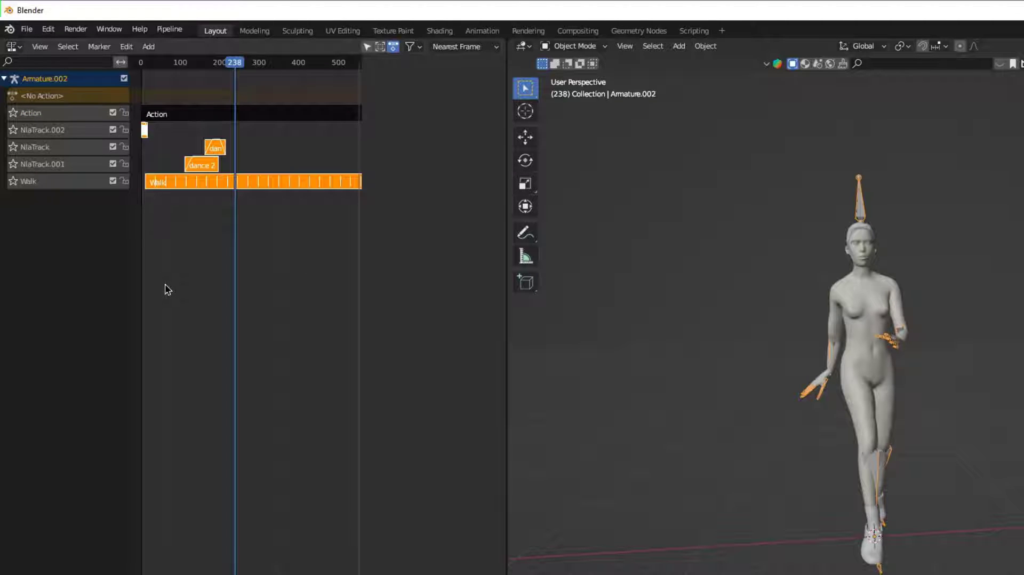
pyautogui.moveTo(190, 223)
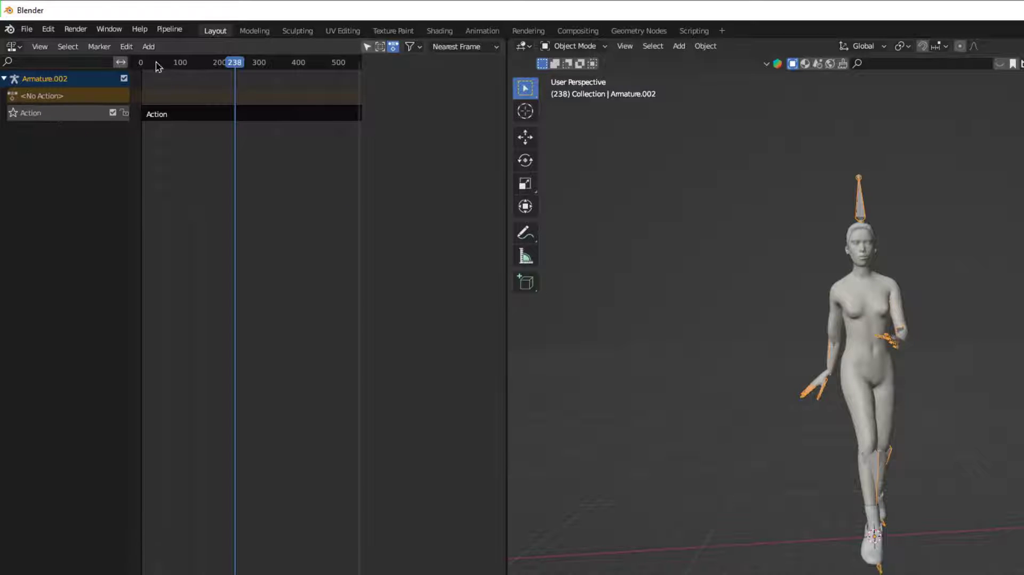
pyautogui.moveTo(234, 61); pyautogui.dragTo(223, 62)
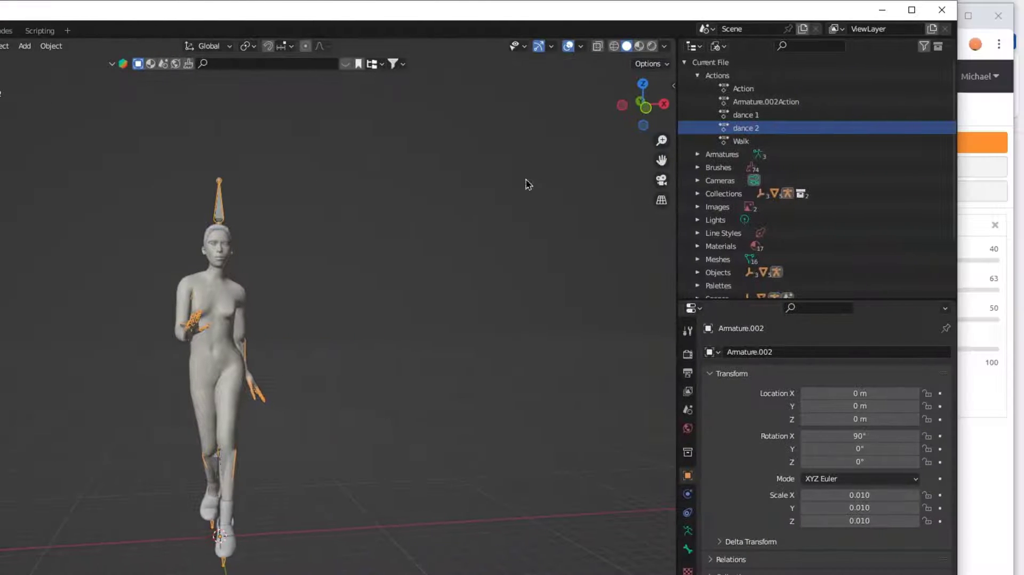
# - Rename the baked action to EMMA_DANCE_DEMO in the Outliner's Blender File view
pyautogui.doubleClick(743, 89)
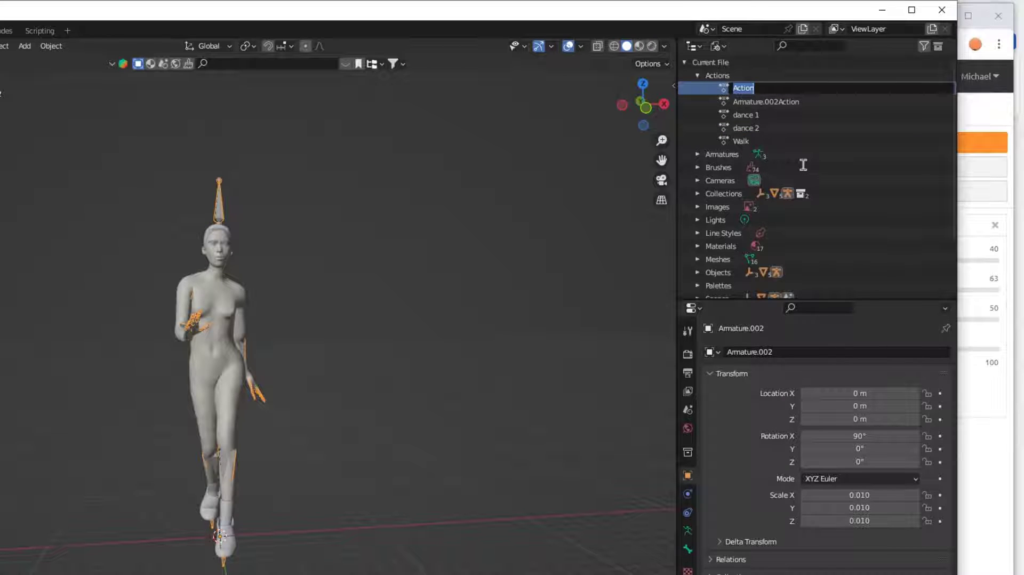
pyautogui.write('EMMA')
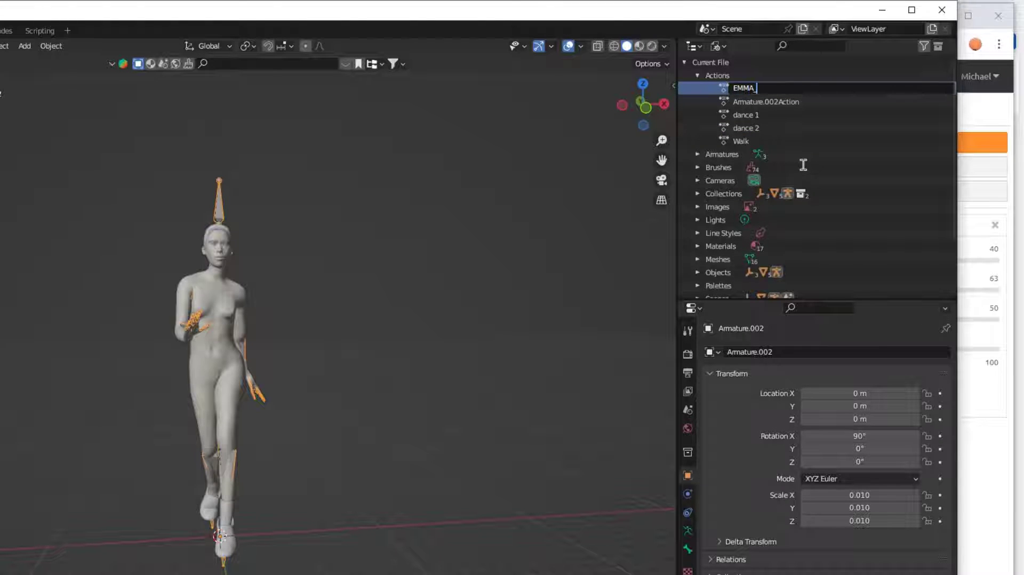
pyautogui.write('_DANCE DEMO')
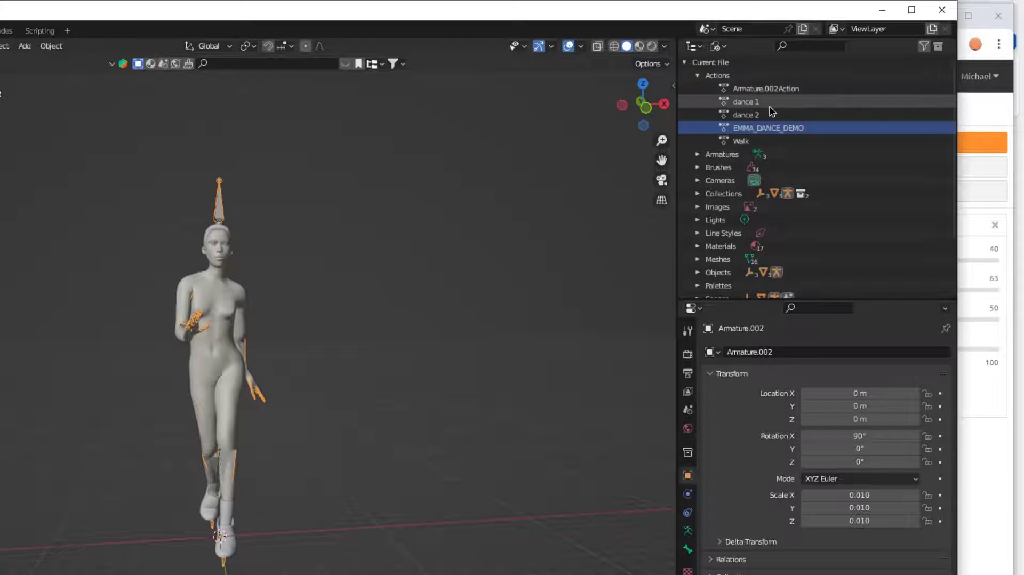
# - Select the leftover dance and Walk actions and the spare Armature.001 for removal
pyautogui.click(740, 141)
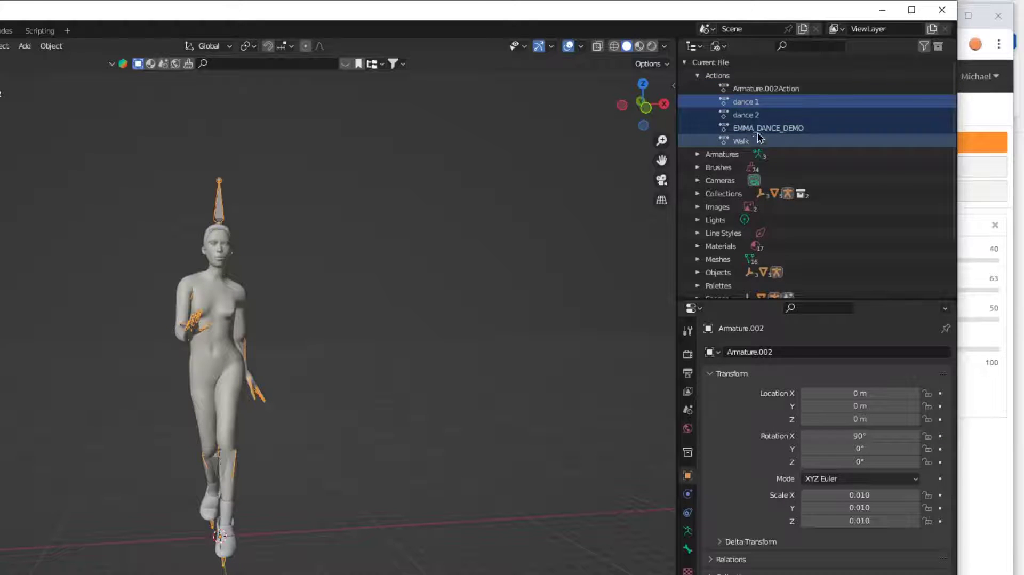
pyautogui.click(721, 154)
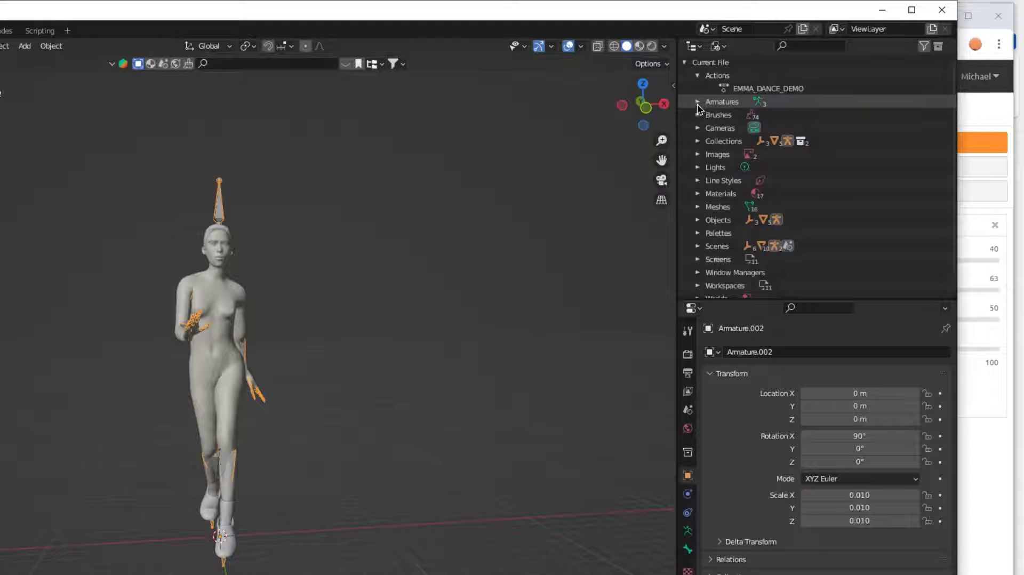
pyautogui.click(697, 102)
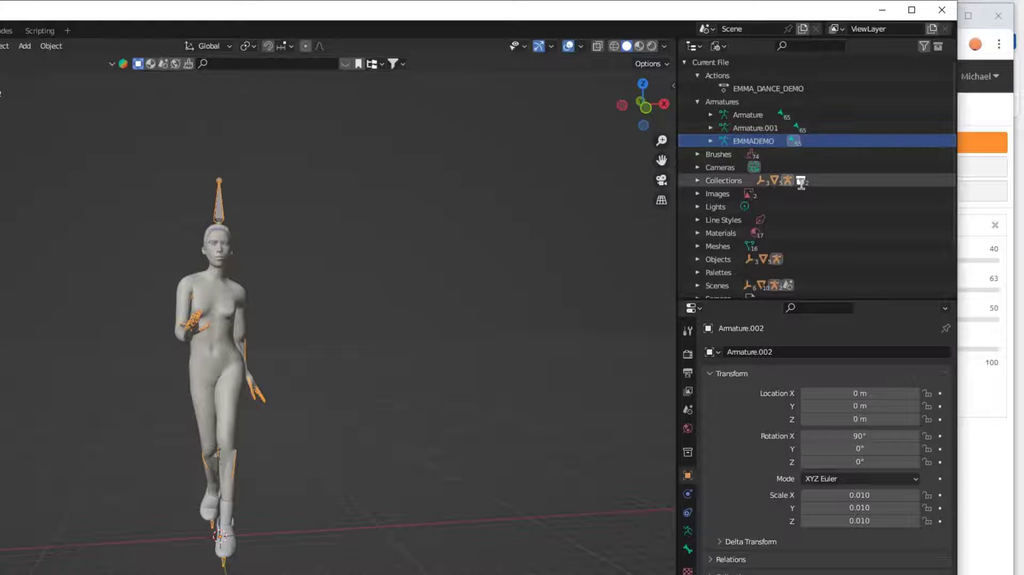
pyautogui.click(755, 128)
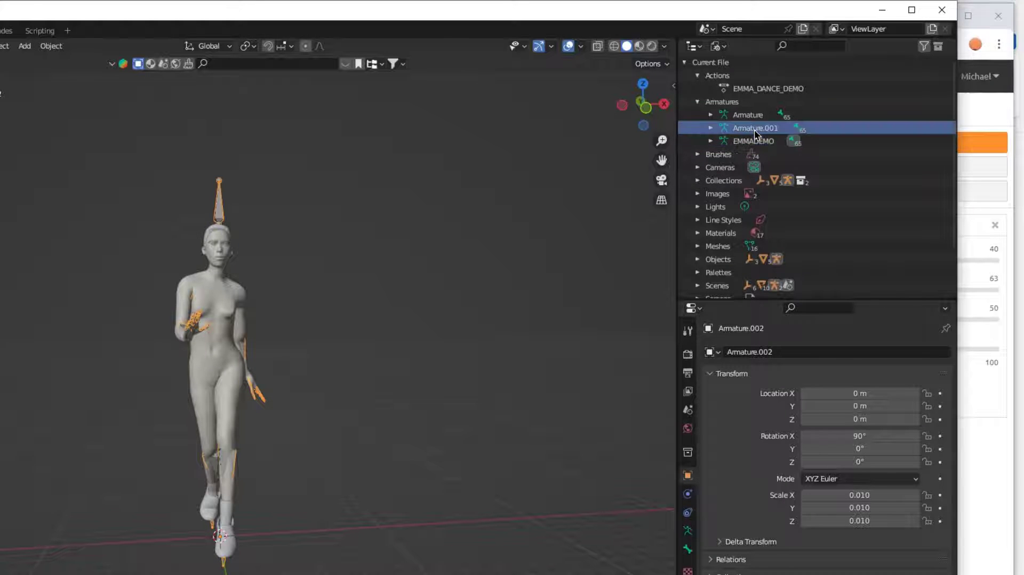
pyautogui.rightClick(755, 128)
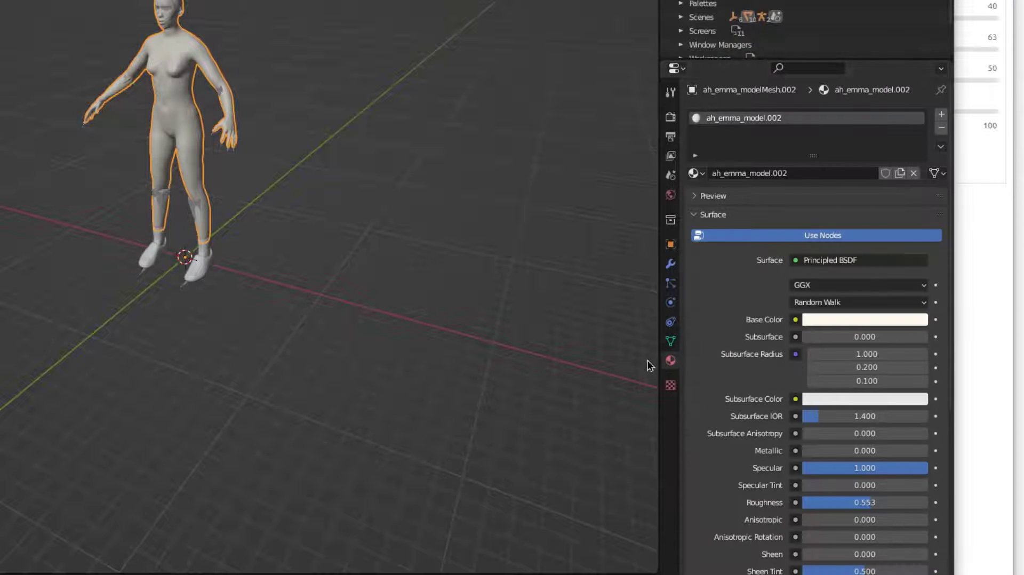
# - Feed the body material's Base Color from AH_Emma_Skin.png and show the viewport in Material Preview
pyautogui.click(794, 320)
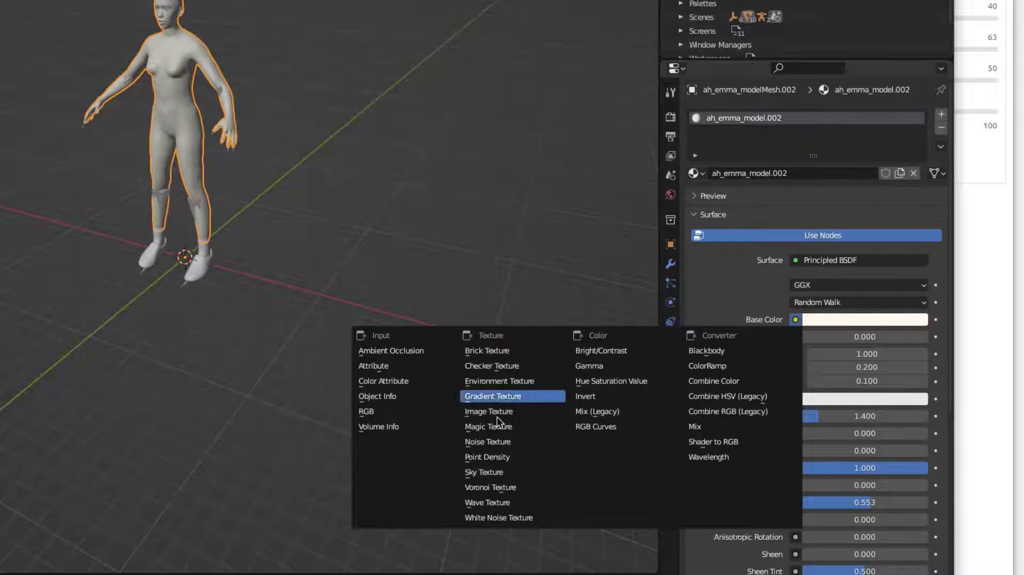
pyautogui.moveTo(488, 412)
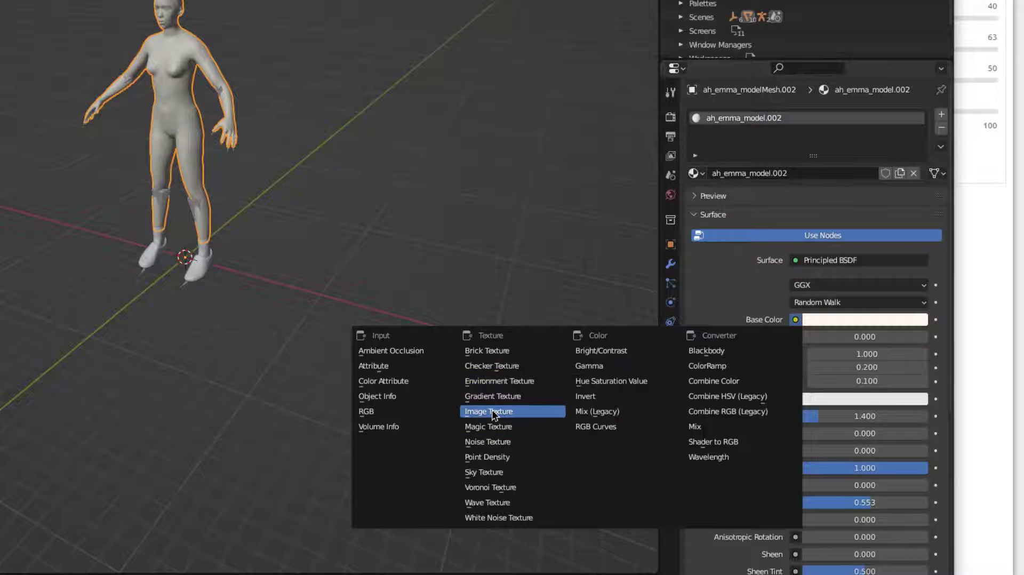
pyautogui.click(489, 412)
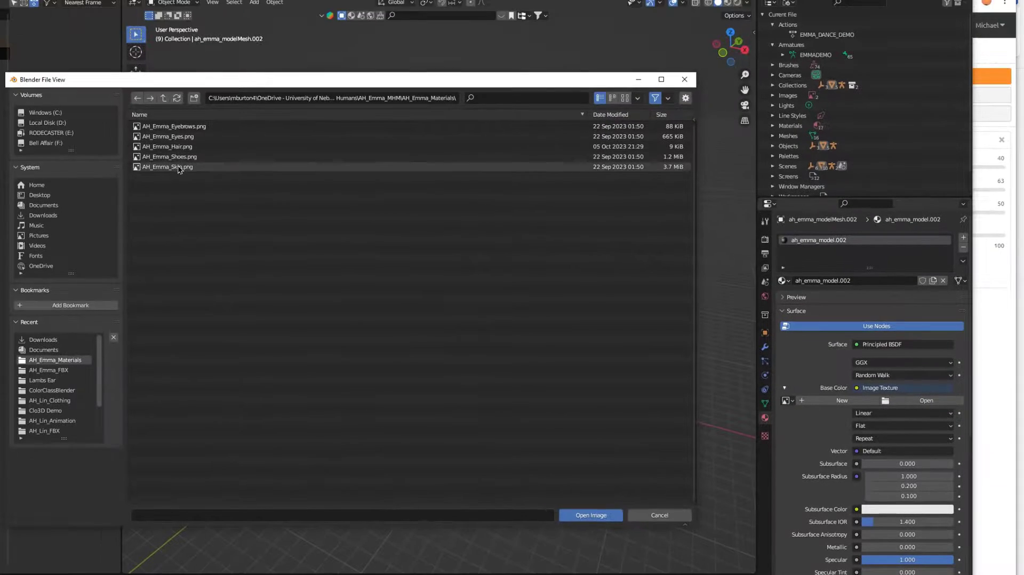
pyautogui.click(591, 516)
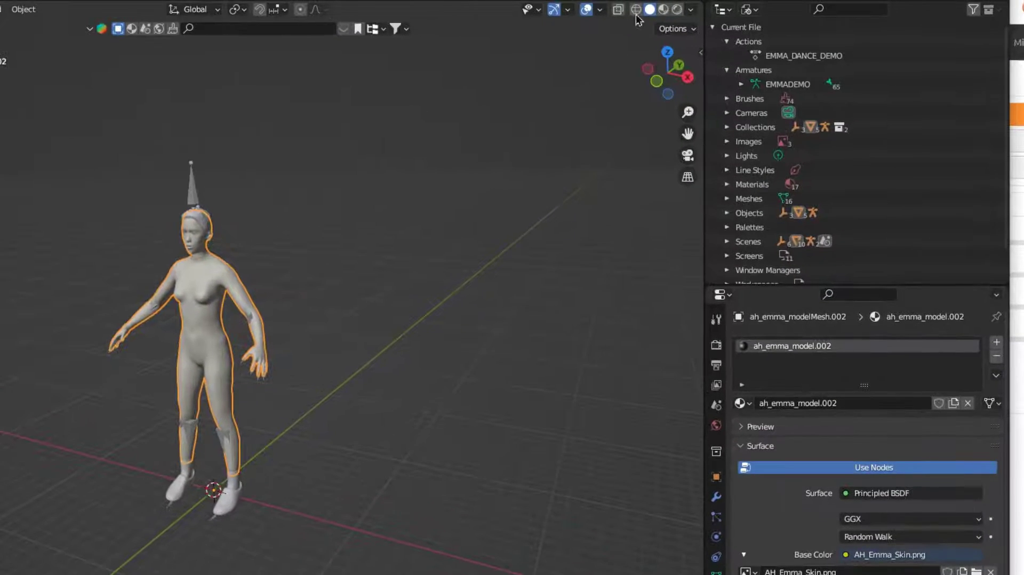
pyautogui.click(655, 10)
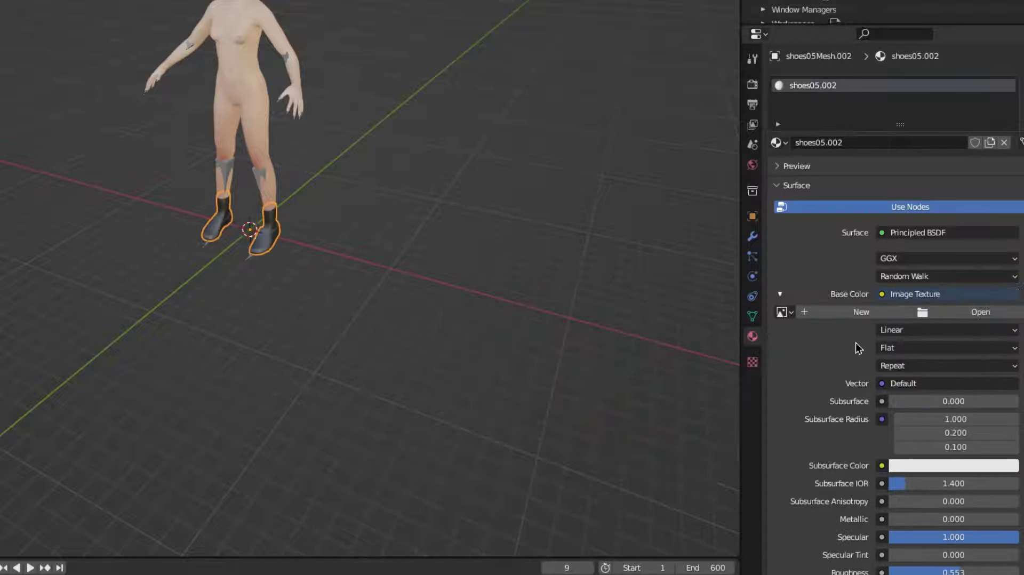
# - Load the shoes texture image into the shoes material's Base Color
pyautogui.click(980, 313)
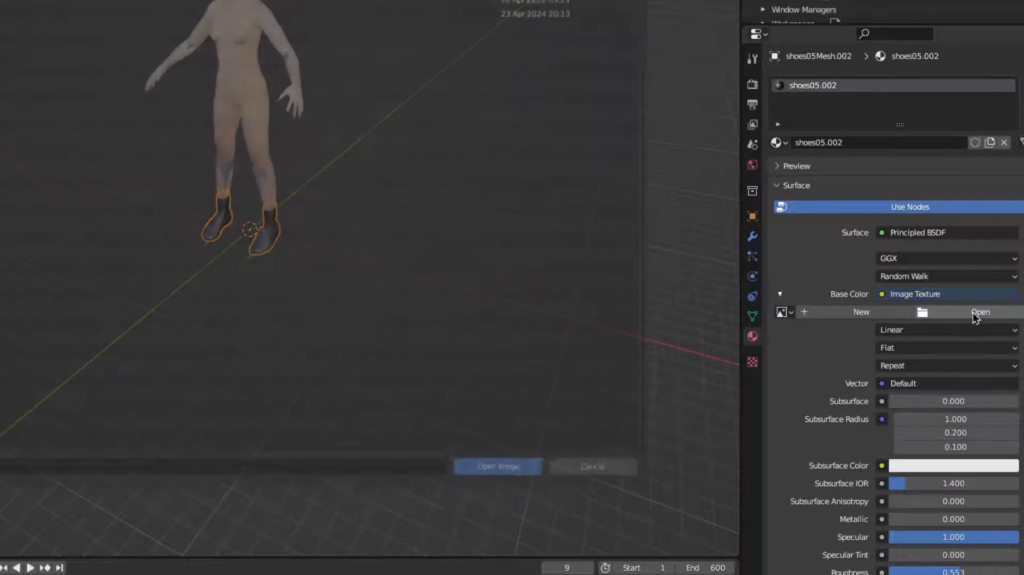
pyautogui.click(979, 312)
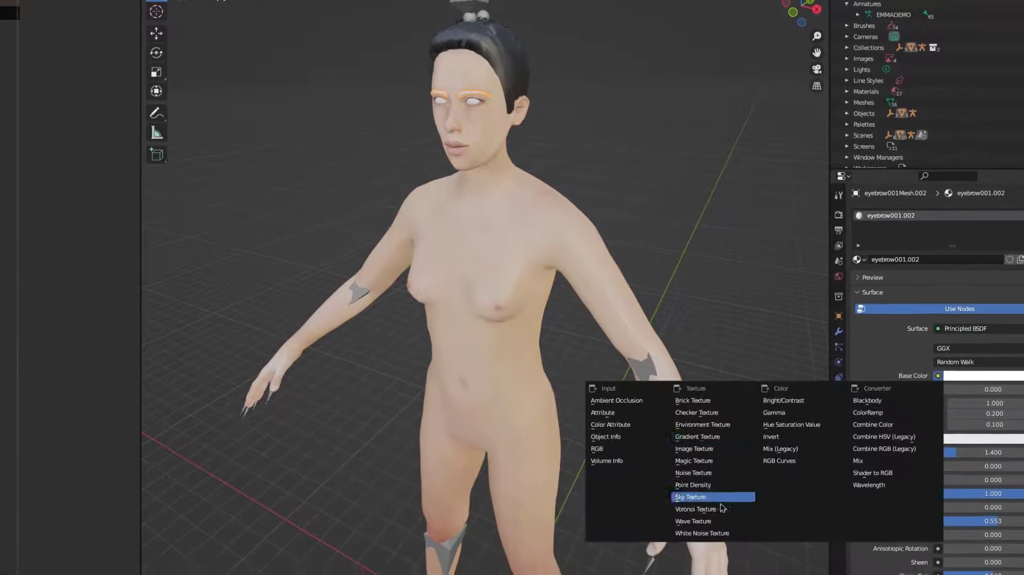
# - Give the eyebrow material AH_Emma_Eyebrows.png and the high-poly eye material AH_Emma_Eyes.png as Base Color textures
pyautogui.click(693, 449)
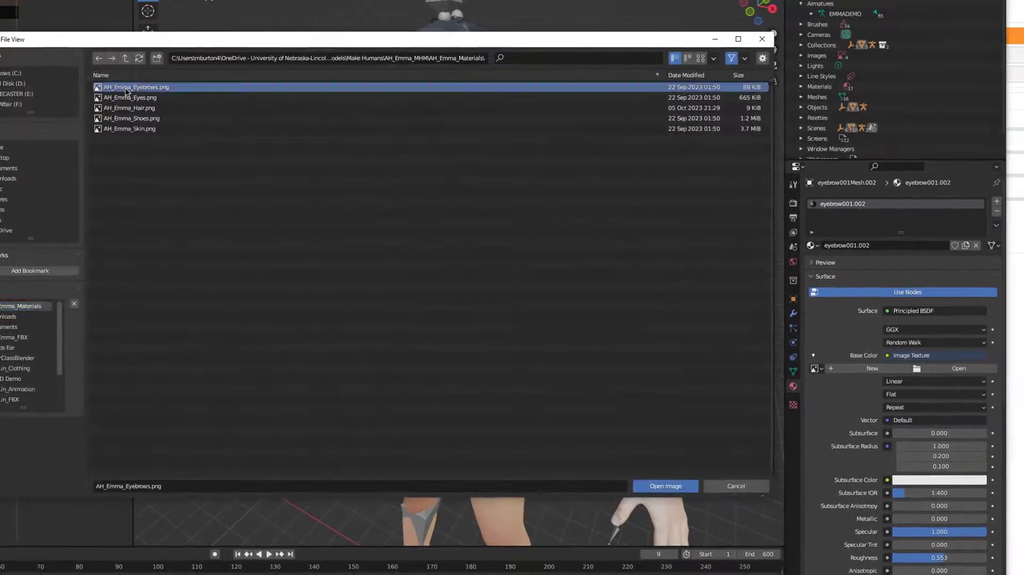
pyautogui.click(666, 486)
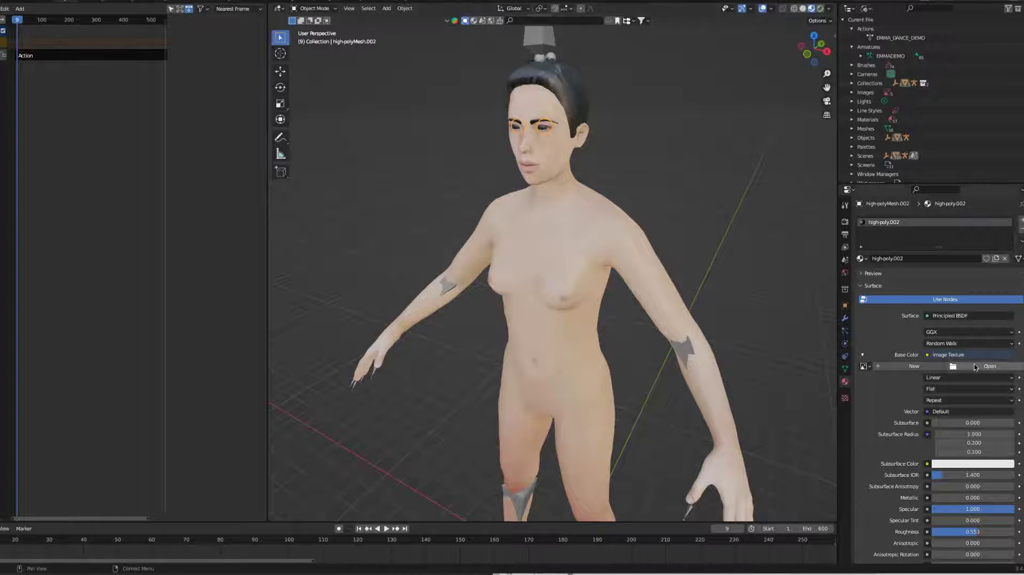
pyautogui.click(990, 365)
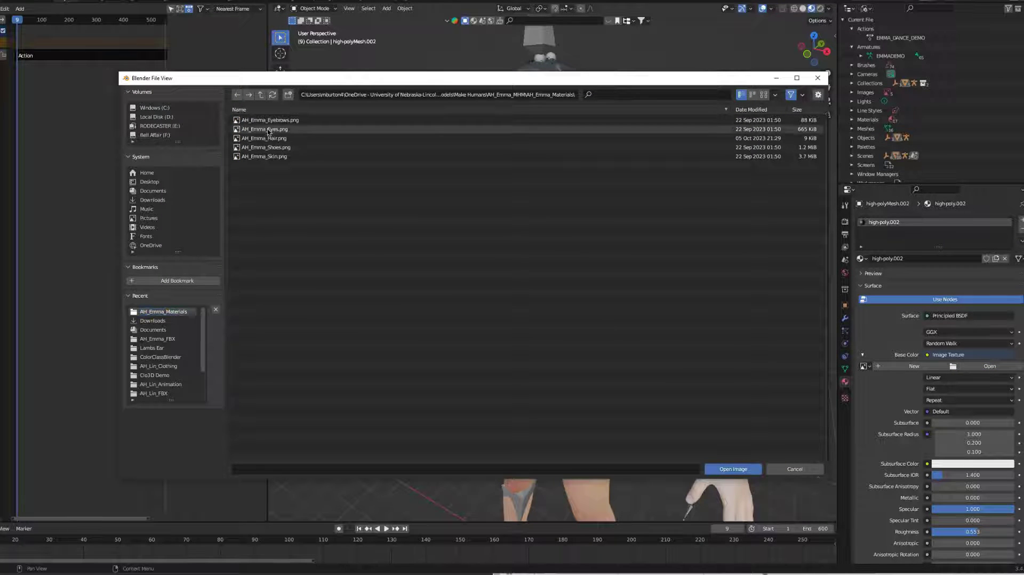
pyautogui.click(732, 469)
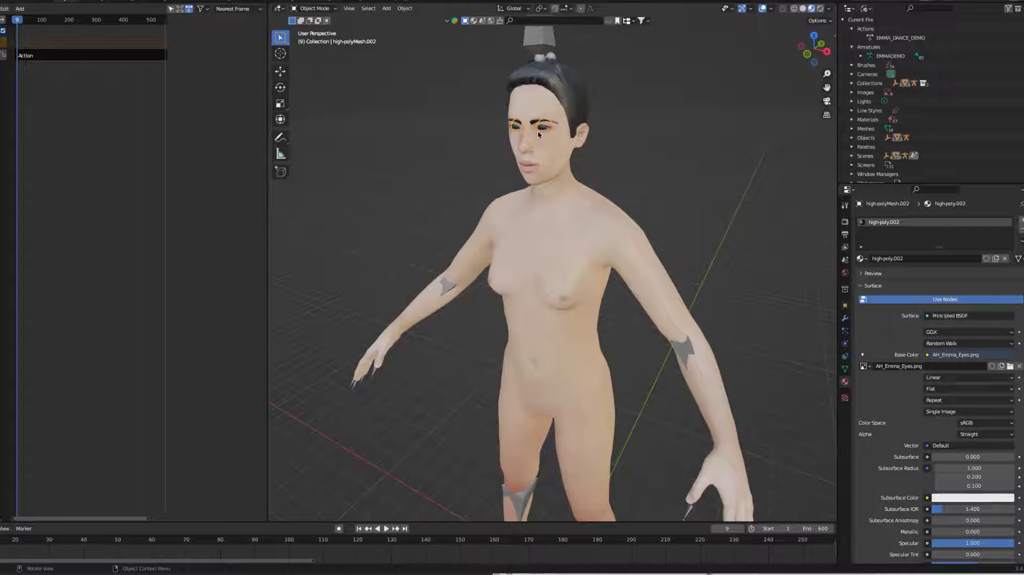
pyautogui.scroll(-3)
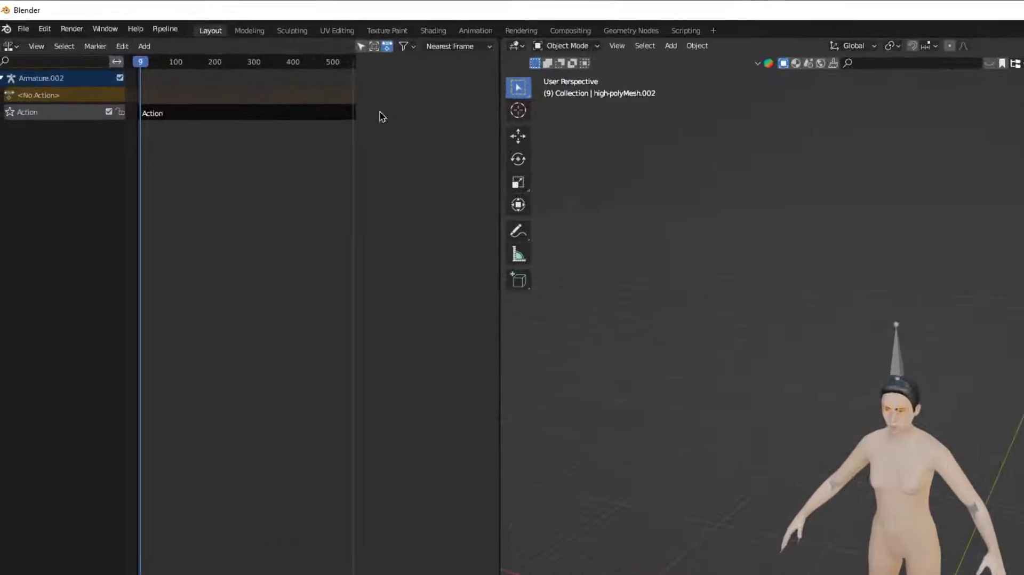
# - Export the armature and mesh with baked animation as EMMA_DEMO.fbx to Downloads
pyautogui.click(29, 29)
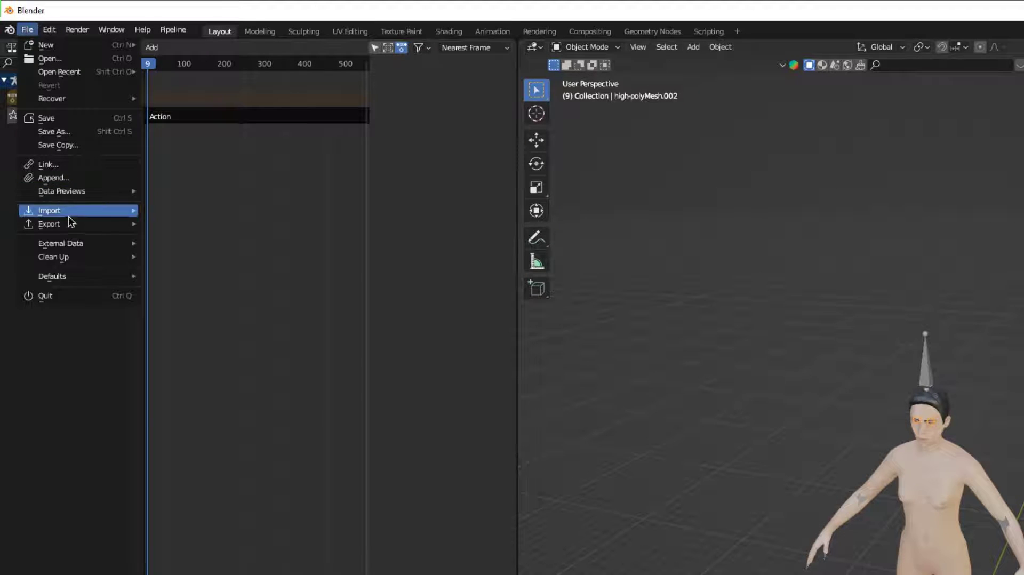
pyautogui.click(49, 210)
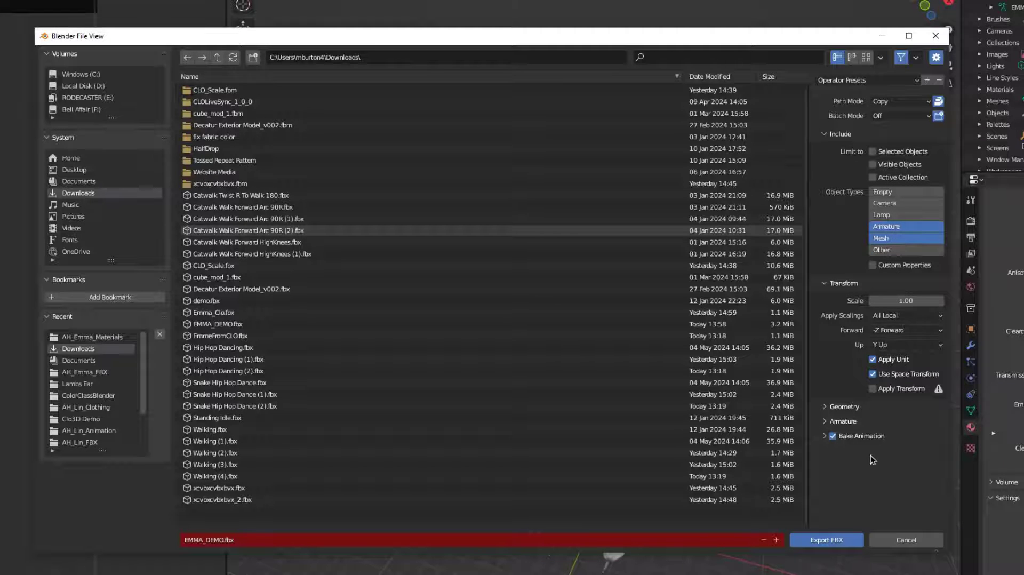
pyautogui.click(825, 540)
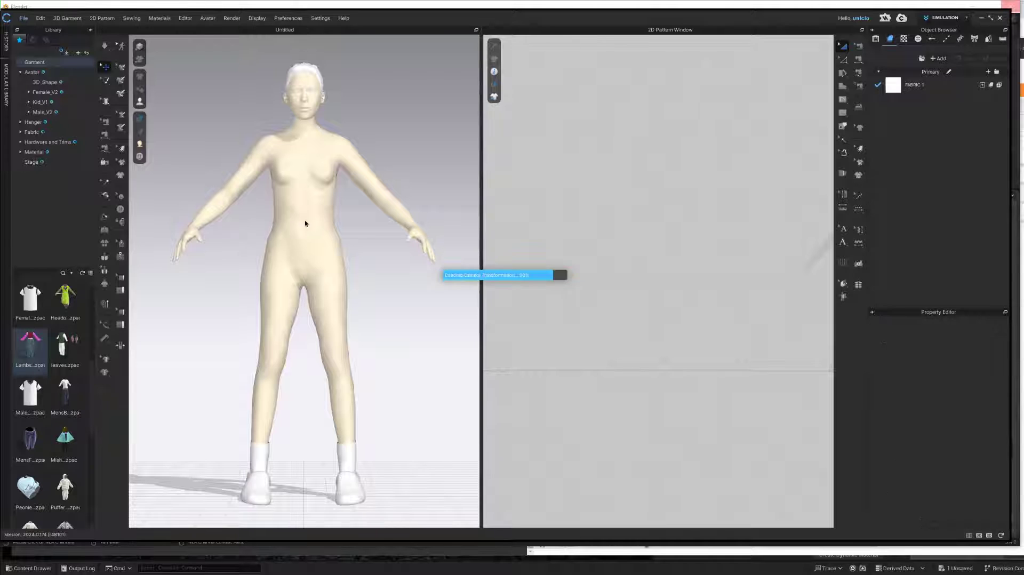
# - Import EMMA_DEMO.fbx from Downloads as an avatar with joint and cache animation
pyautogui.click(24, 18)
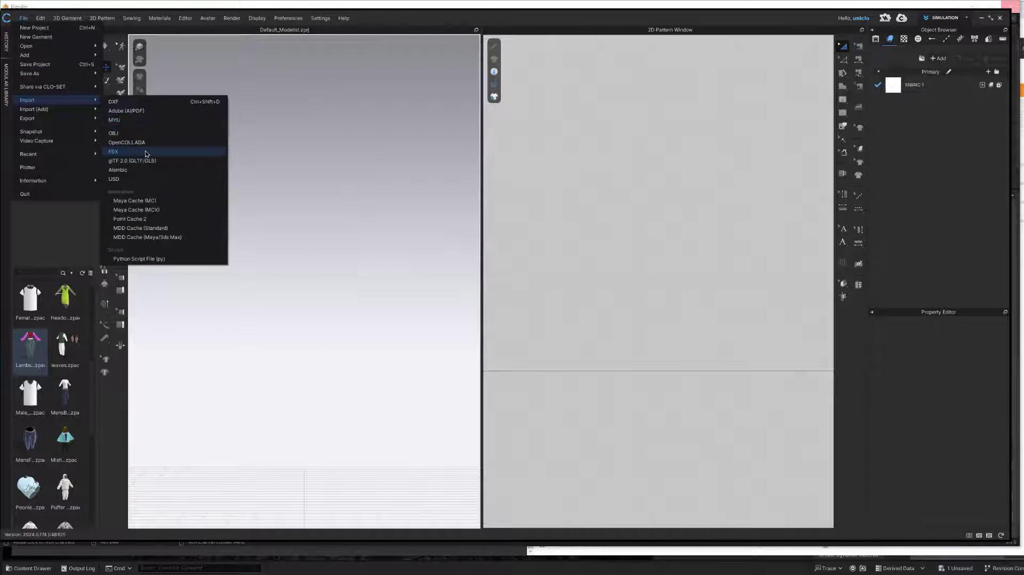
pyautogui.click(113, 151)
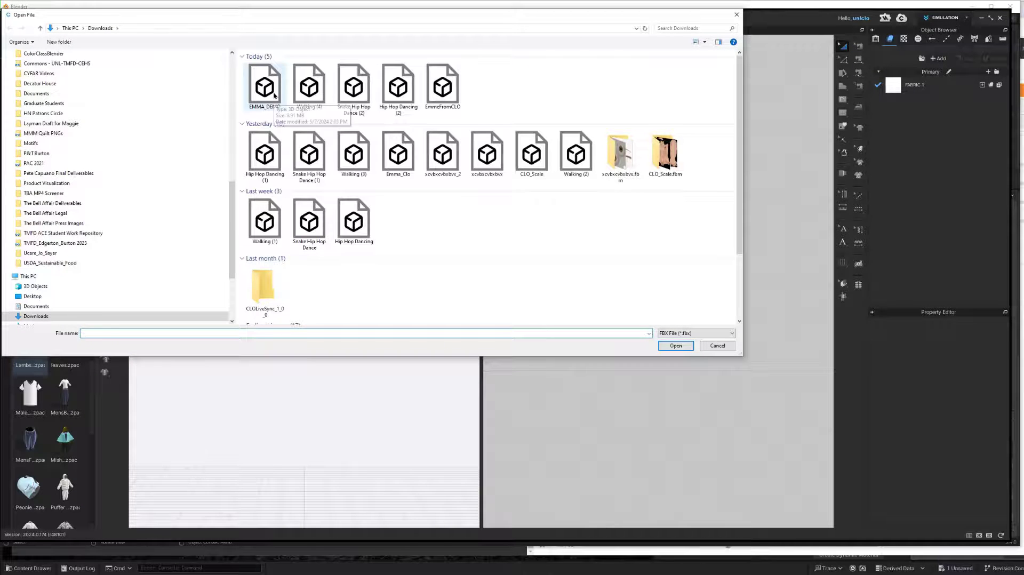
pyautogui.click(677, 345)
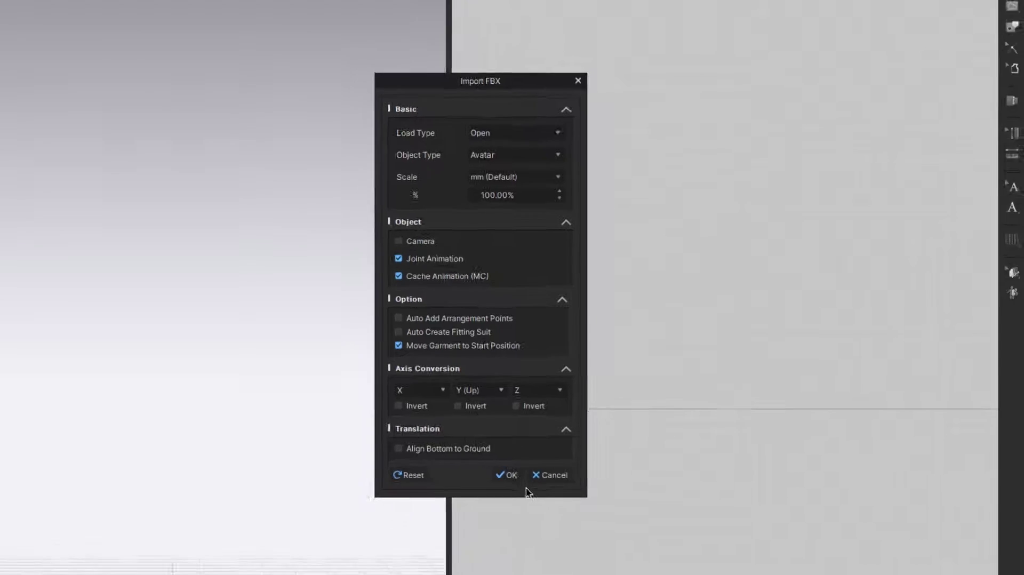
pyautogui.click(506, 476)
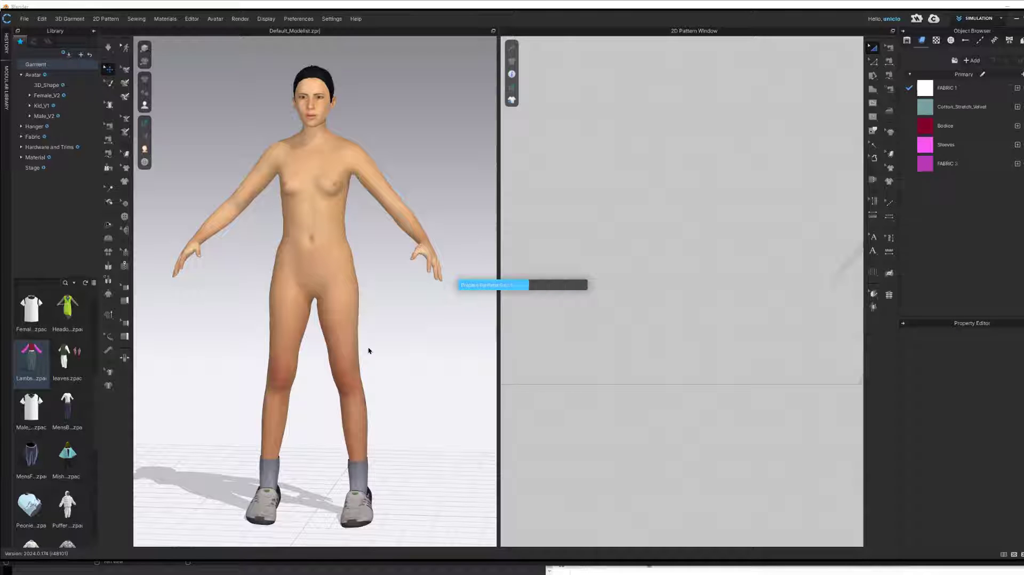
# - Load the Lambs Ear .zpac from the Library onto Emma's avatar
pyautogui.doubleClick(31, 359)
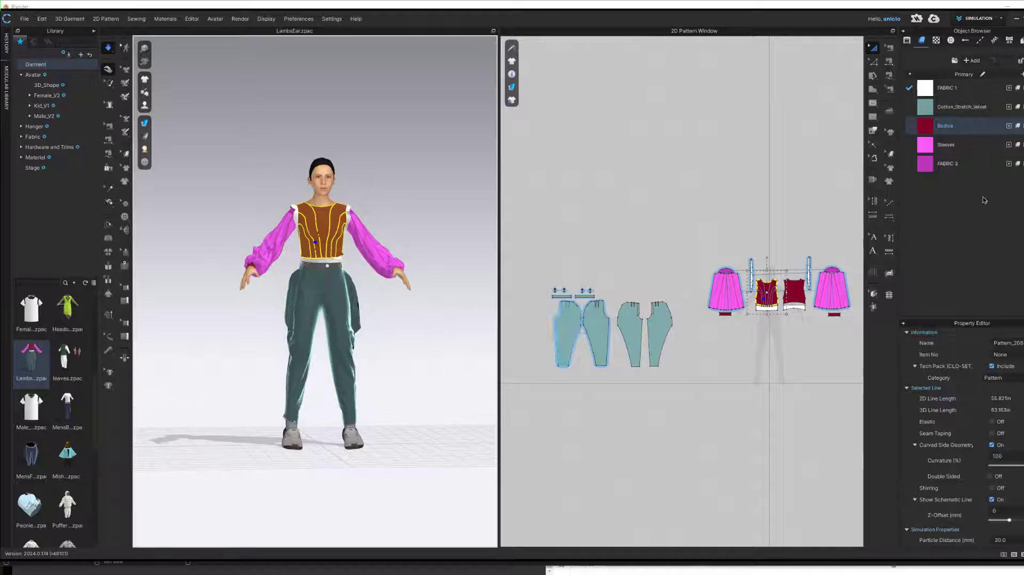
# - Switch the workspace to Animation mode and accept the animation quality notice
pyautogui.click(976, 4)
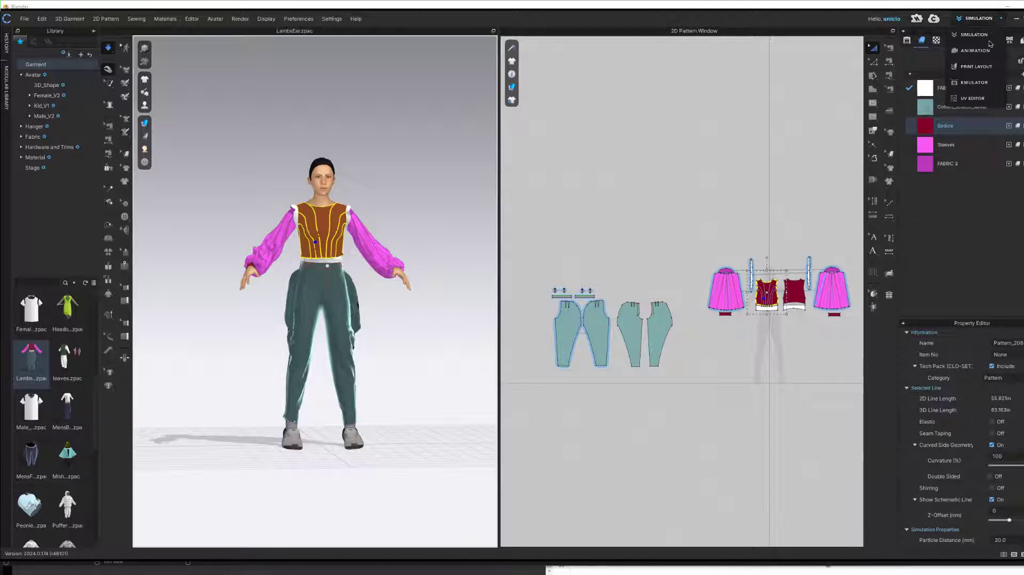
pyautogui.click(968, 51)
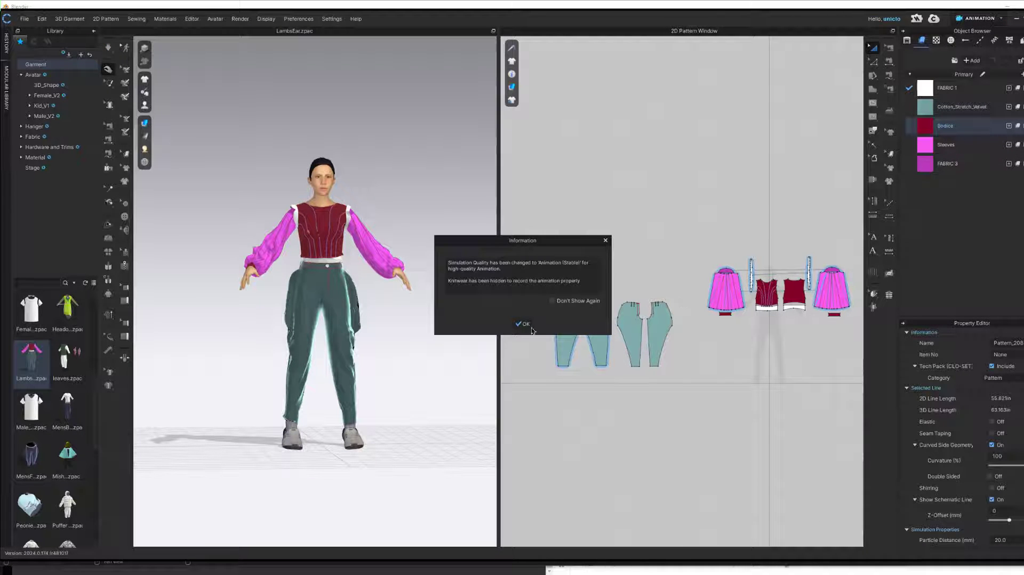
pyautogui.click(521, 324)
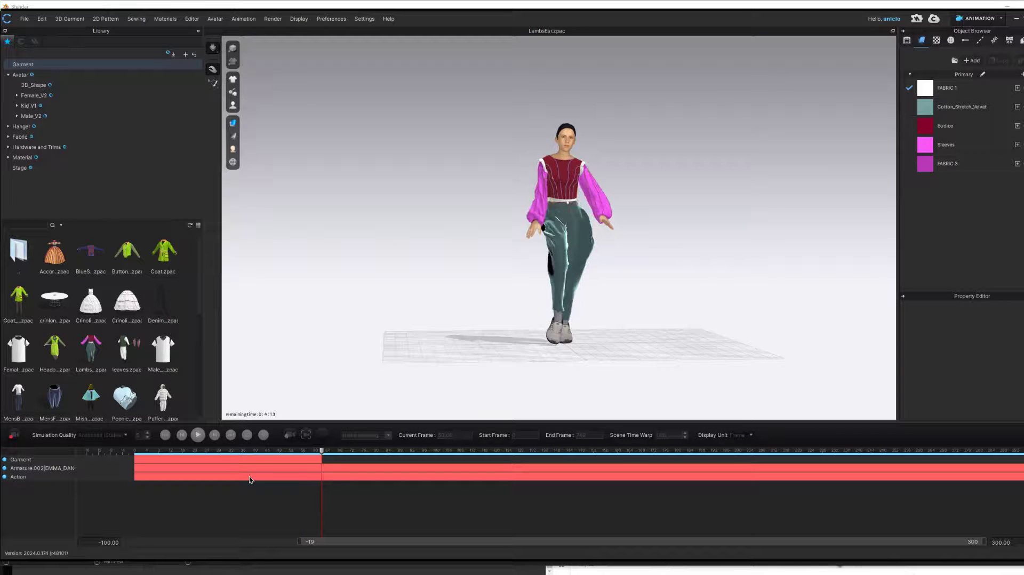
# - Record the garment simulation along the walk, play it back on the timeline, then pause
pyautogui.click(198, 435)
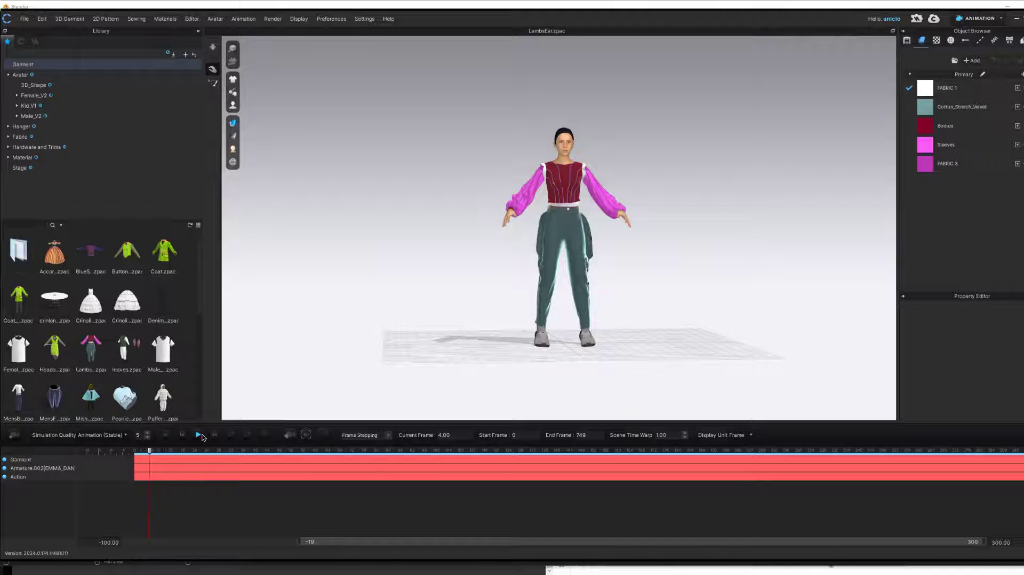
pyautogui.click(198, 435)
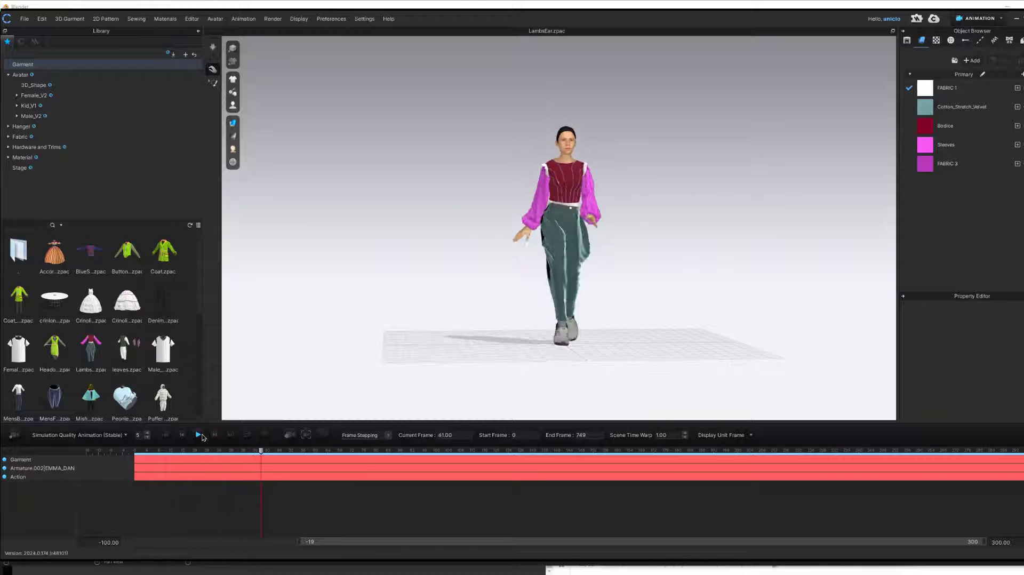
pyautogui.click(198, 435)
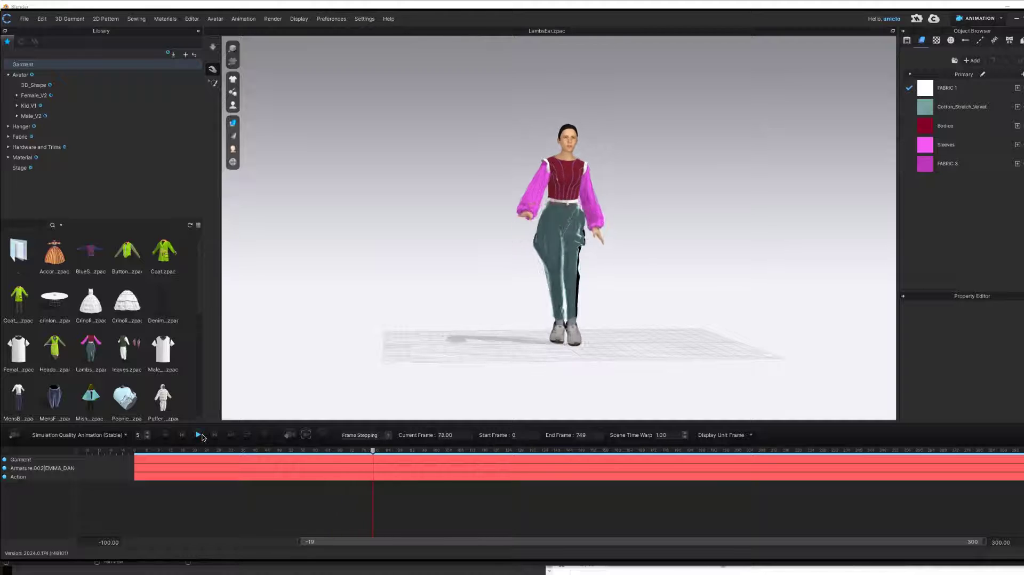
pyautogui.click(198, 435)
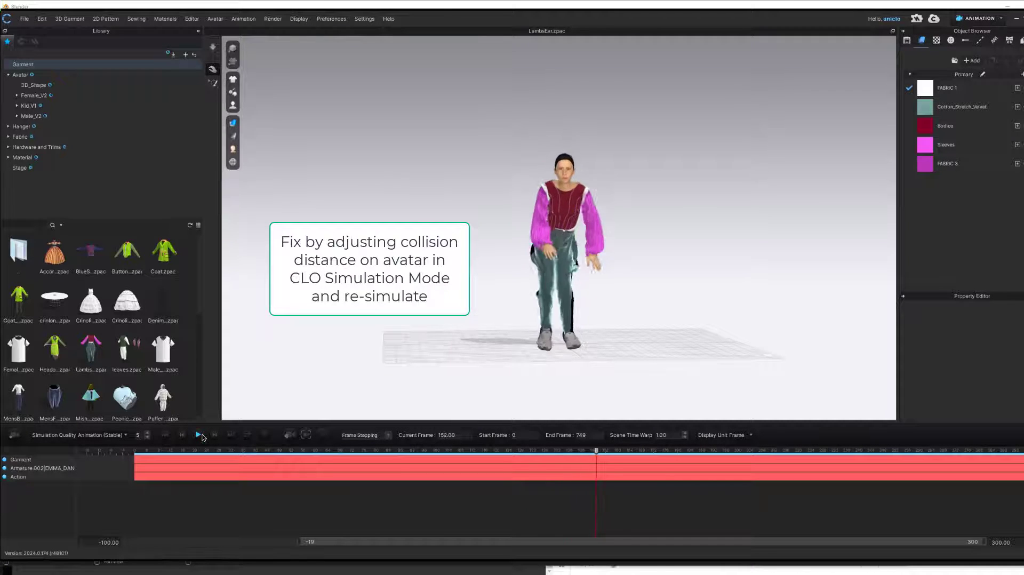
pyautogui.click(199, 435)
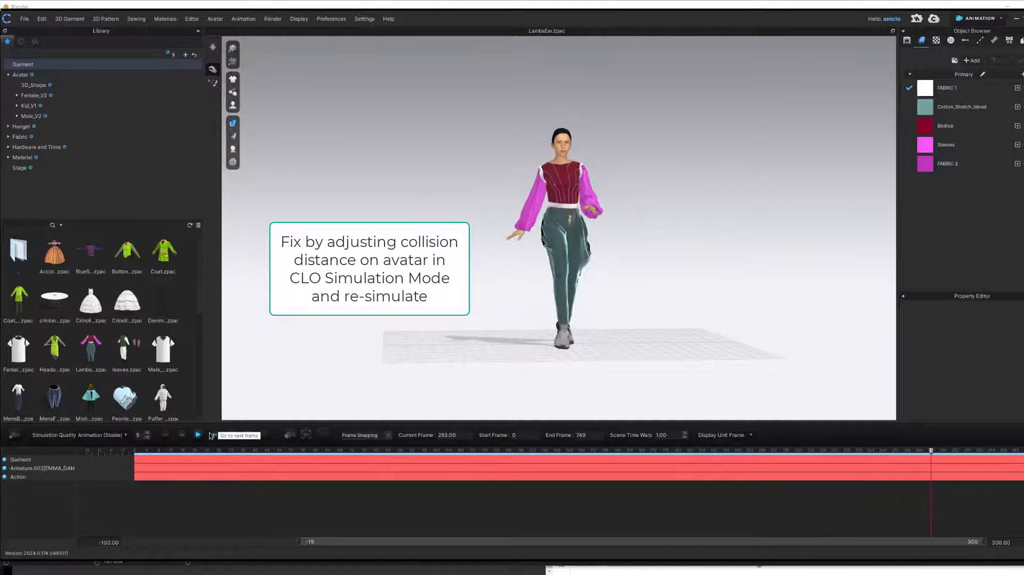
pyautogui.click(198, 435)
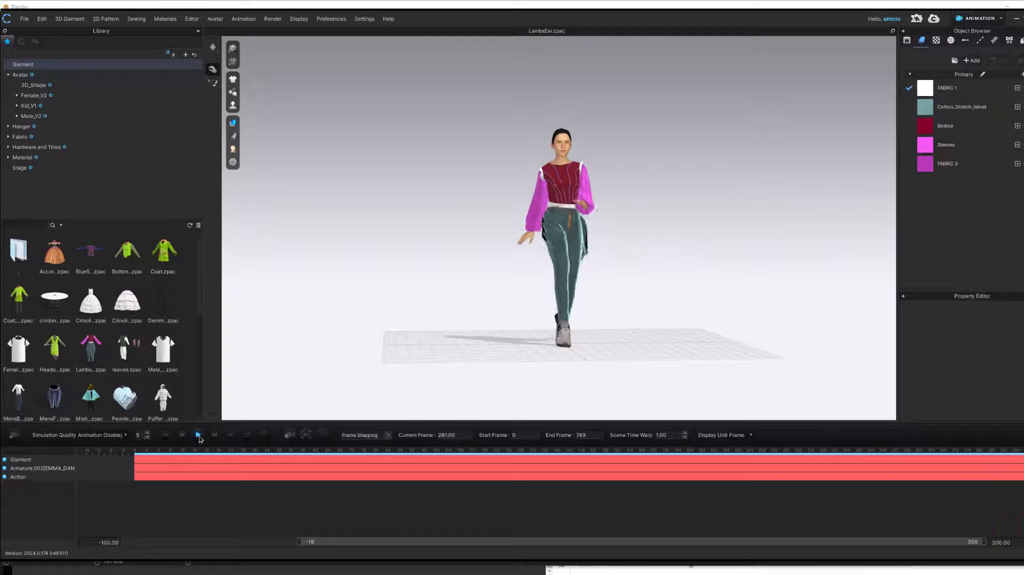
pyautogui.click(976, 18)
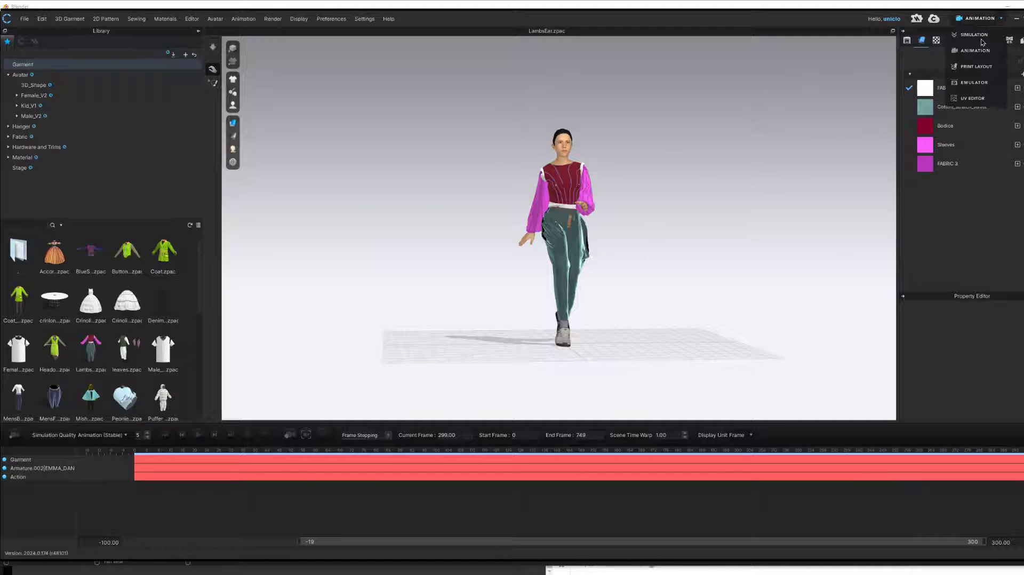
# - Return to Simulation mode and save the project as 'sadfasdfasdf' into the Downloads folder
pyautogui.click(968, 35)
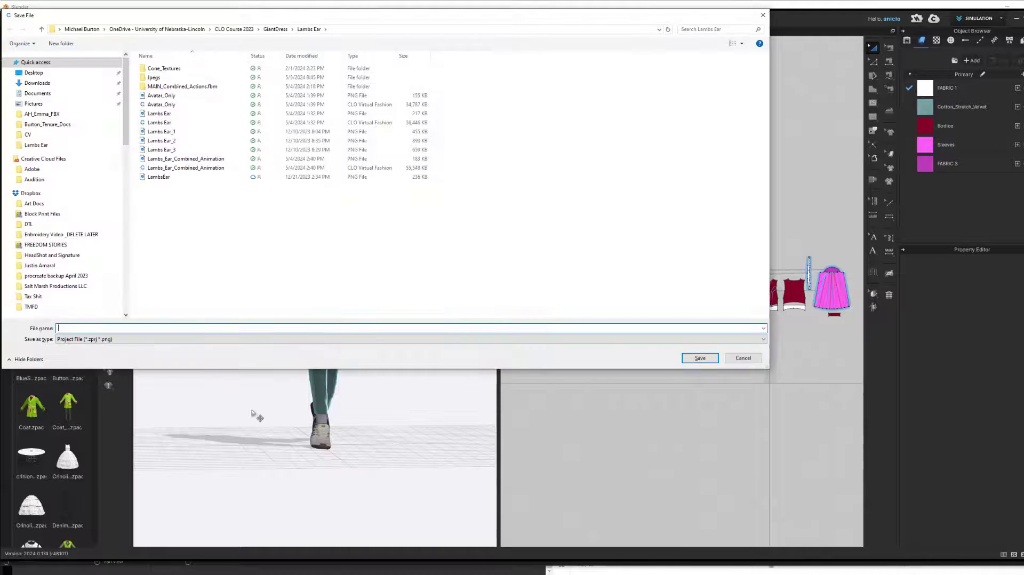
pyautogui.write('sadfasdfasdf')
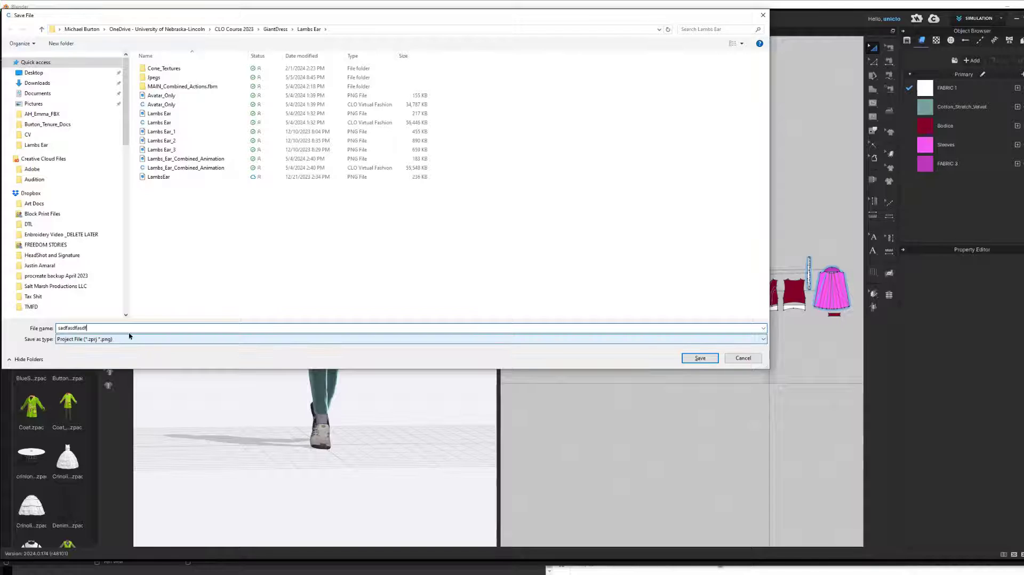
pyautogui.click(36, 83)
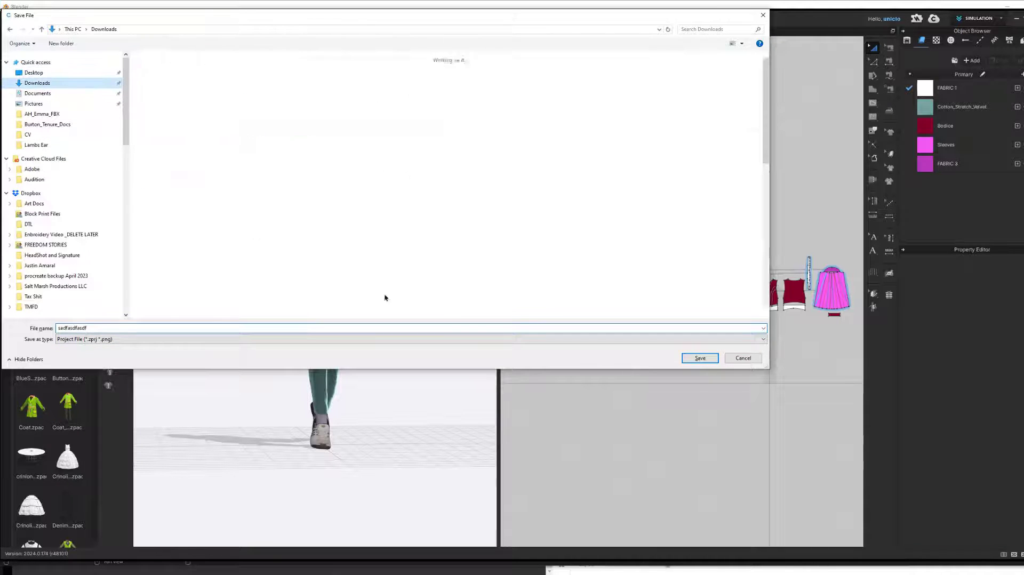
pyautogui.click(700, 358)
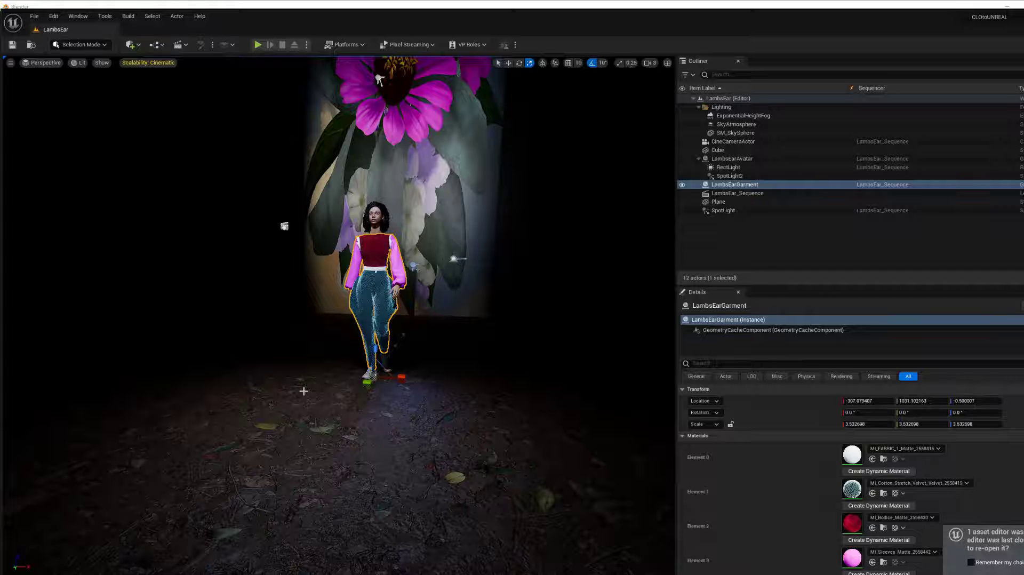
pyautogui.moveTo(83, 25)
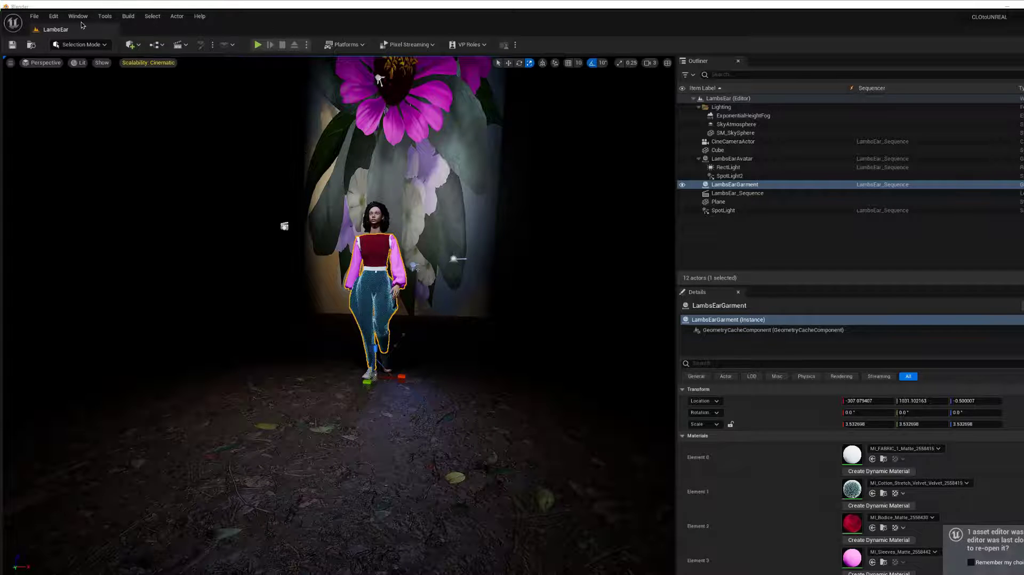
# - Bring up the CLO/MD LiveSync editor from the Window menu
pyautogui.click(76, 16)
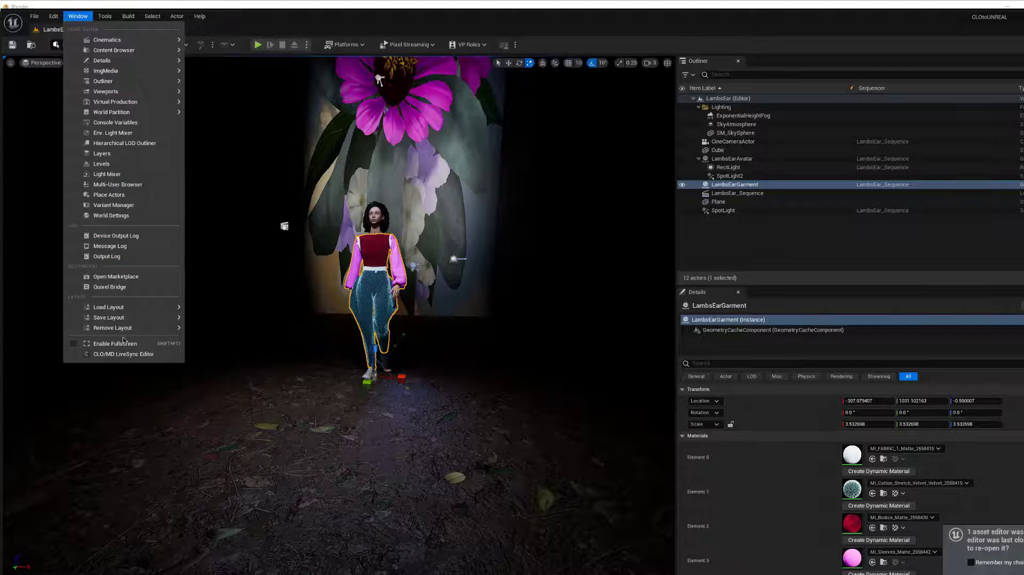
pyautogui.moveTo(124, 354)
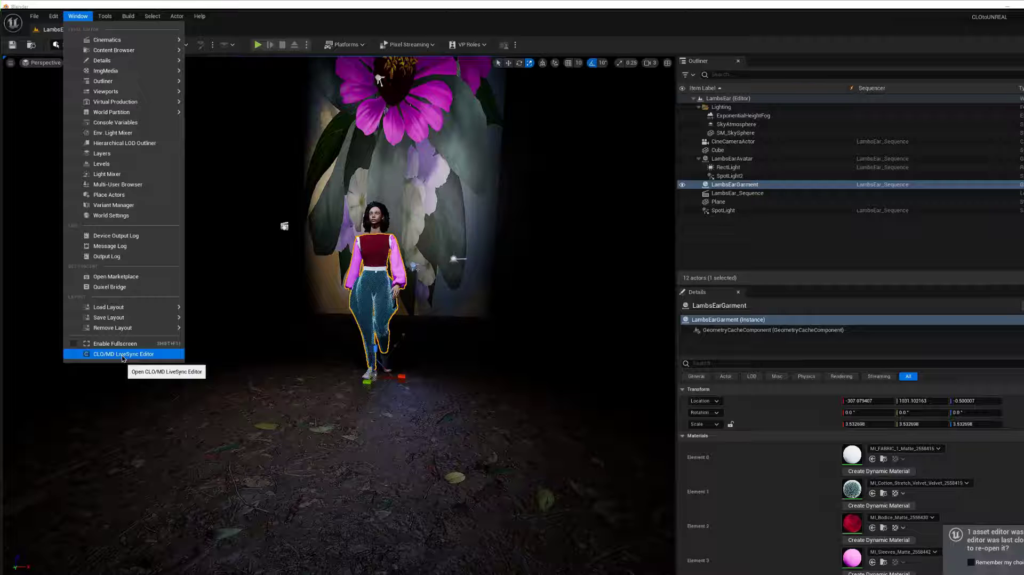
pyautogui.click(125, 354)
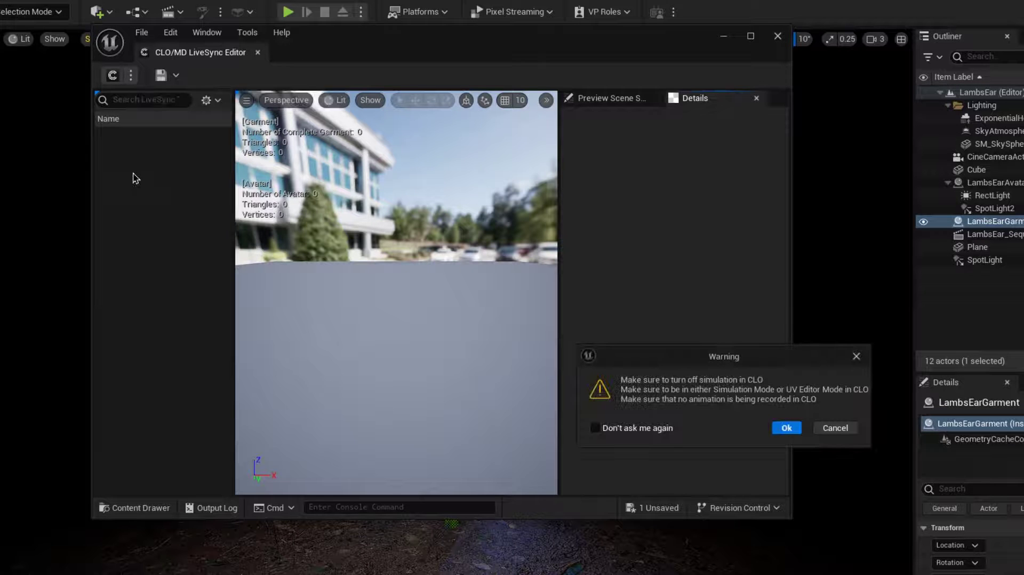
# - Acknowledge the LiveSync warning, sync Emma's avatar and garment, and select the Avatar
pyautogui.click(787, 428)
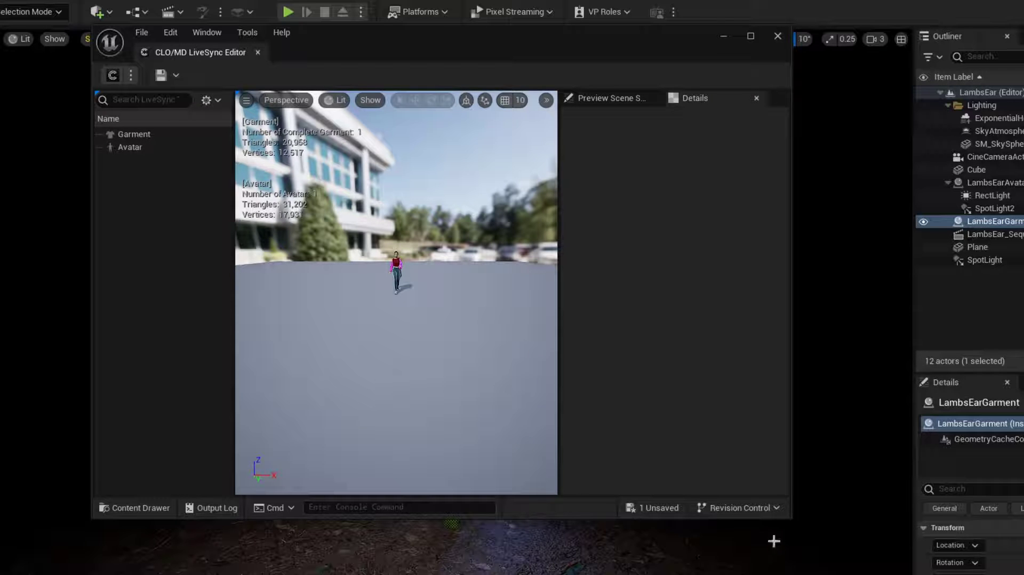
pyautogui.moveTo(789, 519)
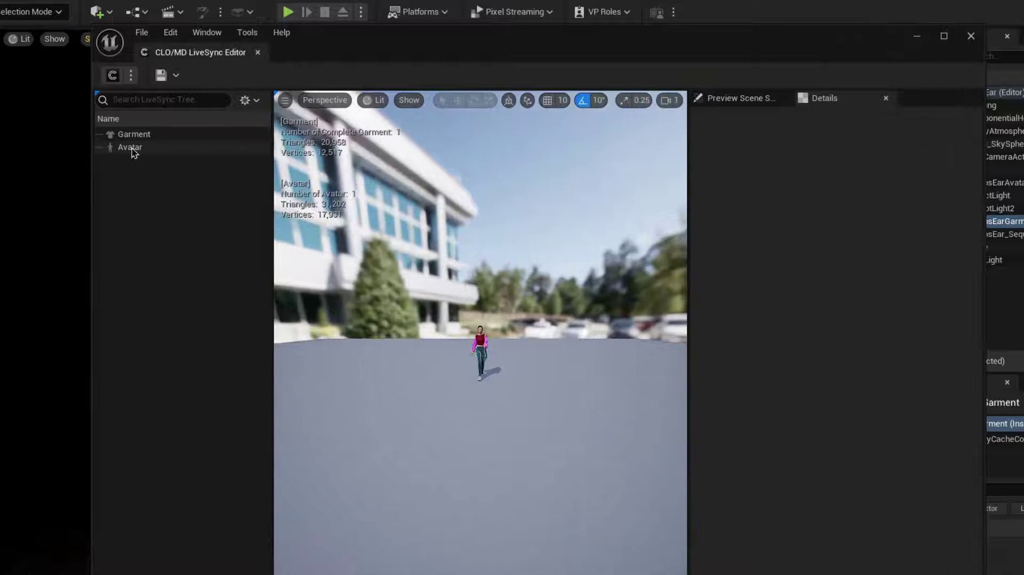
pyautogui.click(129, 147)
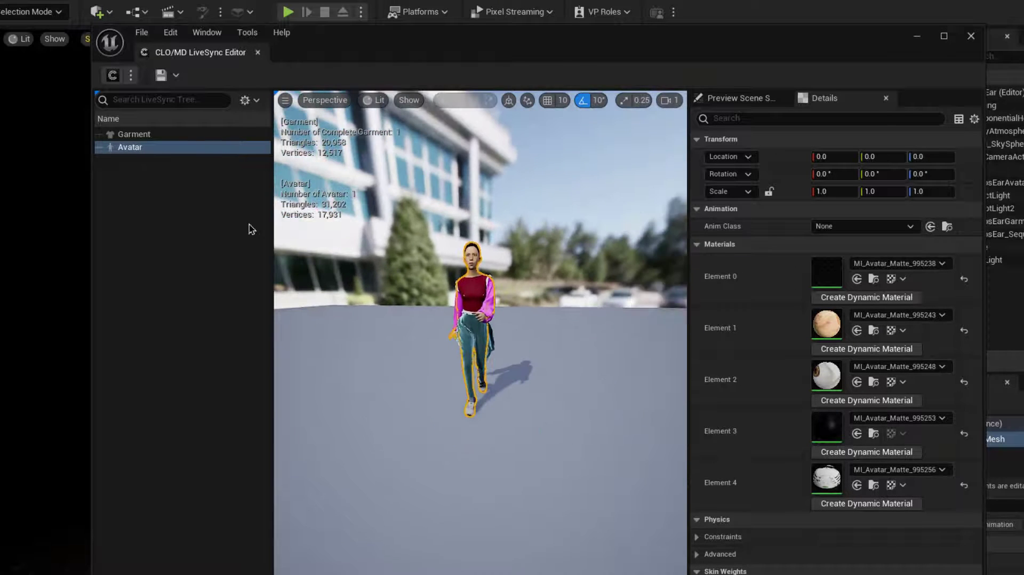
pyautogui.click(182, 76)
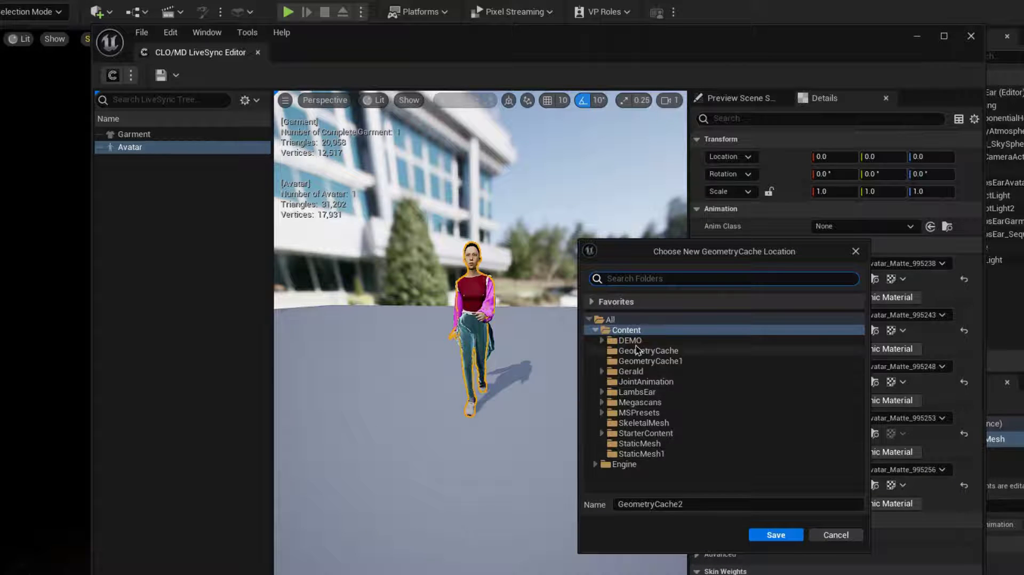
# - Save the avatar as a geometry cache named EMMAAVATAR in the DEMO folder
pyautogui.click(629, 340)
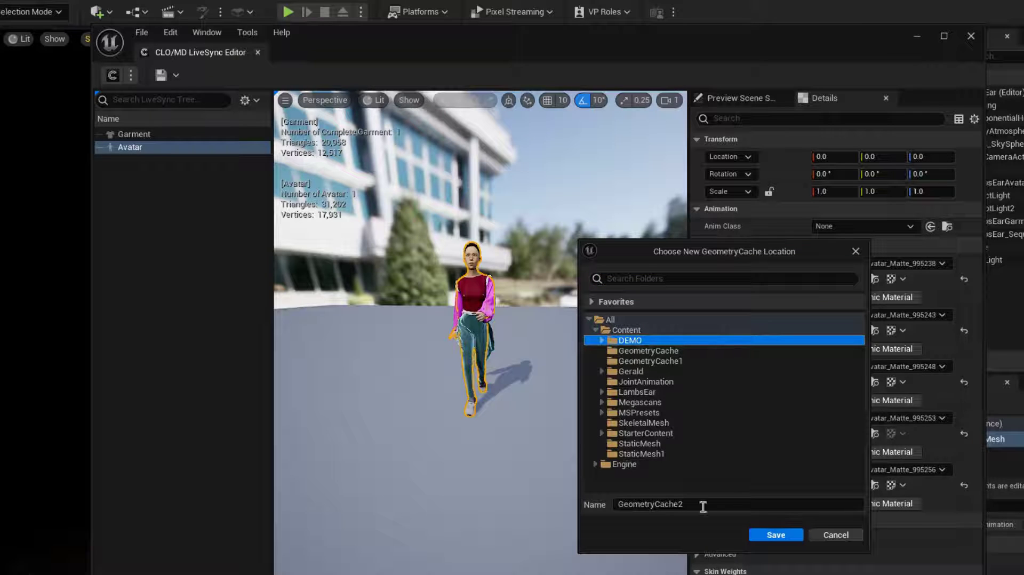
pyautogui.doubleClick(650, 505)
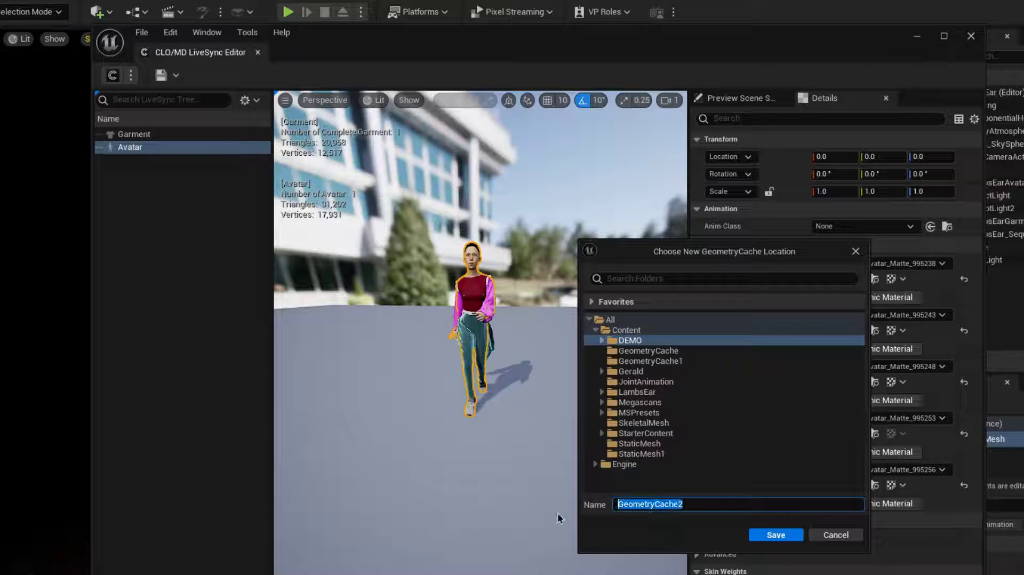
pyautogui.write('EMMAAVAT')
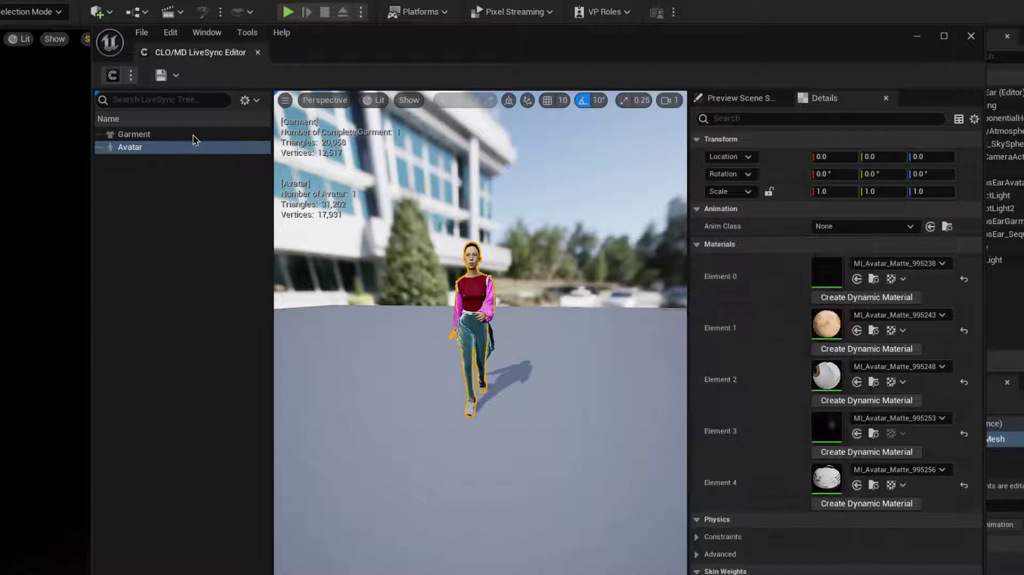
# - Select the Garment in the LiveSync tree and choose Save as GeometryCache
pyautogui.click(133, 135)
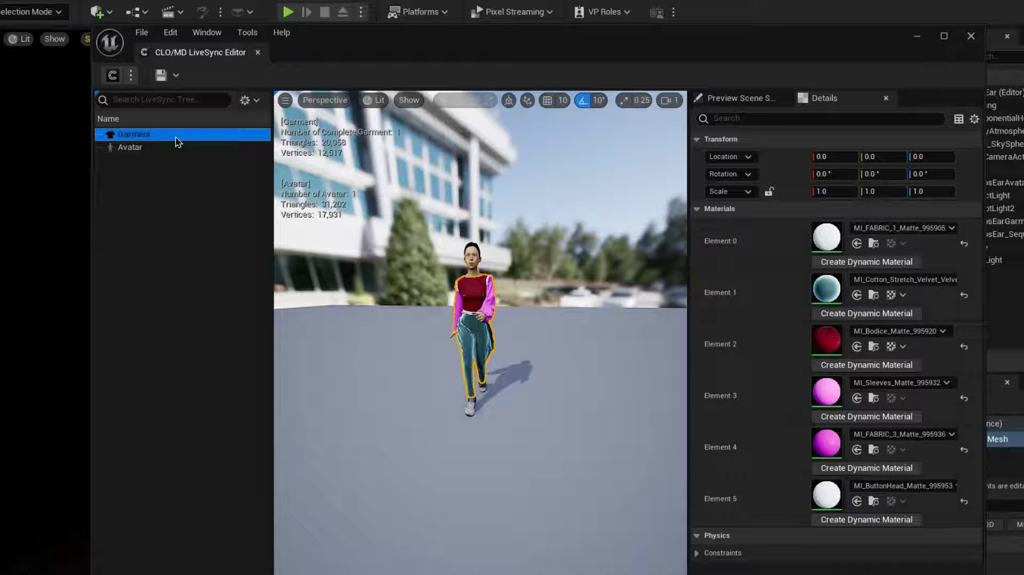
pyautogui.click(177, 75)
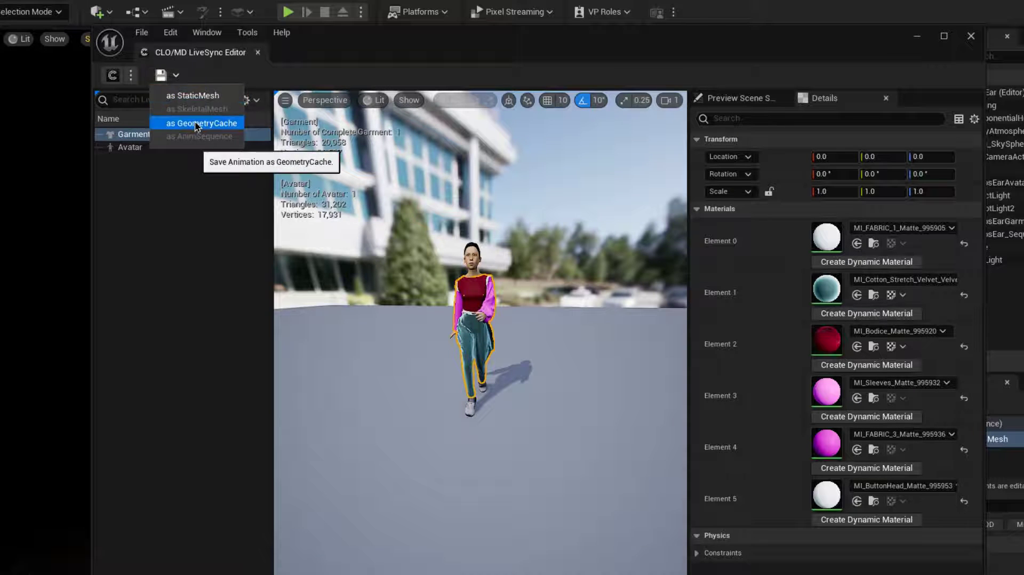
pyautogui.click(198, 124)
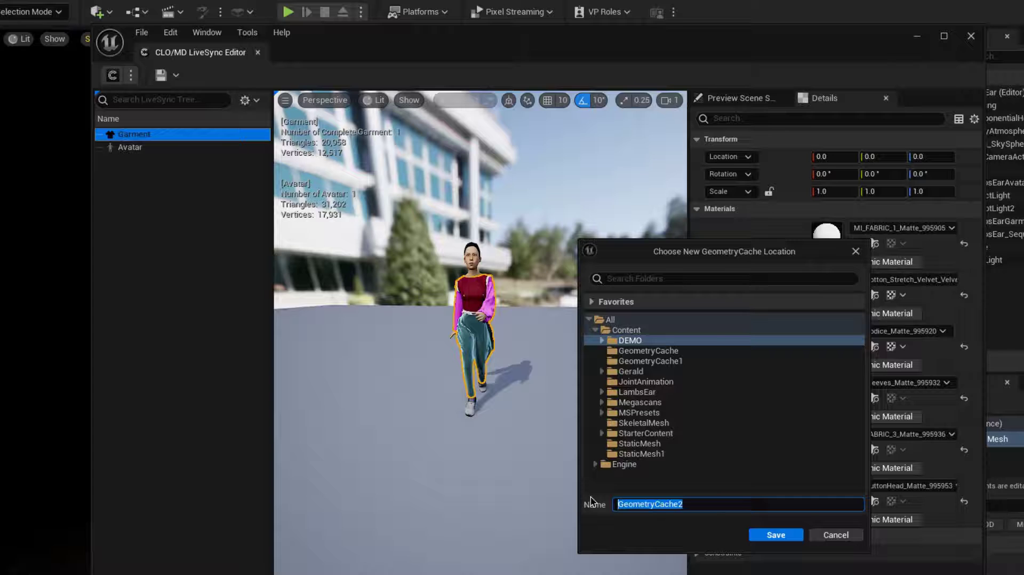
# - Name the garment cache EmmA_GARMENT in the DEMO folder and confirm the save
pyautogui.write('EmmA')
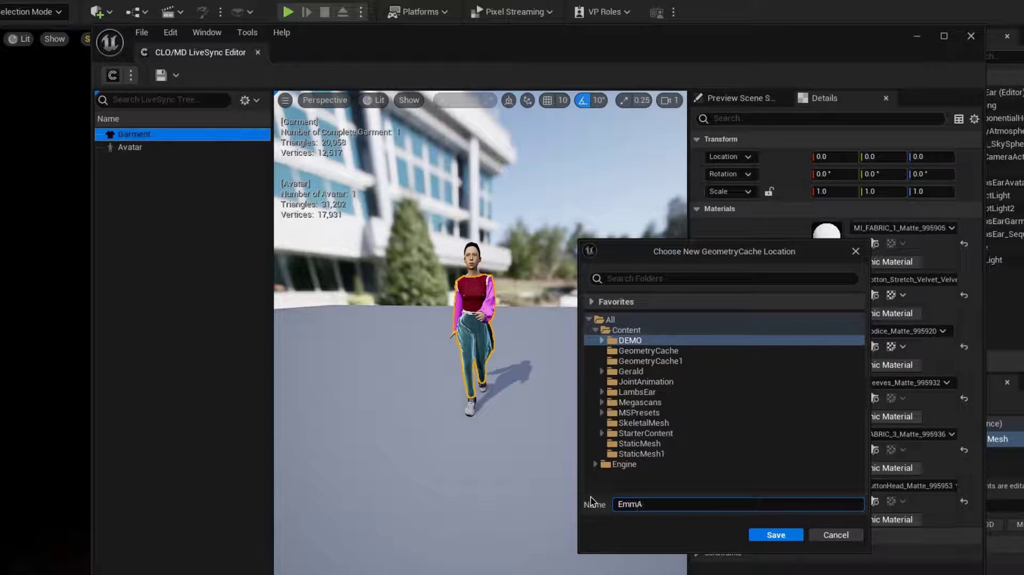
pyautogui.write('_GARMENT')
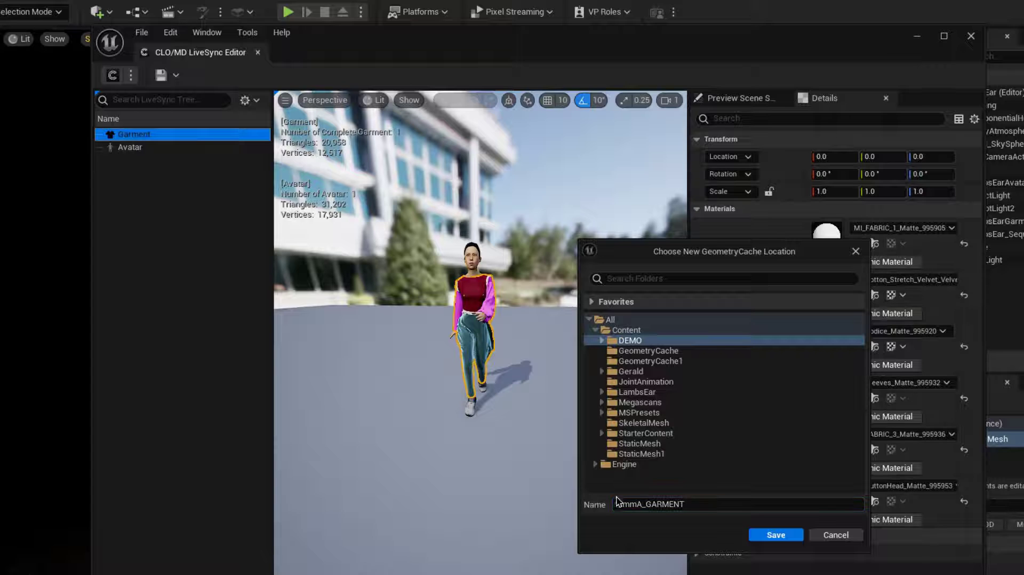
pyautogui.click(776, 535)
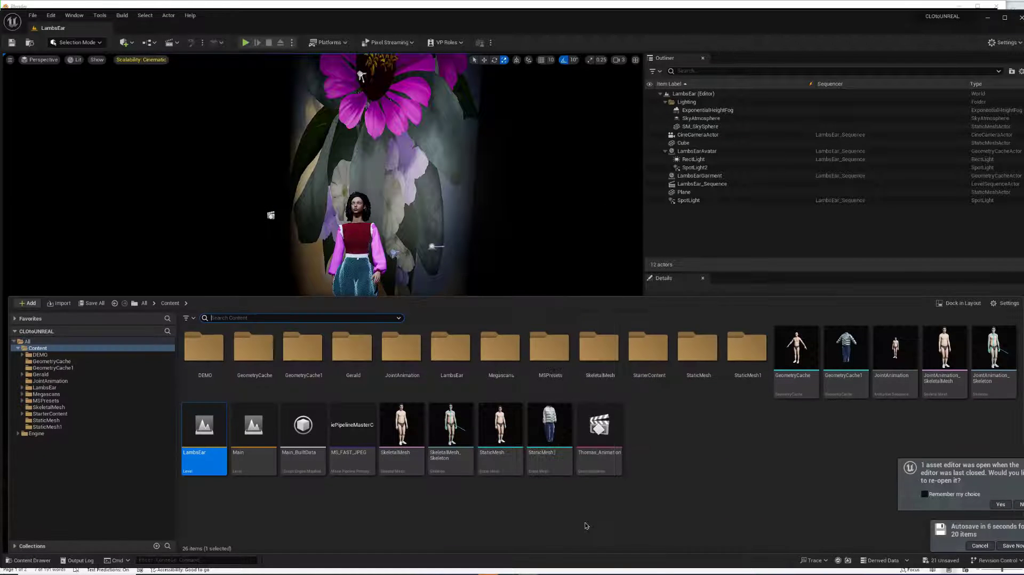
pyautogui.moveTo(212, 349)
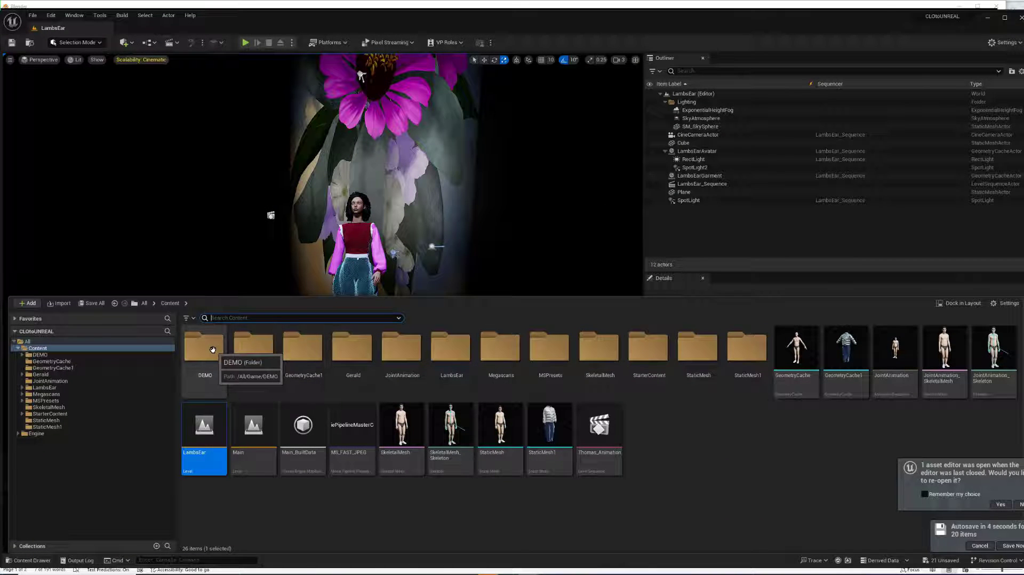
# - Drag the EMMAAVATAR and EmmA_GARMENT caches from the DEMO folder into the viewport
pyautogui.doubleClick(205, 346)
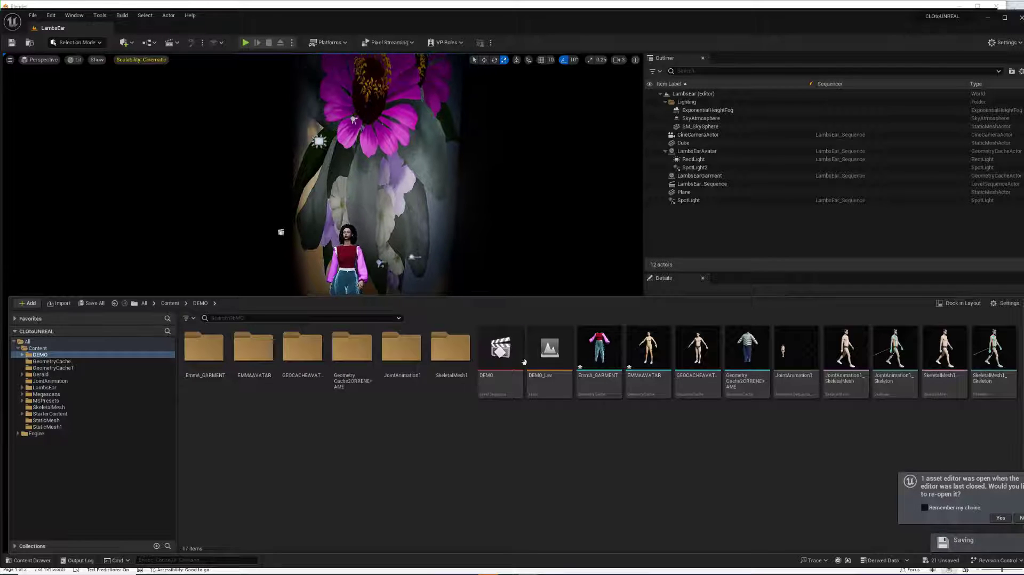
pyautogui.click(648, 351)
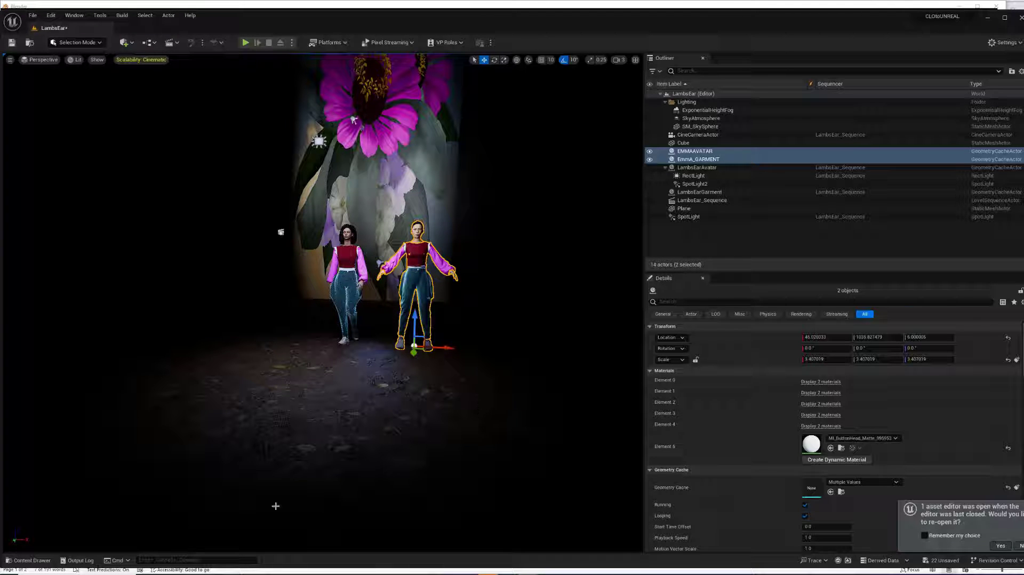
# - Parent EmmA_GARMENT under EMMAAVATAR in the Outliner so the garment follows the avatar
pyautogui.click(412, 320)
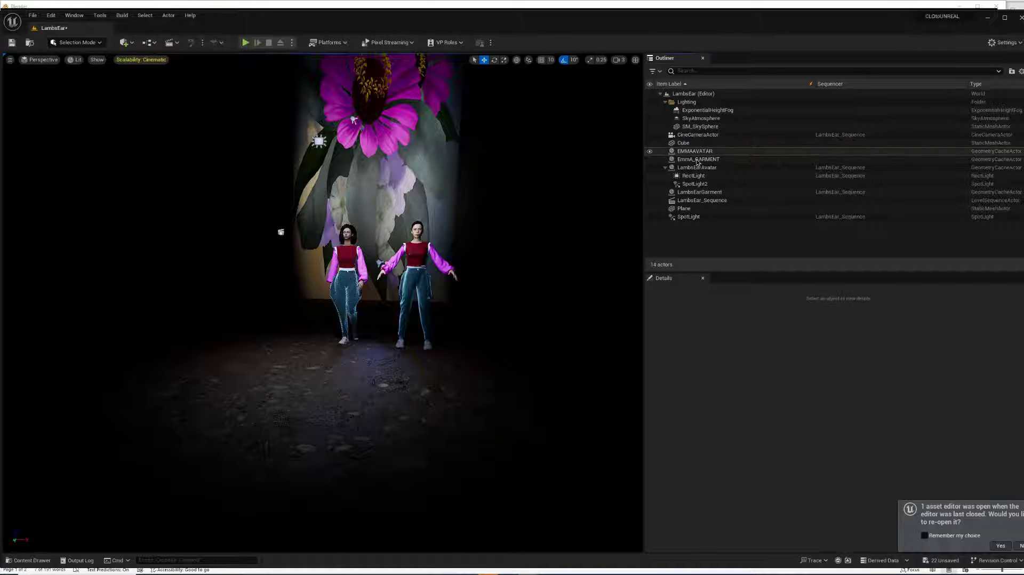
pyautogui.click(694, 159)
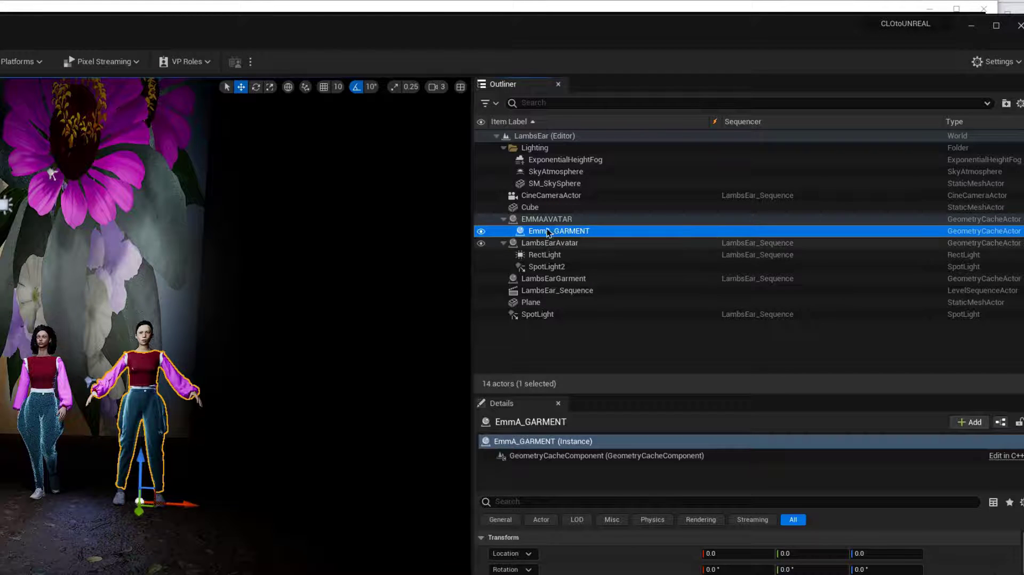
pyautogui.click(547, 219)
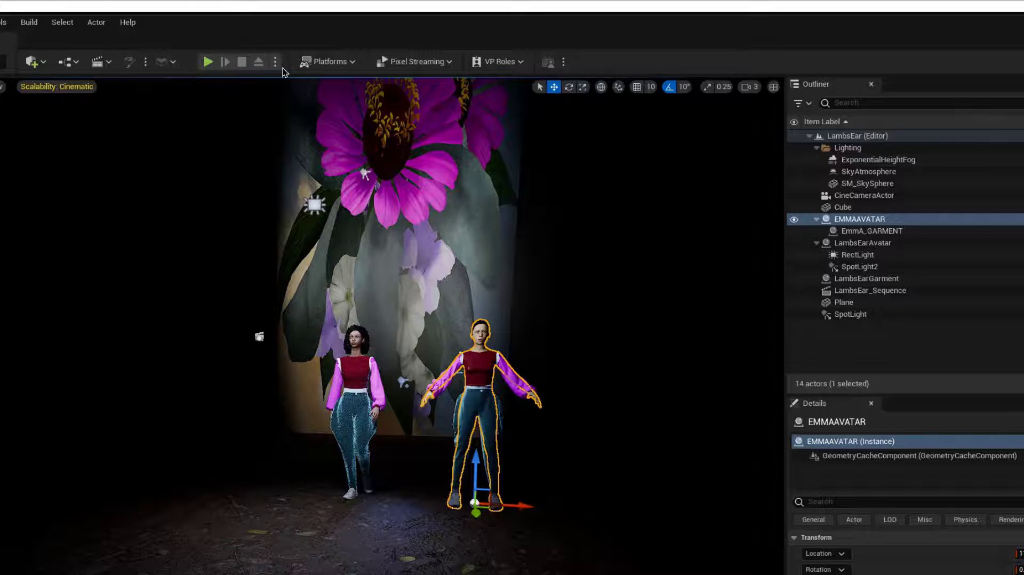
pyautogui.click(100, 62)
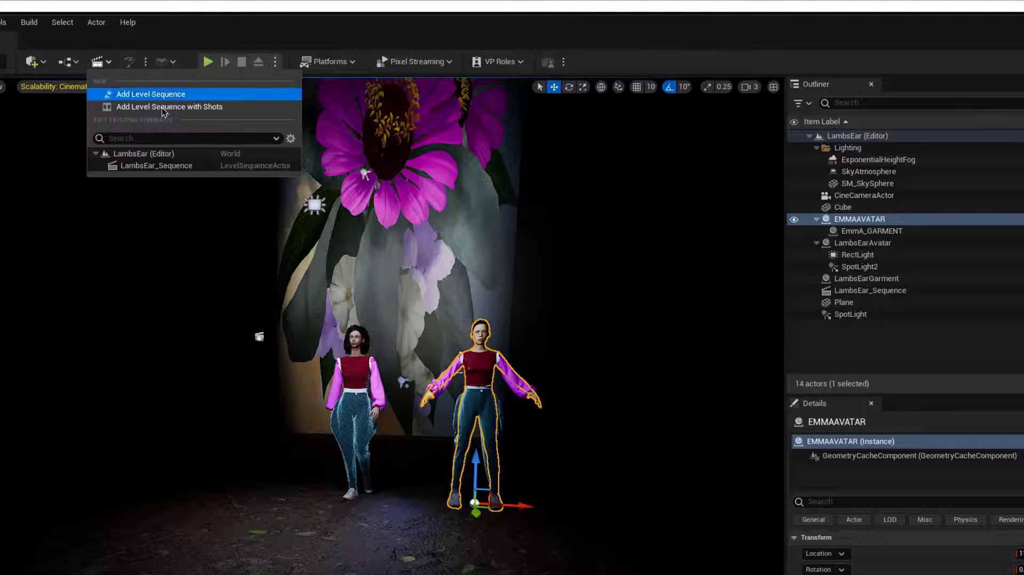
pyautogui.moveTo(164, 106)
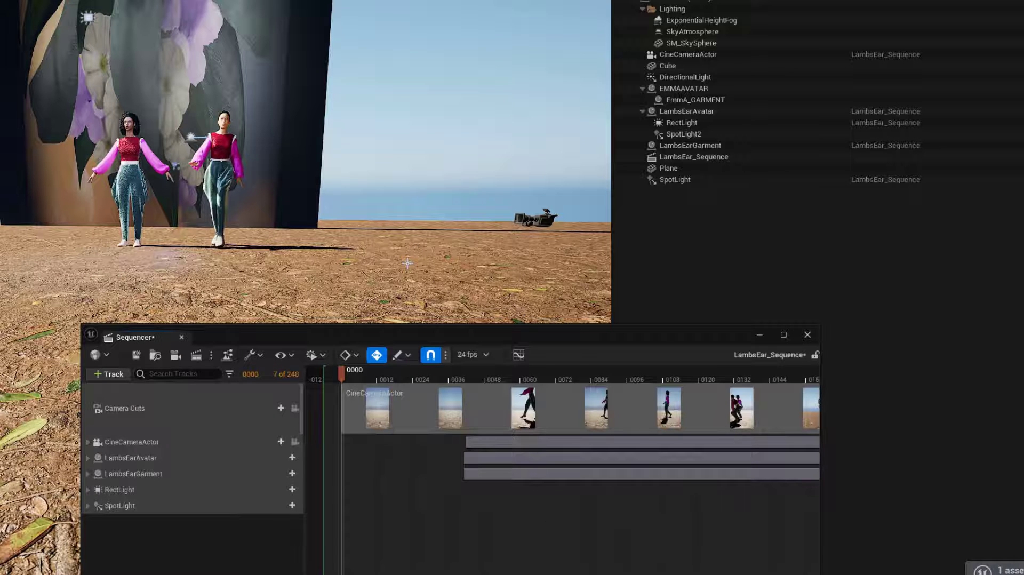
# - Add both caches to LambsEar_Sequence with Geometry Cache tracks and scrub the walk
pyautogui.click(685, 88)
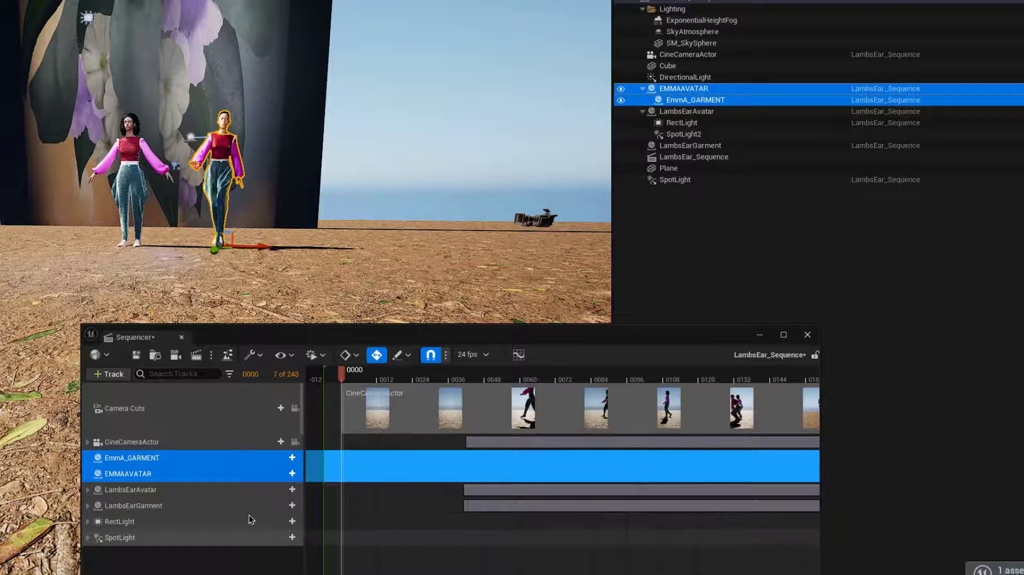
pyautogui.moveTo(291, 472)
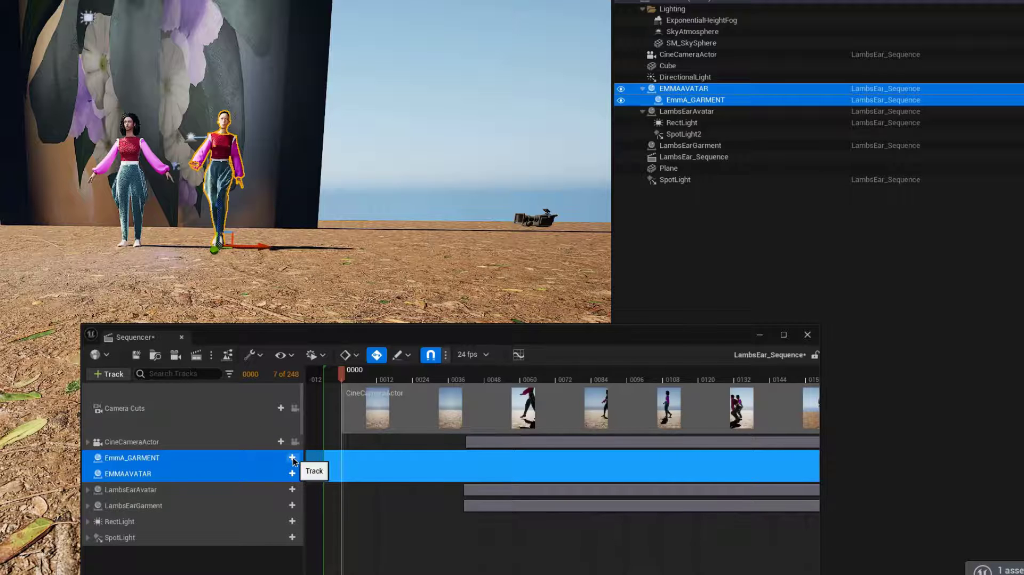
pyautogui.click(291, 457)
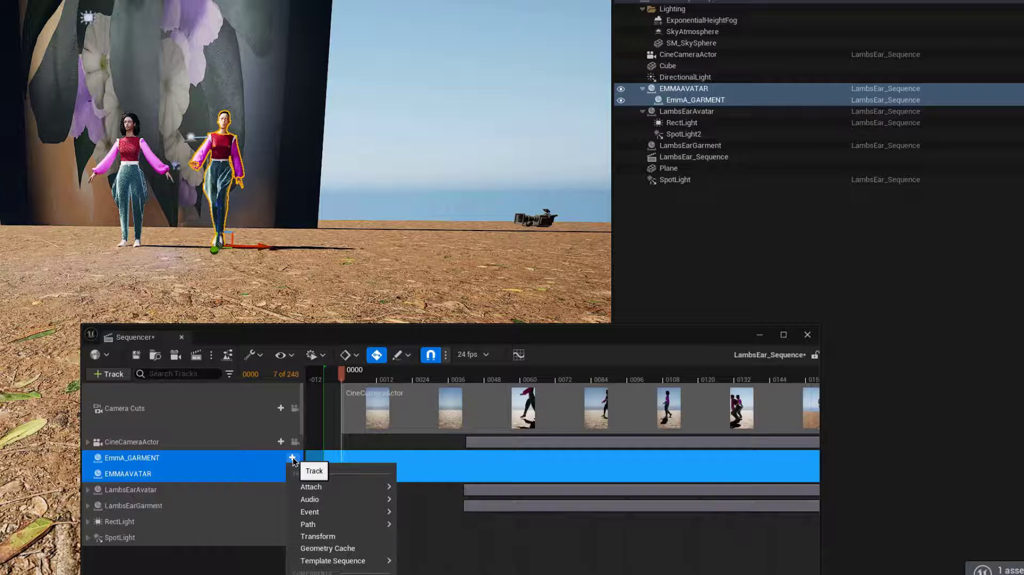
pyautogui.moveTo(328, 548)
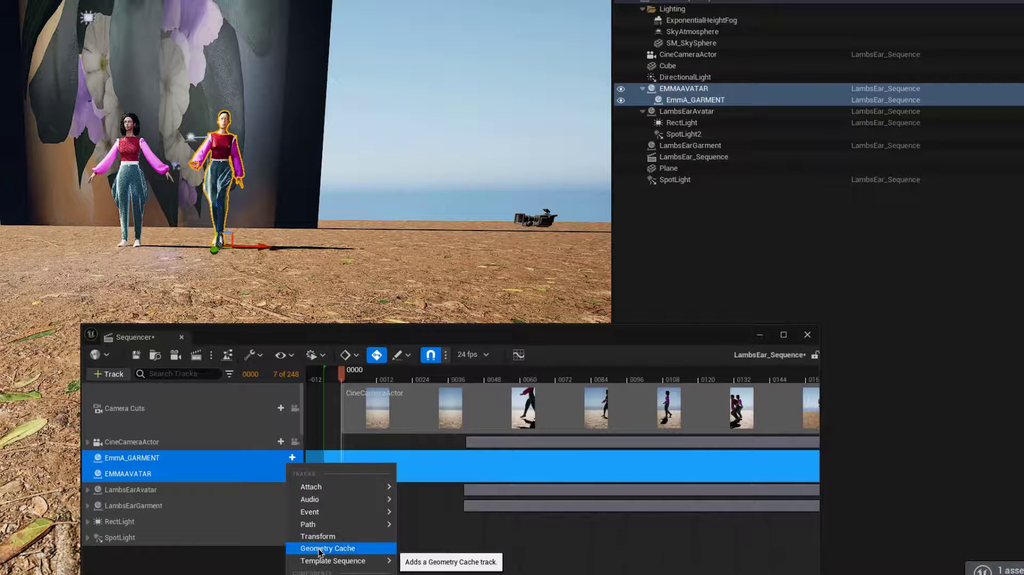
pyautogui.click(326, 548)
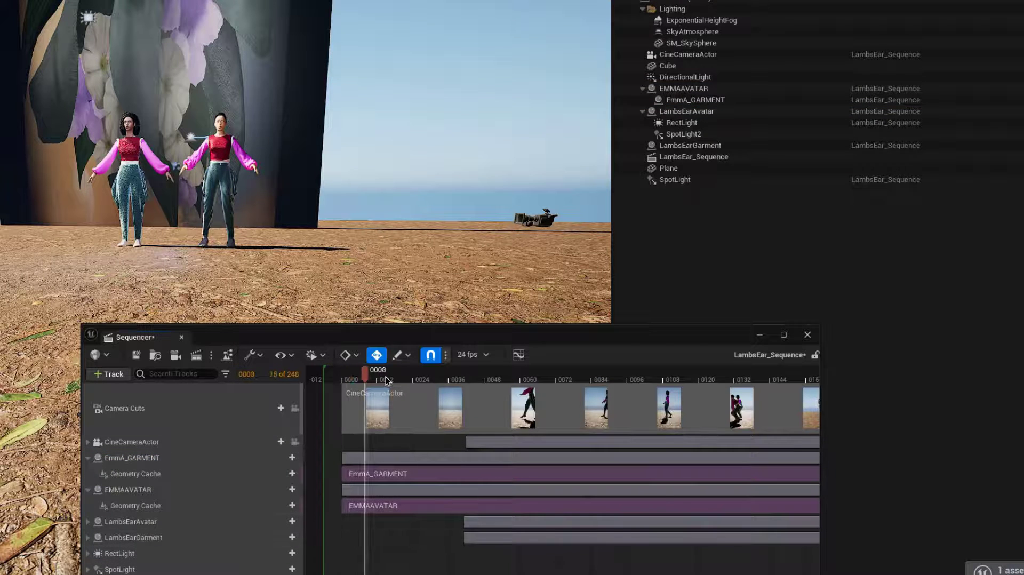
pyautogui.moveTo(366, 379); pyautogui.dragTo(486, 379)
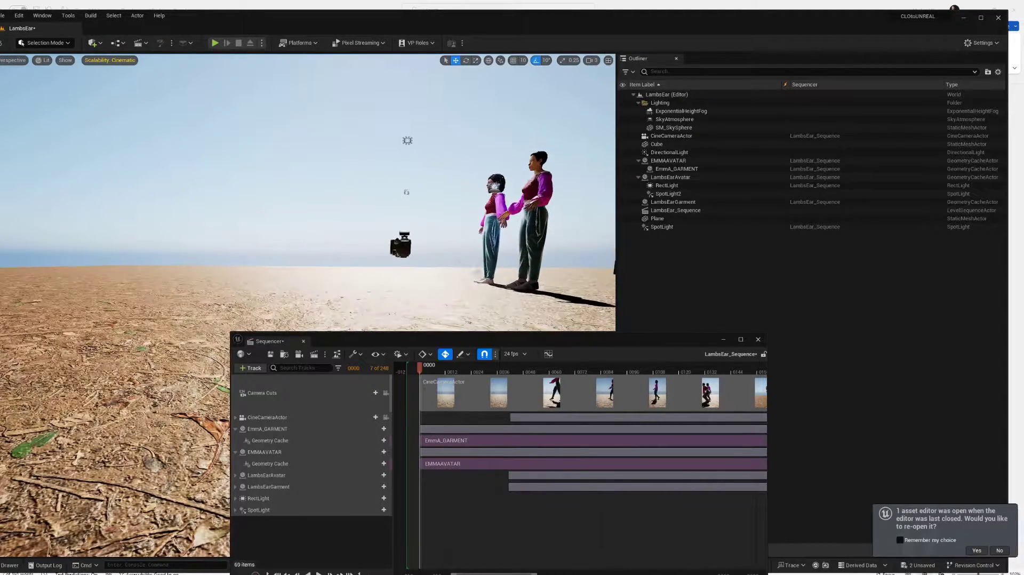
pyautogui.moveTo(445, 354)
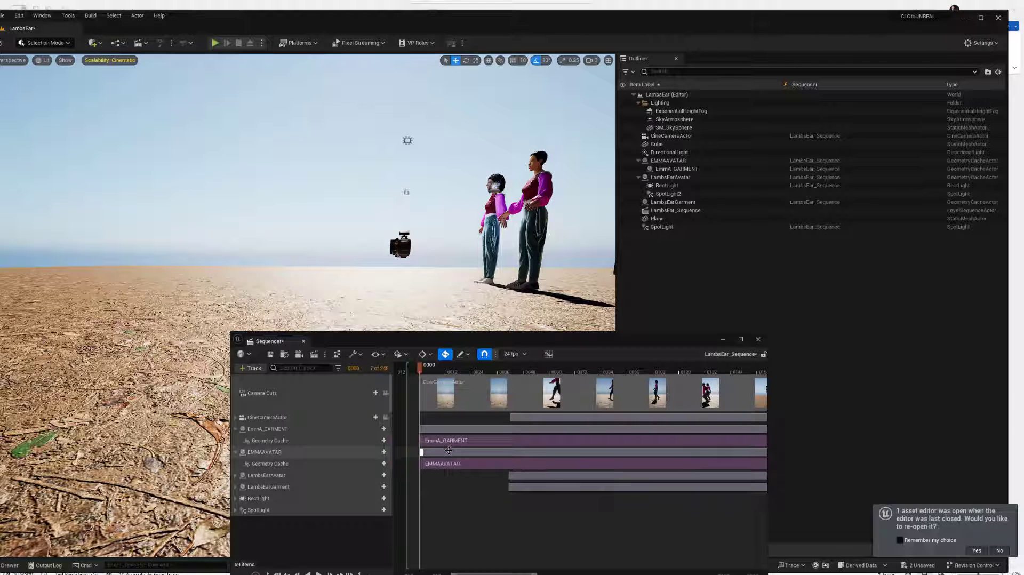
# - Give EMMAAVATAR a Transform track in the sequence and expand its Location channels
pyautogui.click(265, 452)
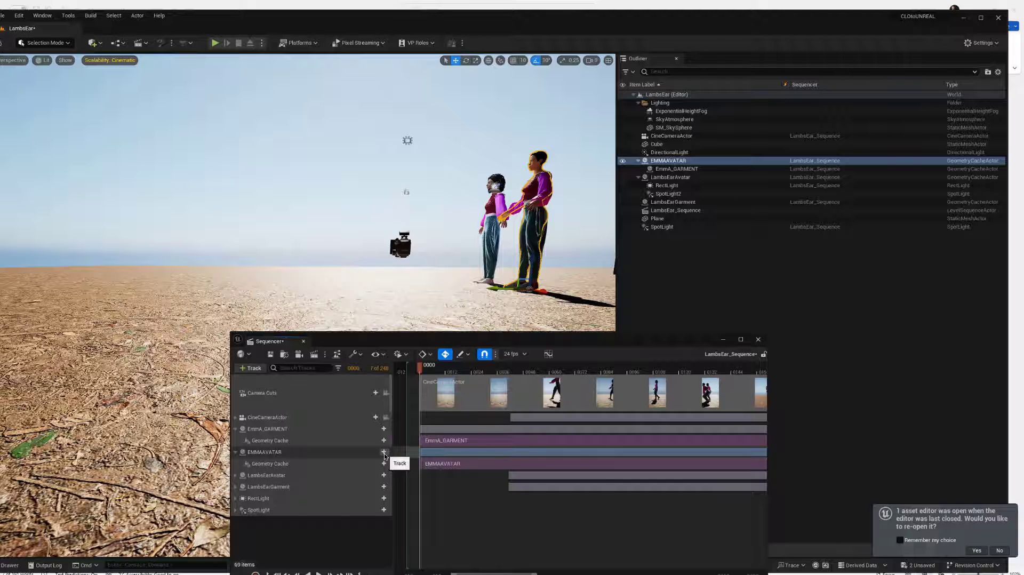
pyautogui.click(384, 452)
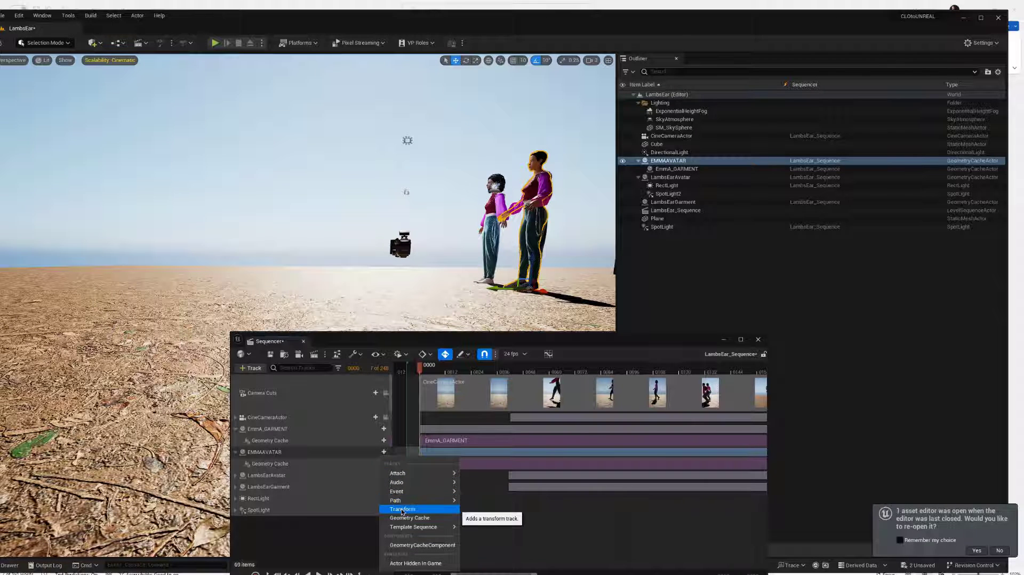
pyautogui.click(401, 509)
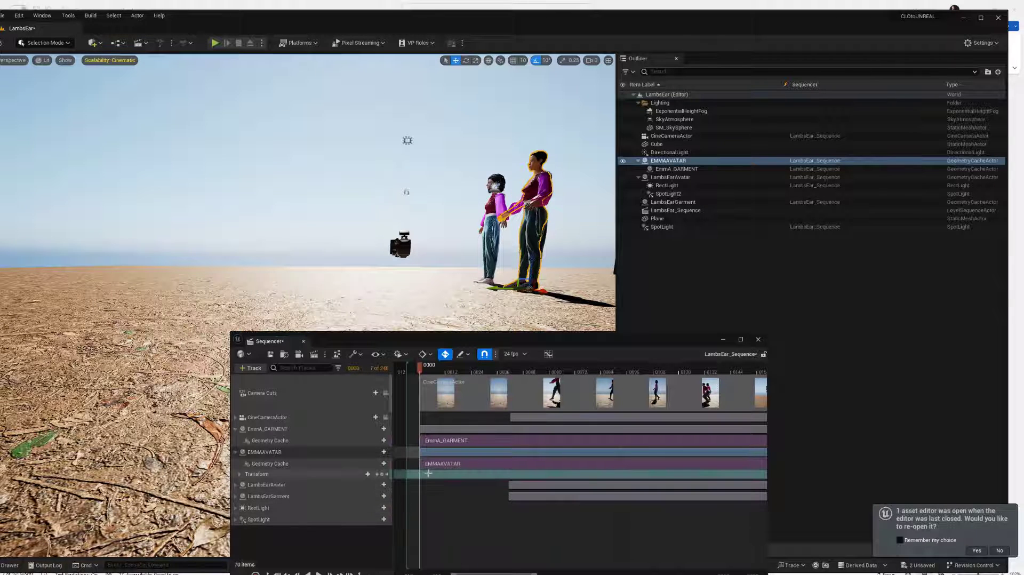
pyautogui.click(240, 473)
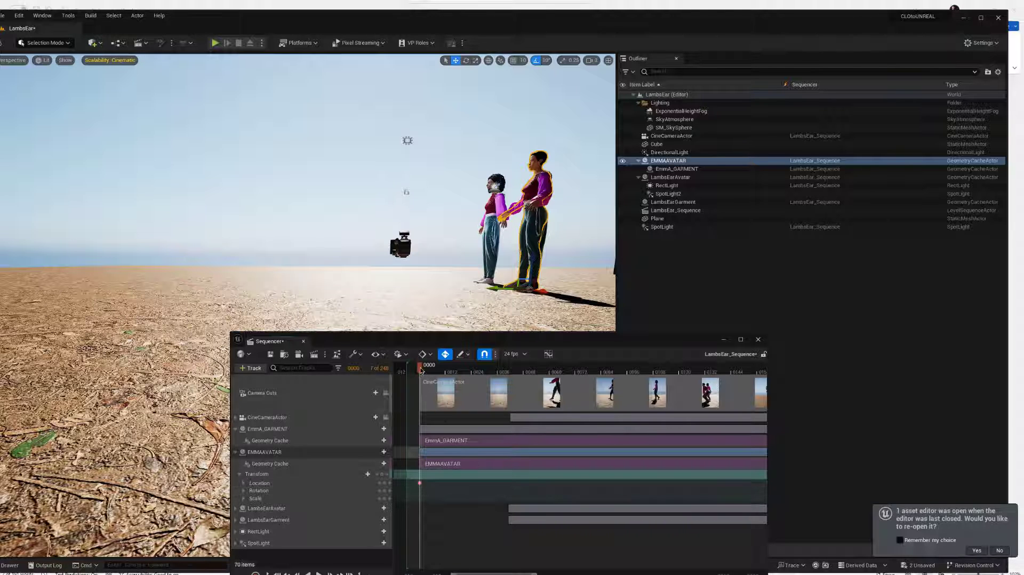
# - Key the avatar's location at frame 0 and around frame 63 after moving the playhead
pyautogui.moveTo(420, 364); pyautogui.dragTo(543, 365)
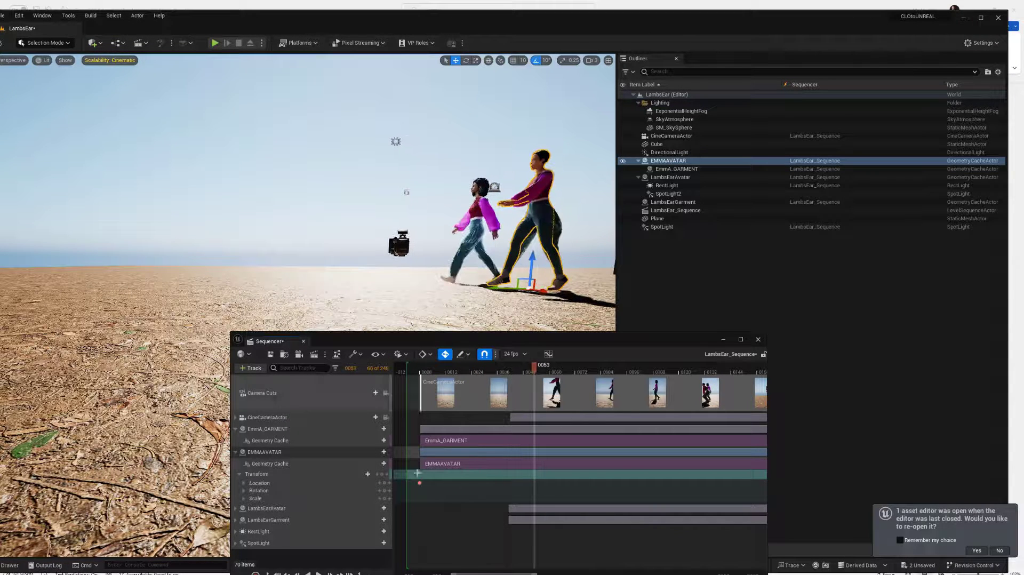
pyautogui.click(245, 483)
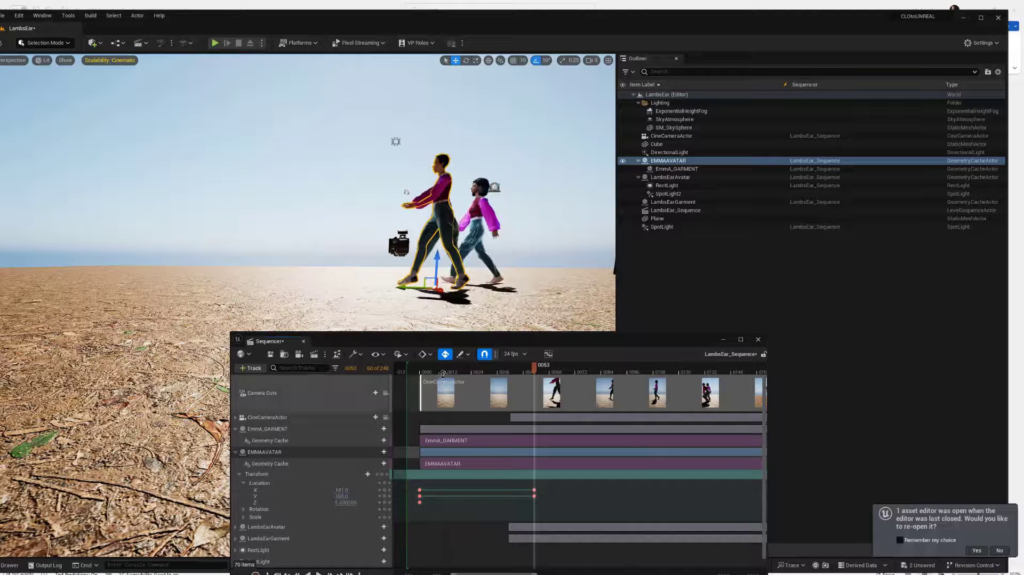
pyautogui.click(513, 366)
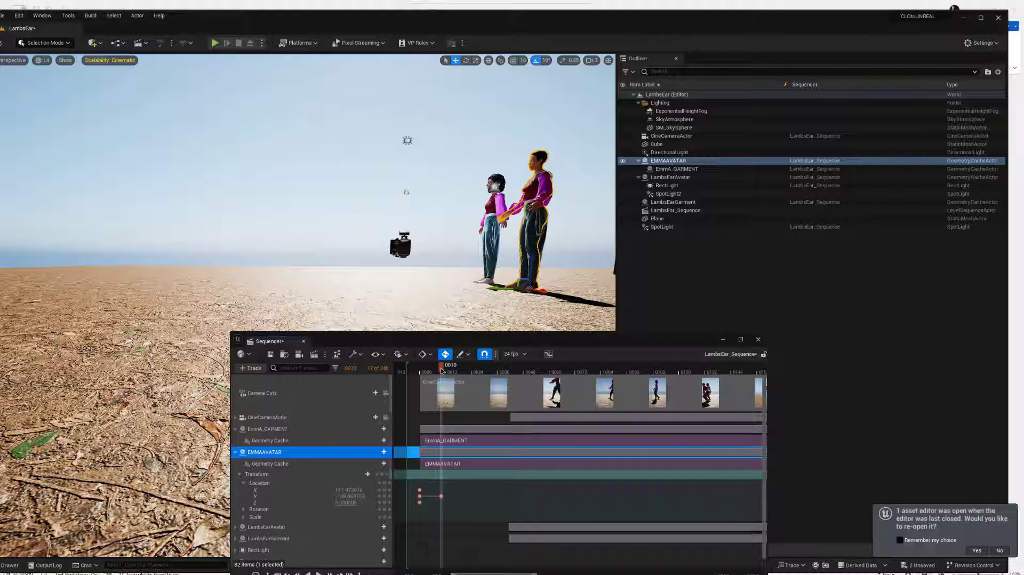
# - Move EMMAAVATAR forward at early frames and key its location to match its first steps
pyautogui.click(424, 369)
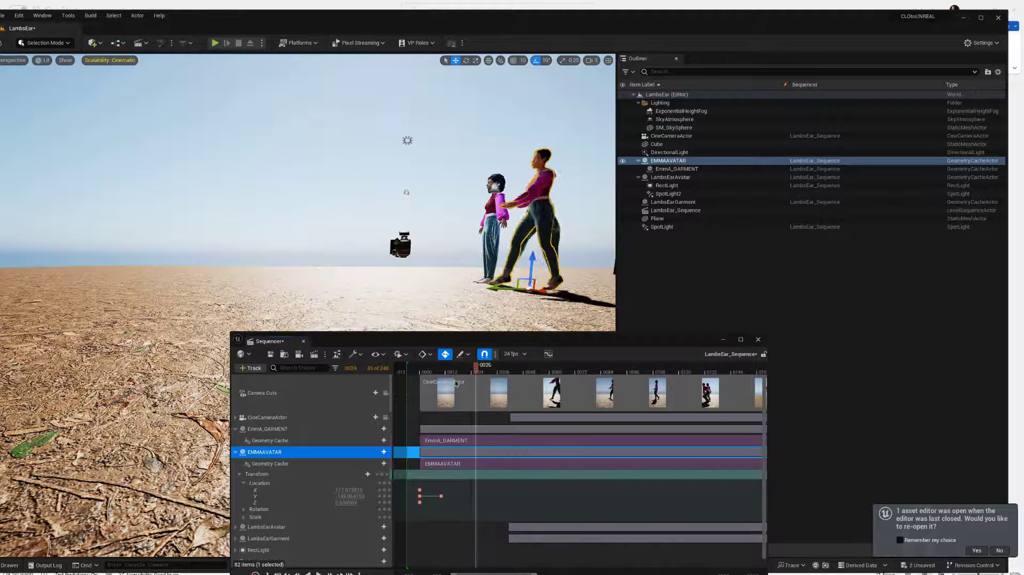
pyautogui.click(441, 372)
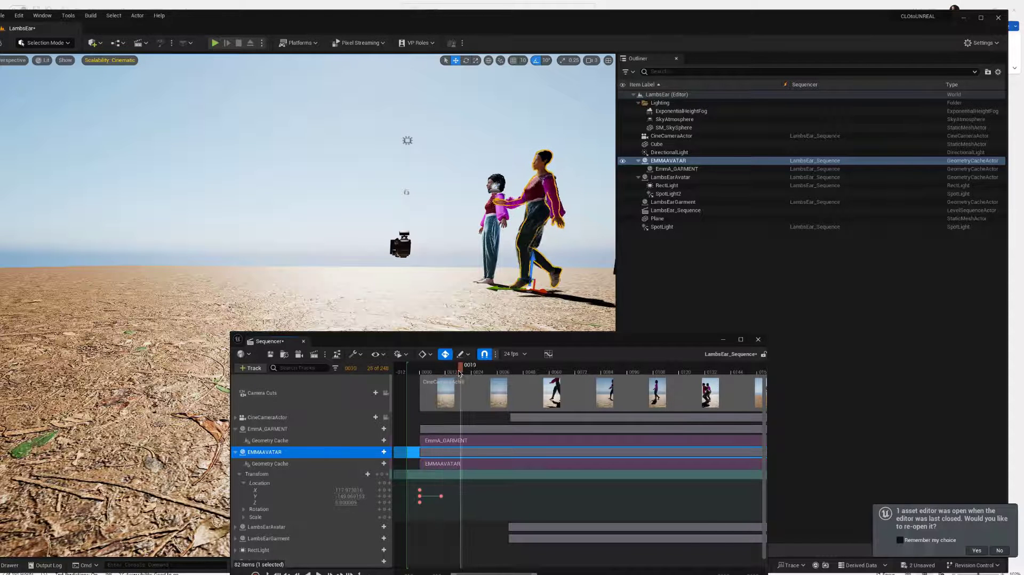
pyautogui.moveTo(461, 365); pyautogui.dragTo(455, 364)
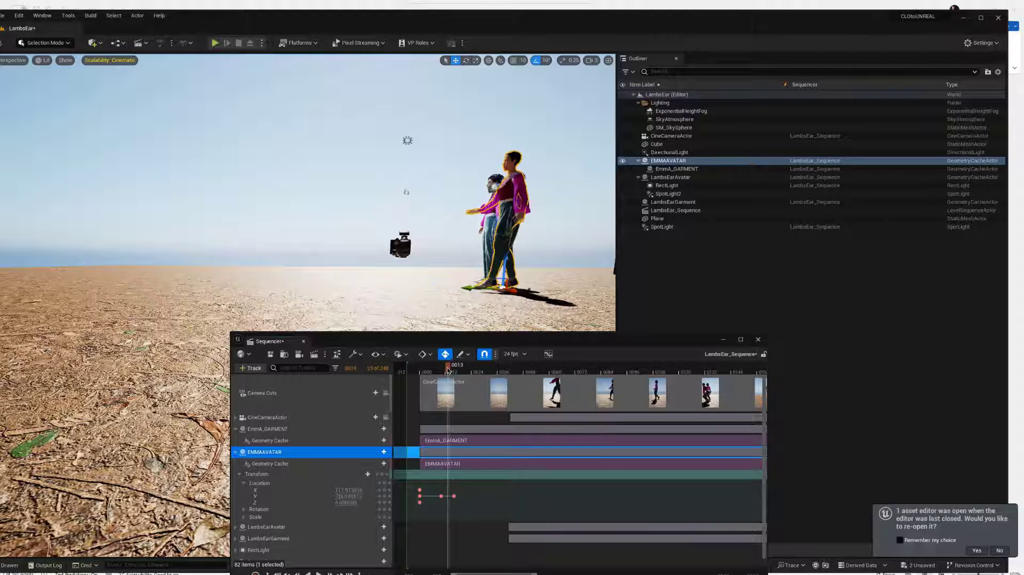
pyautogui.click(450, 369)
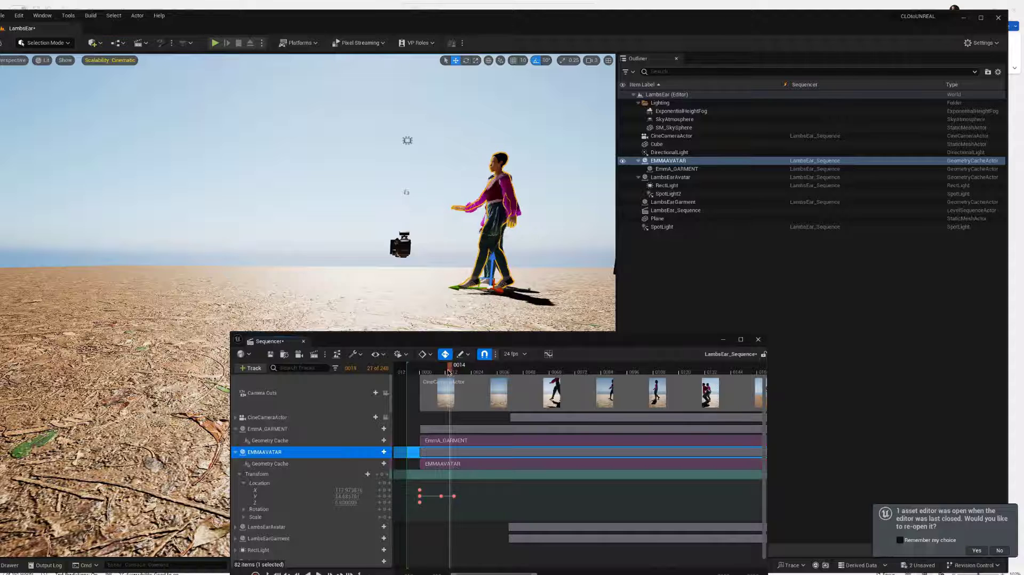
# - Scrub ahead and key the avatar far along its walking path near frame 116
pyautogui.moveTo(450, 371); pyautogui.dragTo(443, 371)
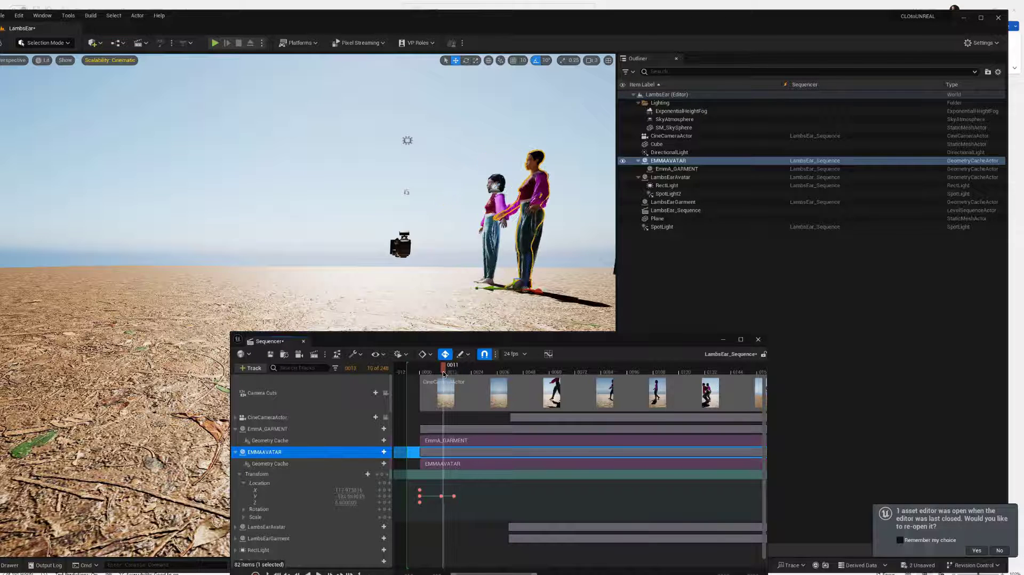
pyautogui.moveTo(446, 365); pyautogui.dragTo(461, 365)
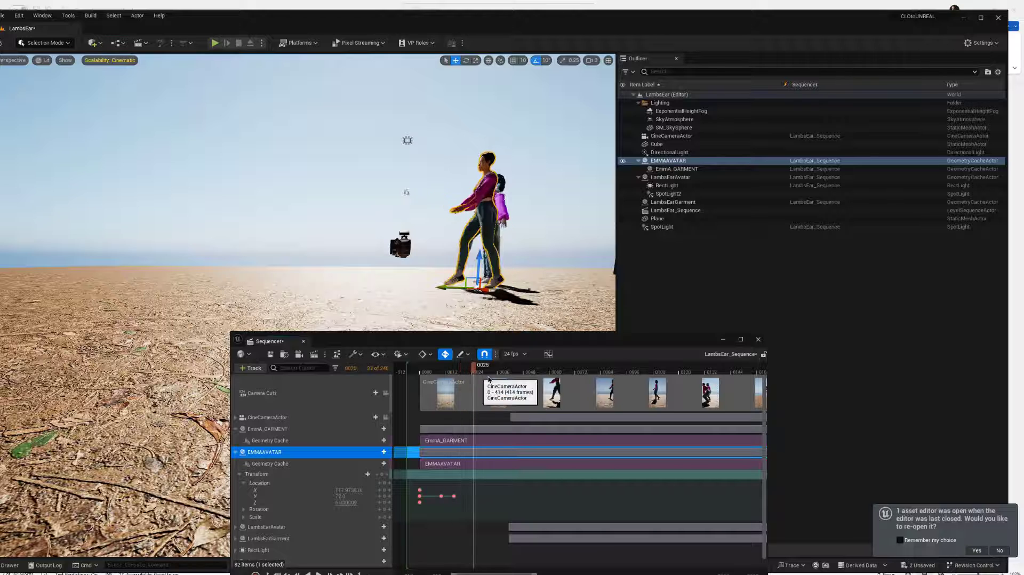
pyautogui.moveTo(486, 365); pyautogui.dragTo(581, 364)
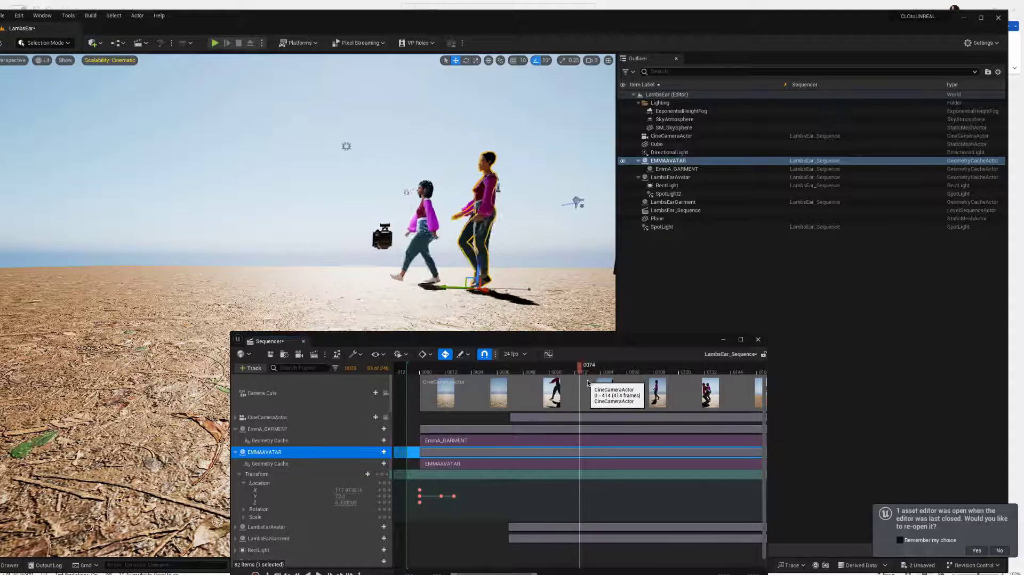
pyautogui.moveTo(578, 364); pyautogui.dragTo(659, 365)
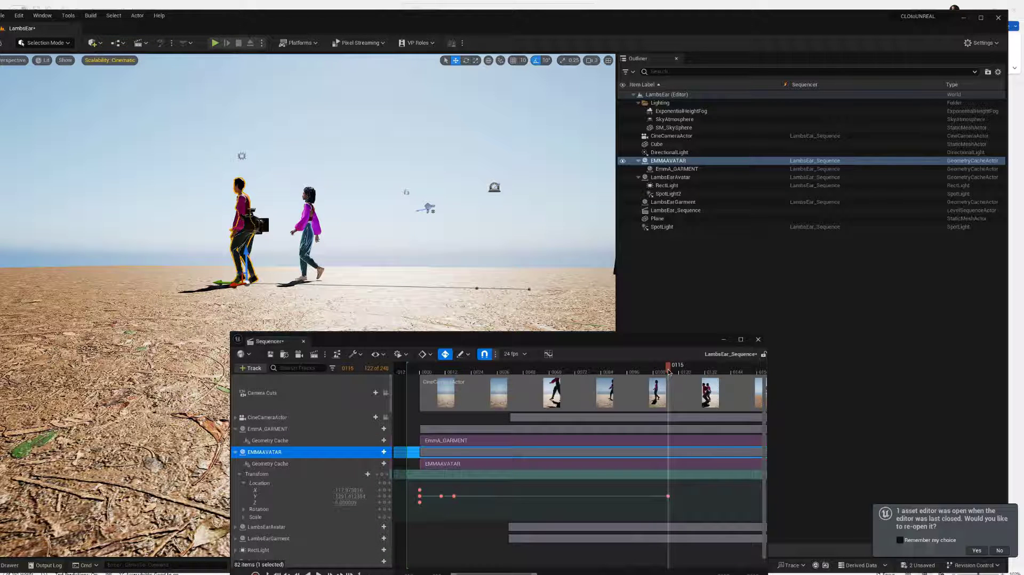
# - Scrub the middle of the walk and check the avatar's stride against the ground
pyautogui.moveTo(668, 365); pyautogui.dragTo(551, 365)
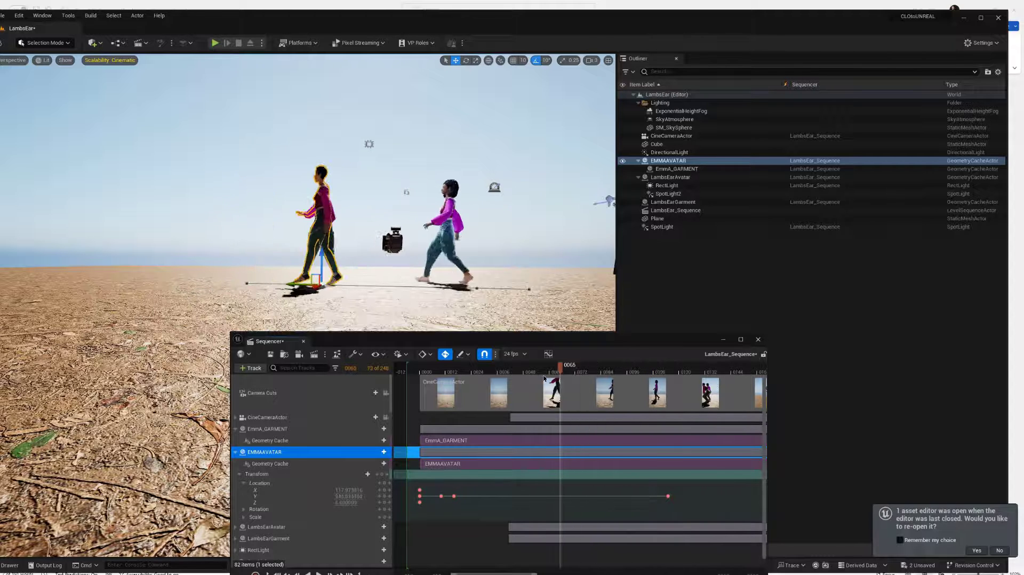
pyautogui.moveTo(552, 364); pyautogui.dragTo(486, 363)
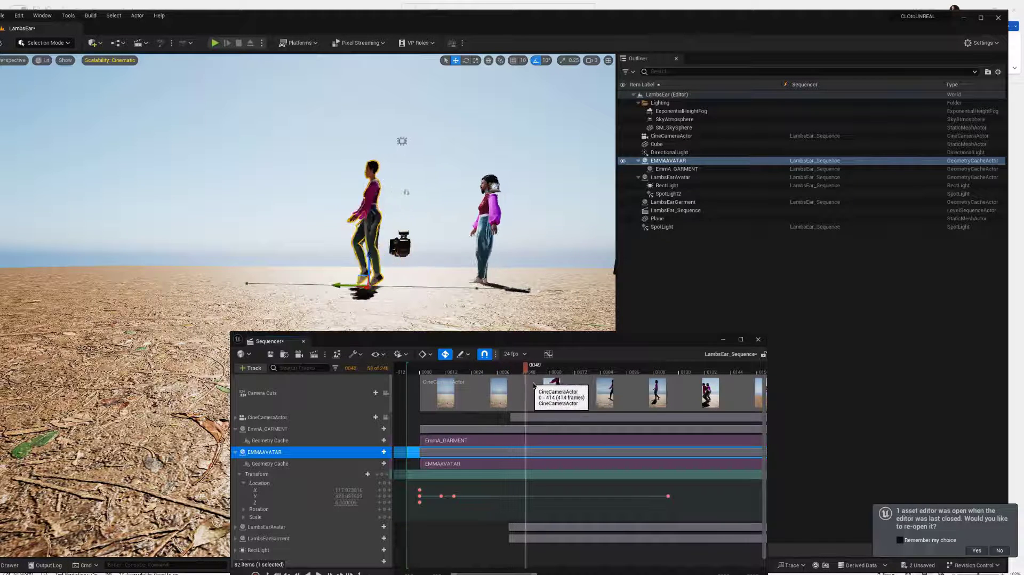
pyautogui.moveTo(536, 372); pyautogui.dragTo(591, 372)
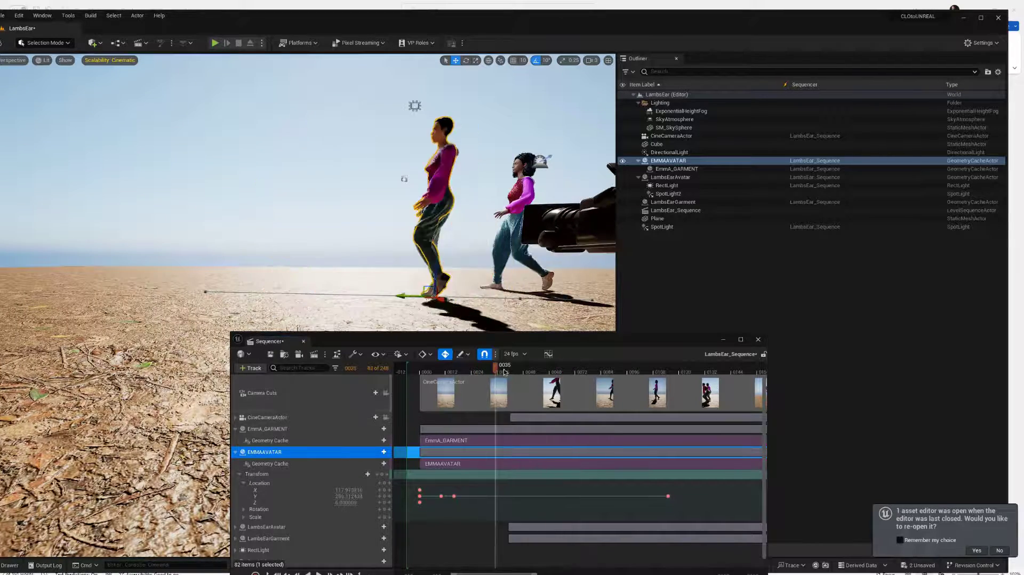
pyautogui.moveTo(503, 364); pyautogui.dragTo(569, 365)
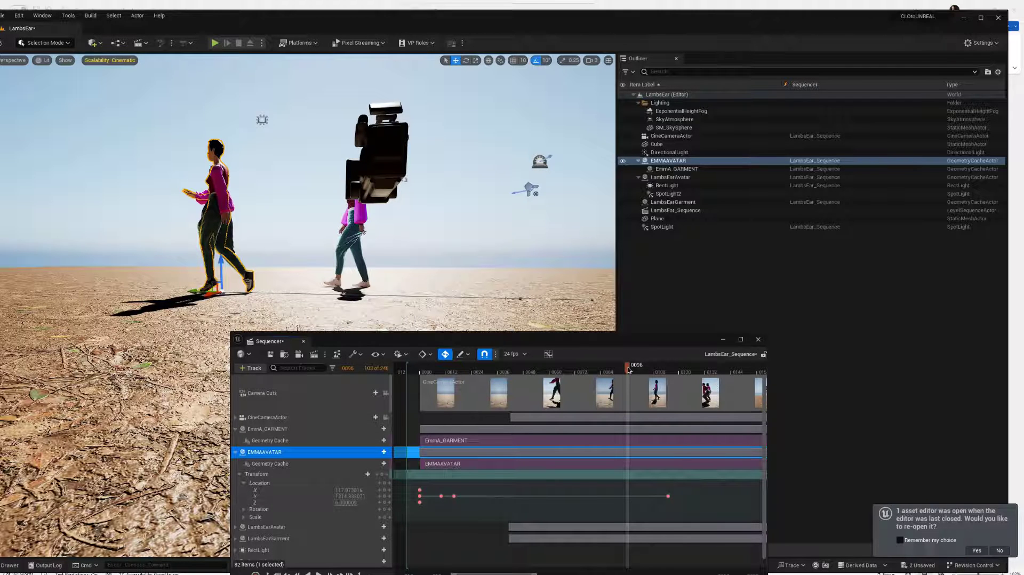
# - Add location keys for EMMAAVATAR around frames 88–93 to refine its path
pyautogui.moveTo(627, 364); pyautogui.dragTo(646, 364)
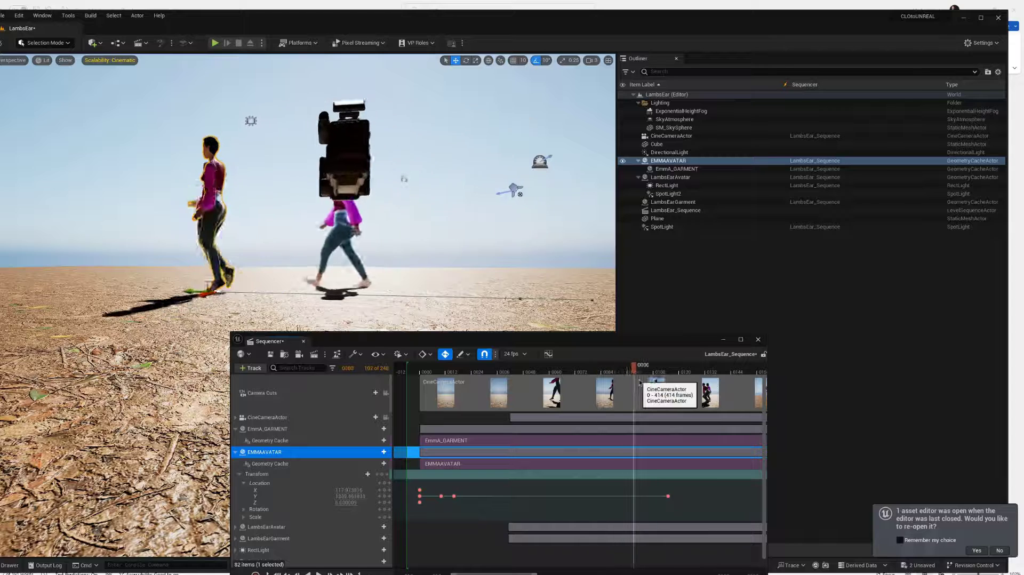
pyautogui.moveTo(644, 364); pyautogui.dragTo(673, 364)
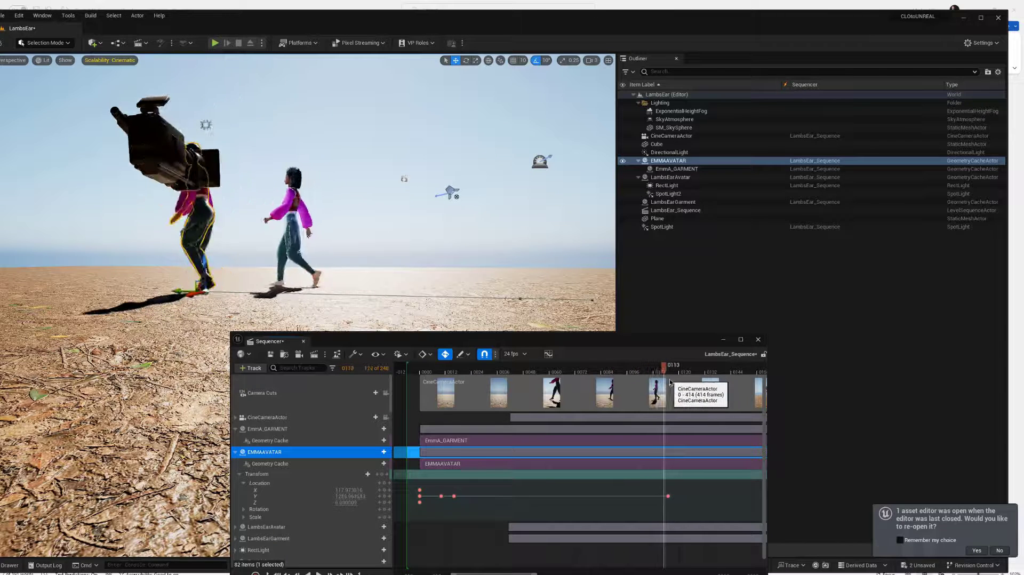
pyautogui.moveTo(670, 369); pyautogui.dragTo(646, 369)
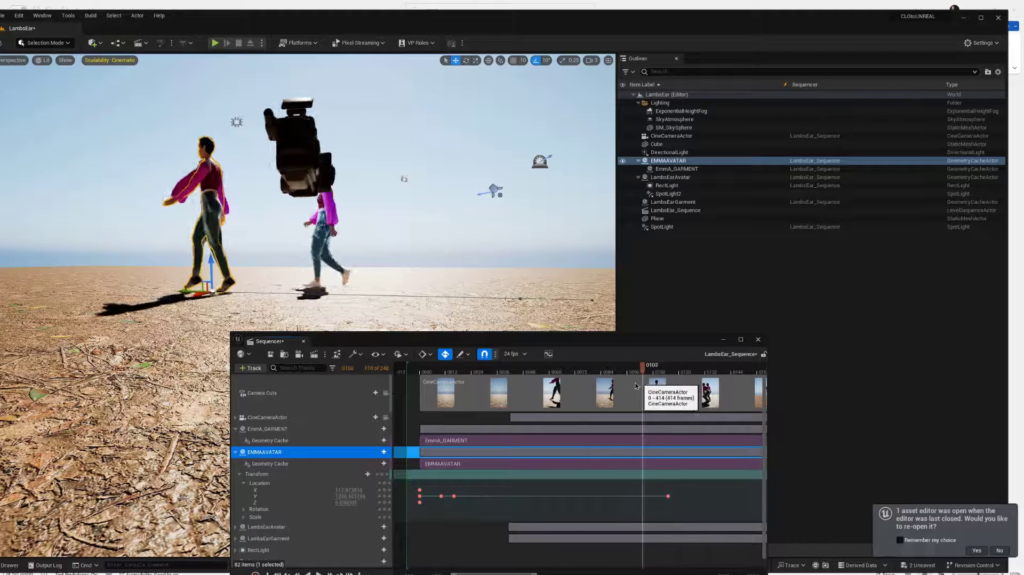
pyautogui.moveTo(642, 364); pyautogui.dragTo(619, 364)
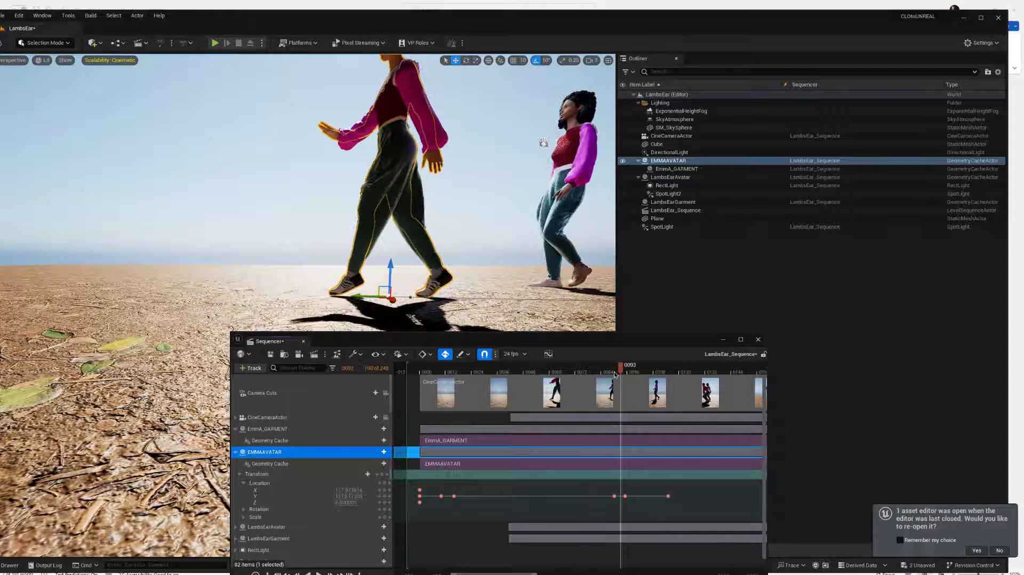
# - Record EMMAAVATAR's location at a frame late in the walk
pyautogui.click(625, 373)
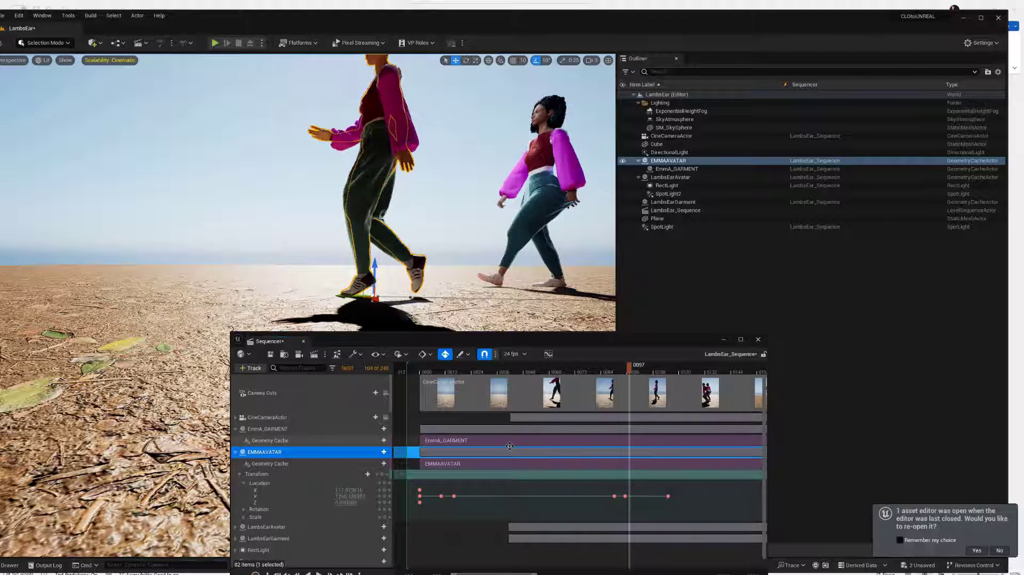
pyautogui.click(637, 372)
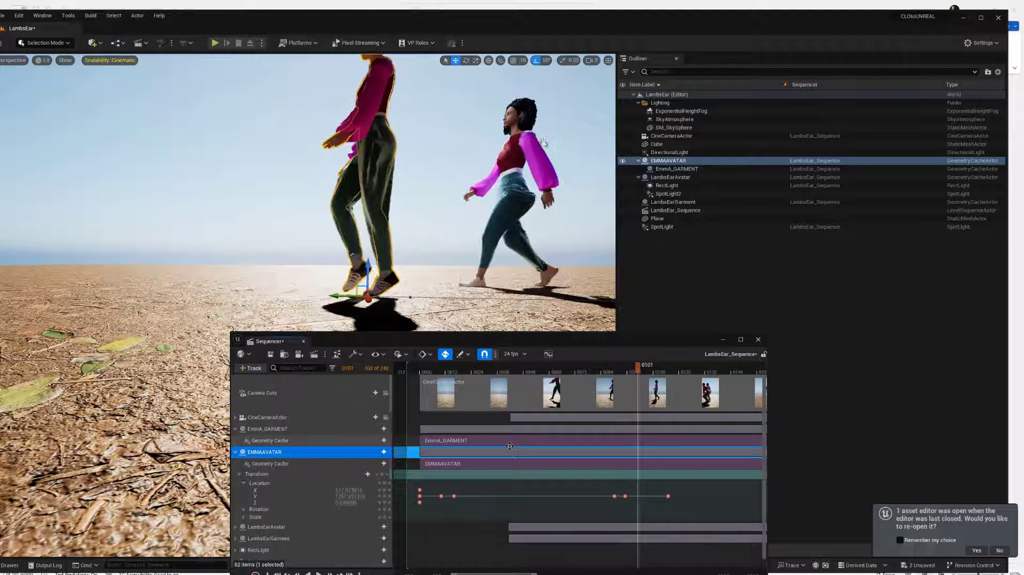
pyautogui.click(647, 379)
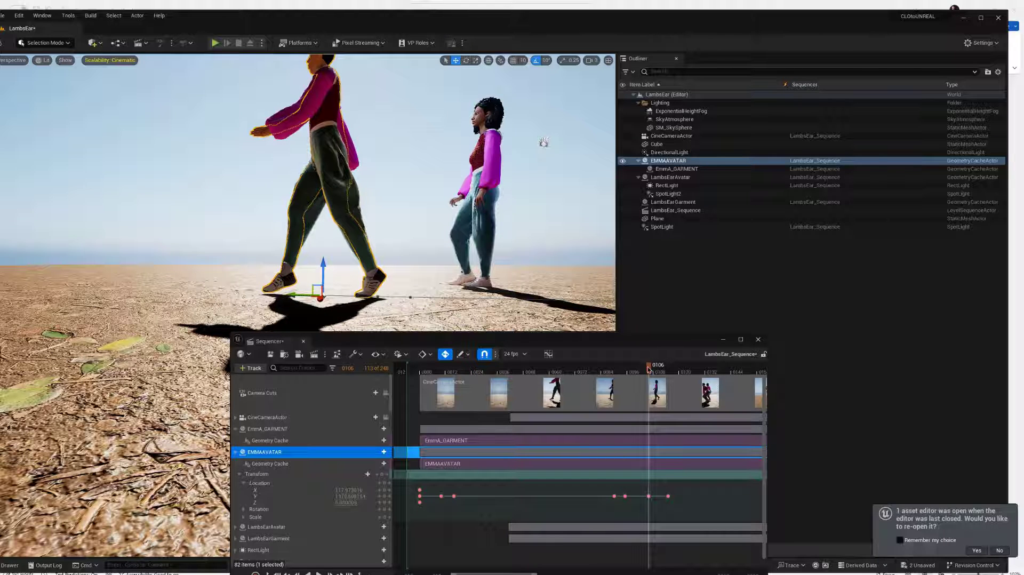
# - Nudge the avatar and add location keys near frames 97–106 to match its footsteps
pyautogui.moveTo(648, 364); pyautogui.dragTo(633, 365)
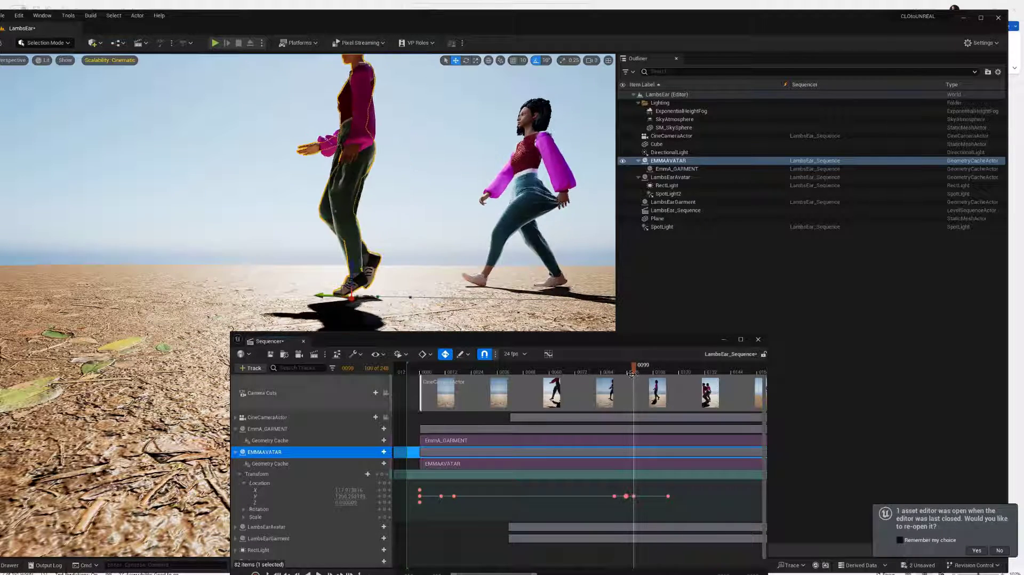
pyautogui.moveTo(630, 372); pyautogui.dragTo(655, 373)
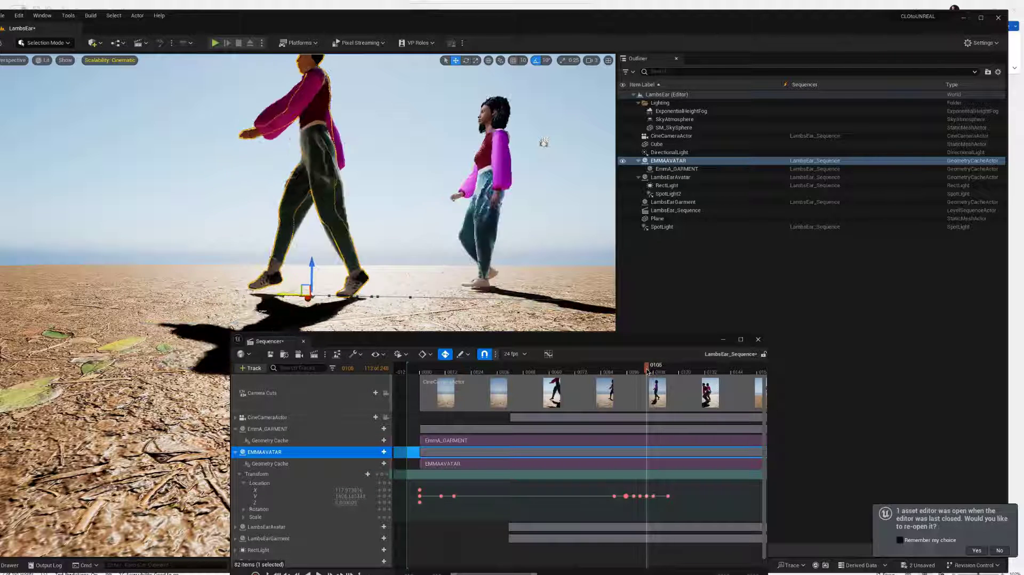
pyautogui.moveTo(647, 372); pyautogui.dragTo(637, 372)
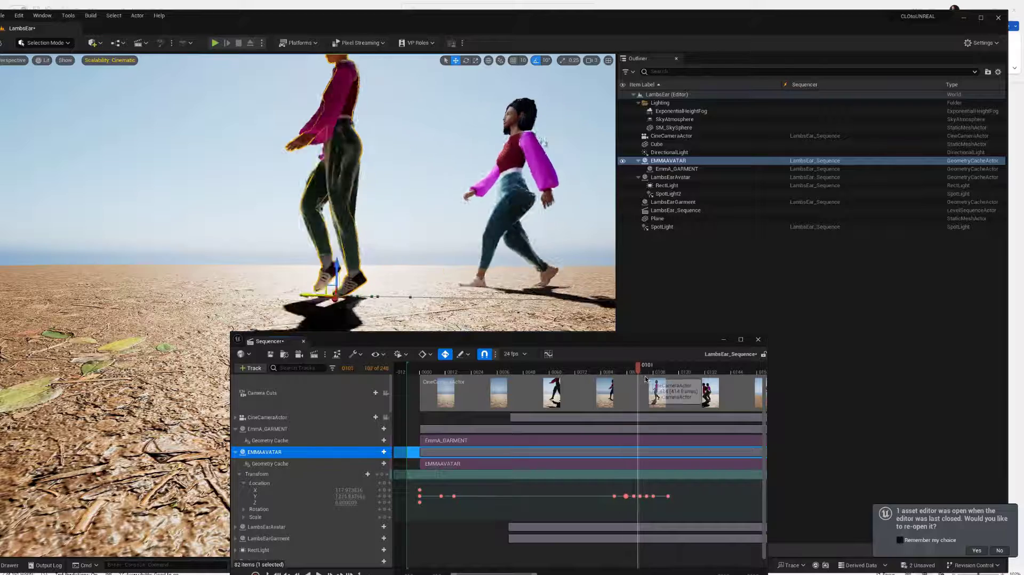
pyautogui.moveTo(644, 363); pyautogui.dragTo(640, 363)
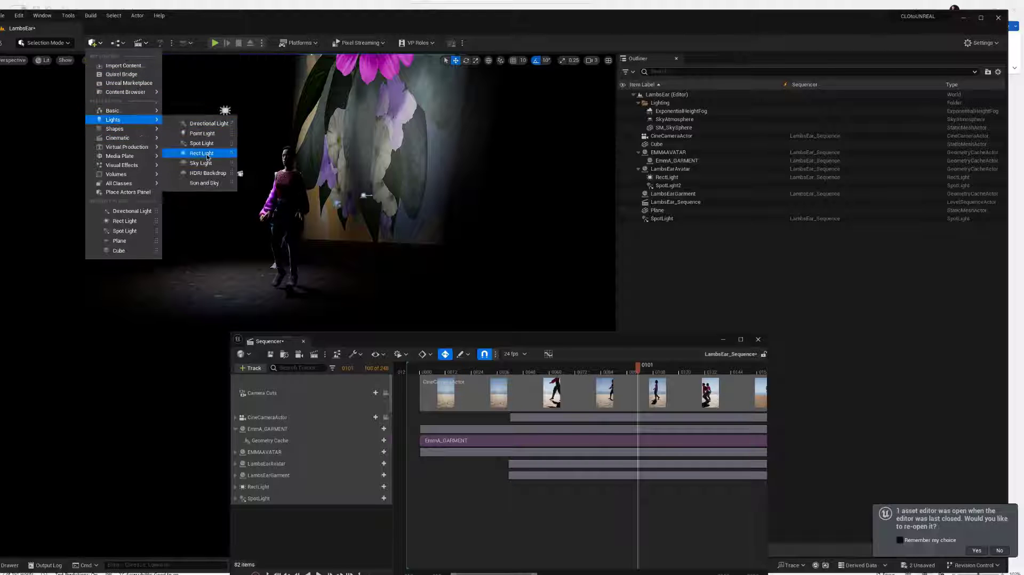
# - Add RectLight2 from Quickly Add to Project > Lights and parent it under EMMAAVATAR in the Outliner
pyautogui.click(203, 154)
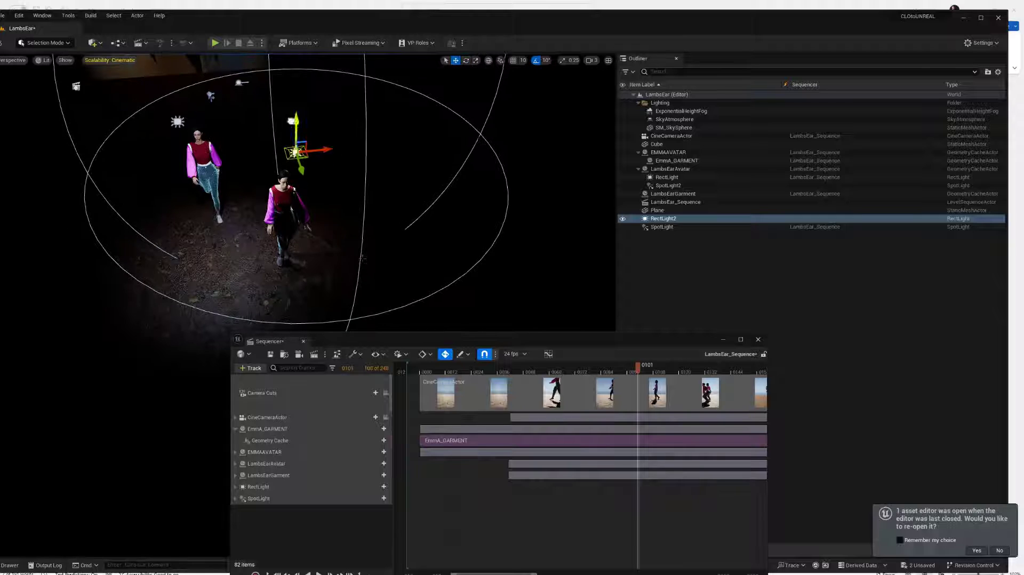
pyautogui.click(663, 218)
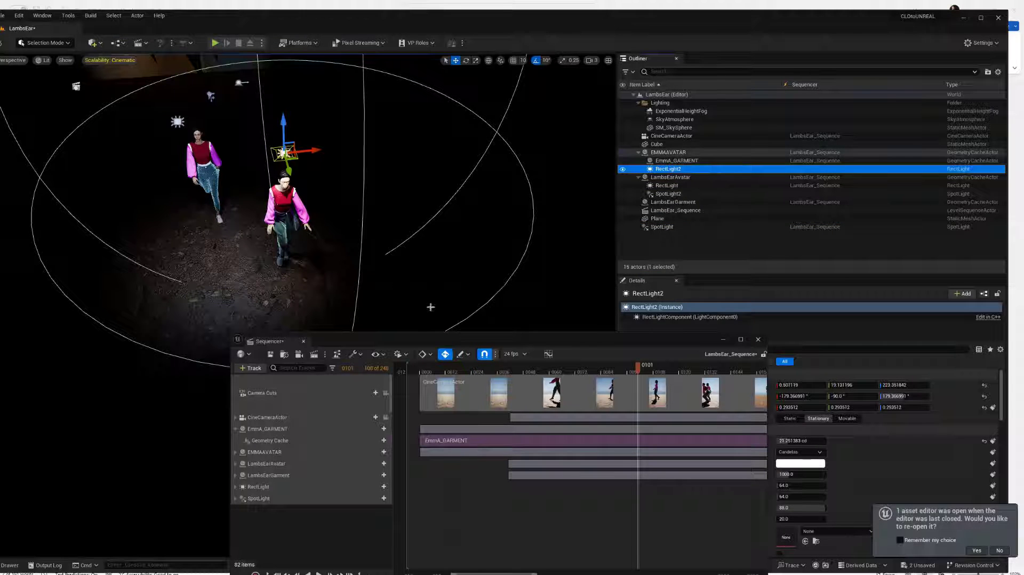
pyautogui.click(530, 365)
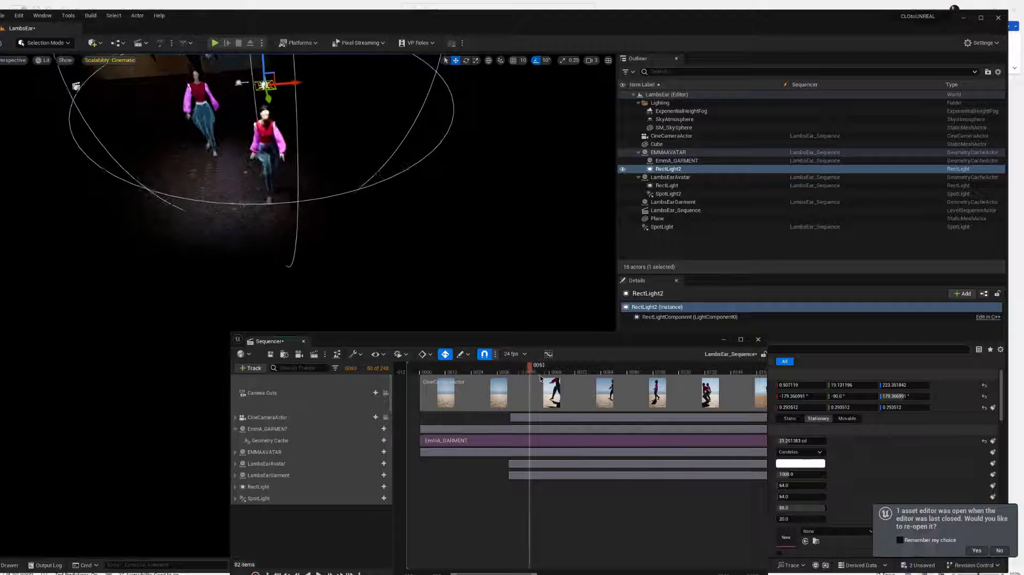